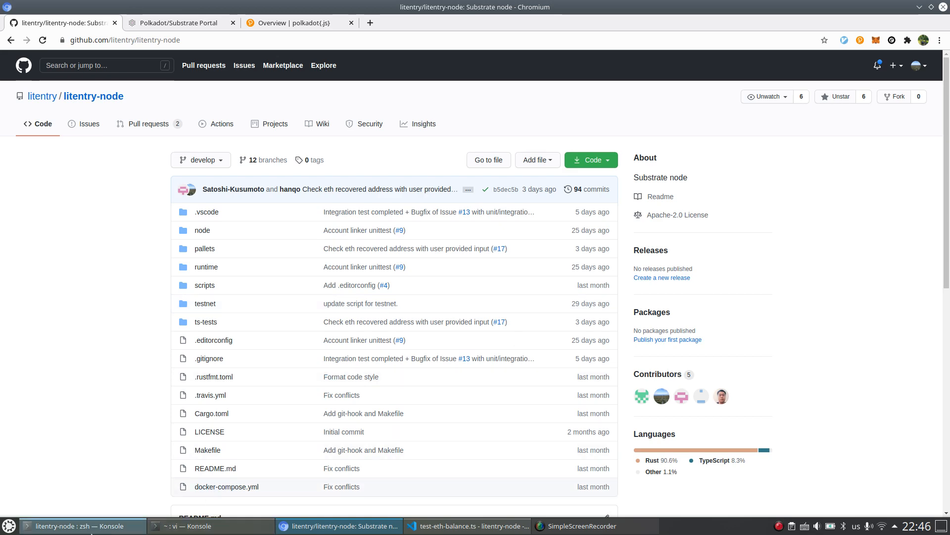
Step: Restart the litentry-node dev chain with fresh temporary storage (--dev --tmp)
{"action": "left_click", "coordinate": [79, 525]}
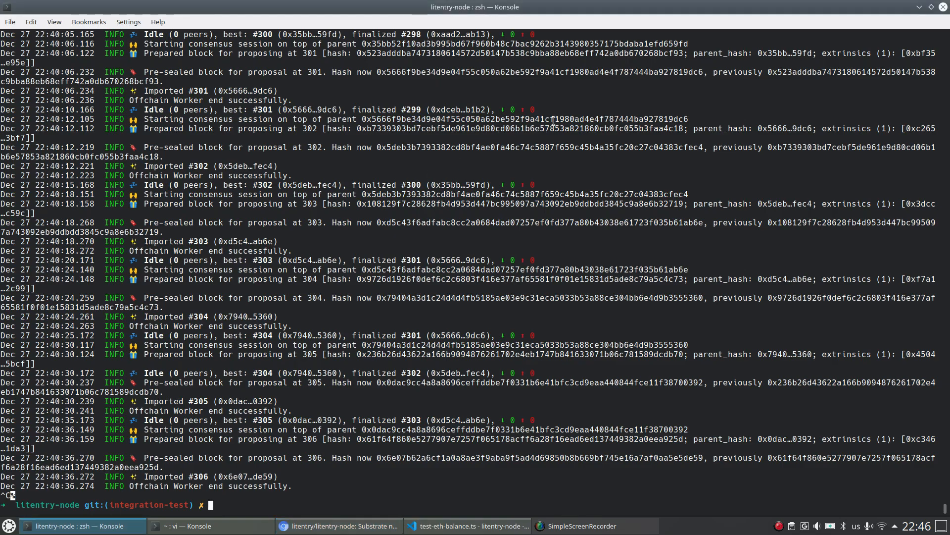
{"action": "type", "text": "./target/debug/litentry-node --dev --tmp"}
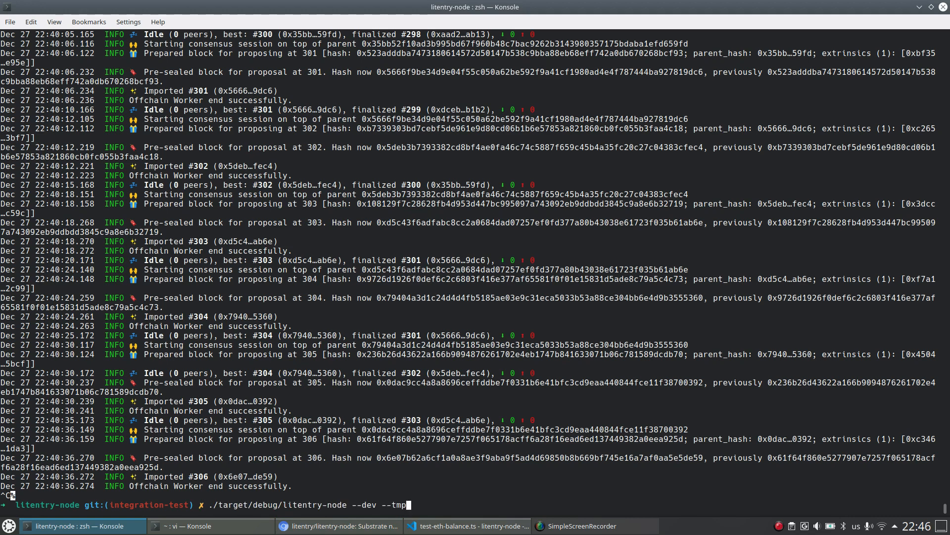
{"action": "key", "text": "Return"}
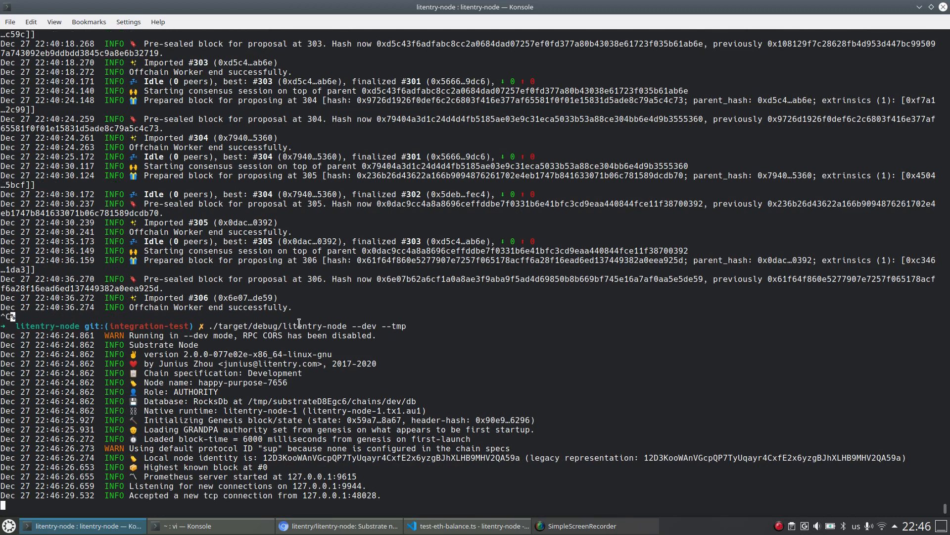
{"action": "mouse_move", "coordinate": [332, 525]}
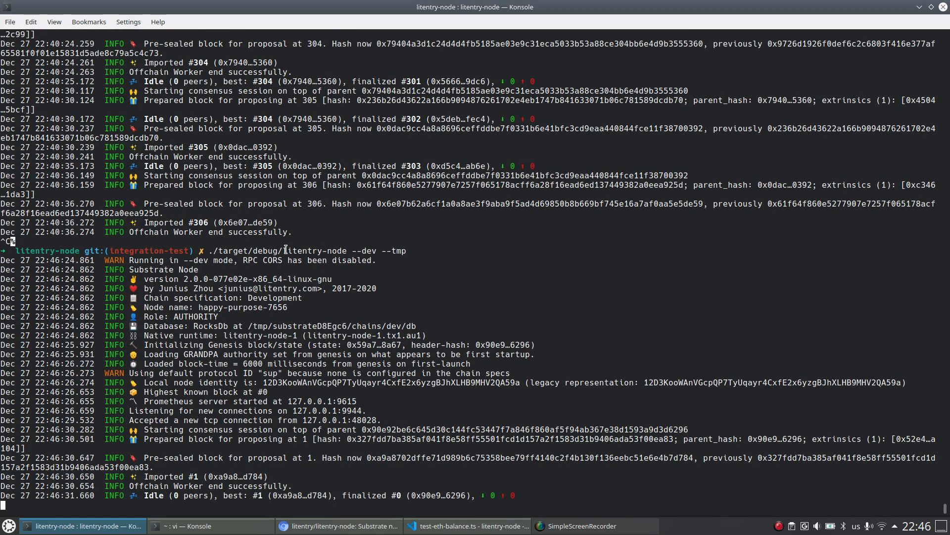
{"action": "mouse_move", "coordinate": [389, 259]}
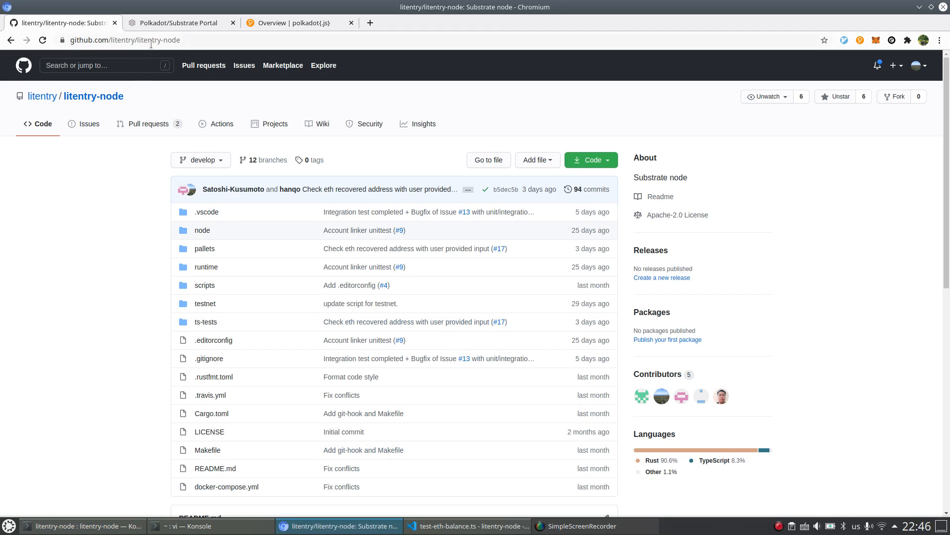
Step: Watch the restarted chain's blocks count up from genesis in the Explorer
{"action": "left_click", "coordinate": [178, 23]}
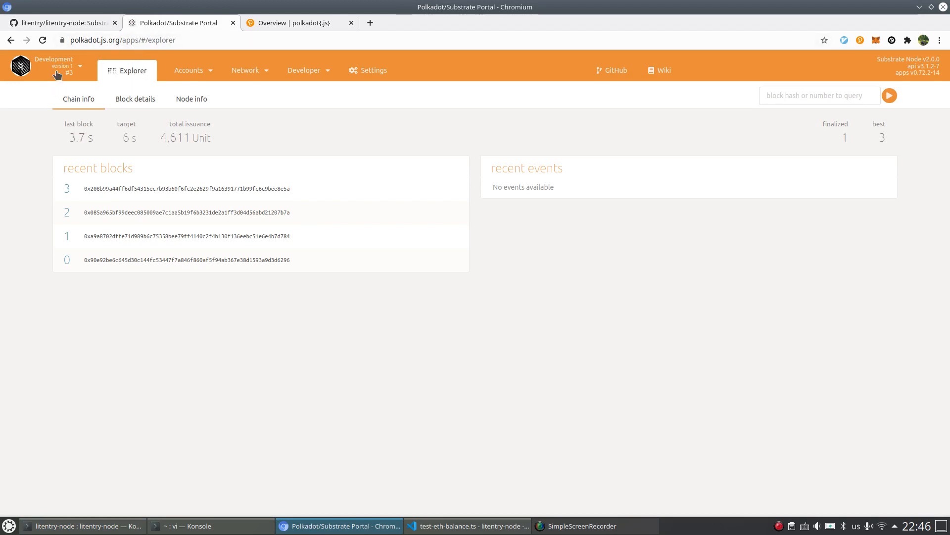
{"action": "left_click", "coordinate": [60, 67]}
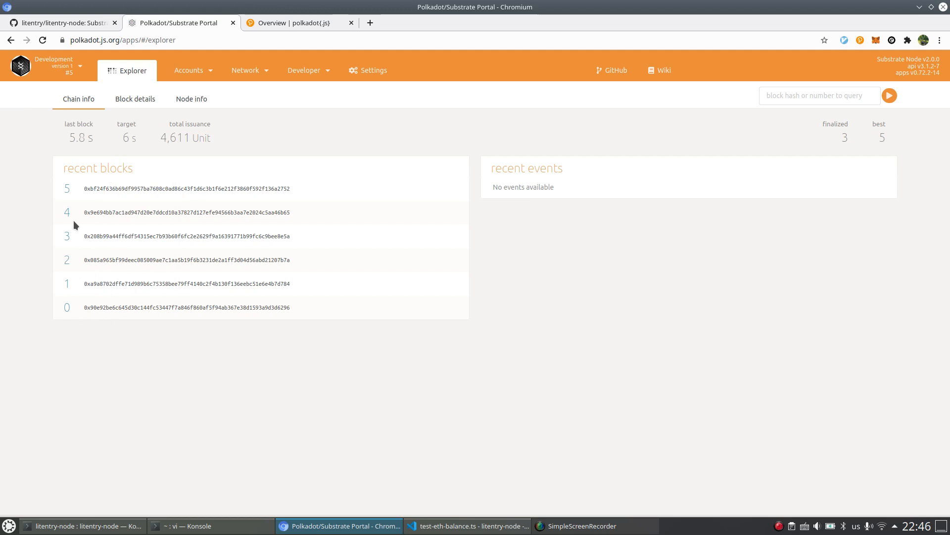
{"action": "left_click", "coordinate": [304, 69]}
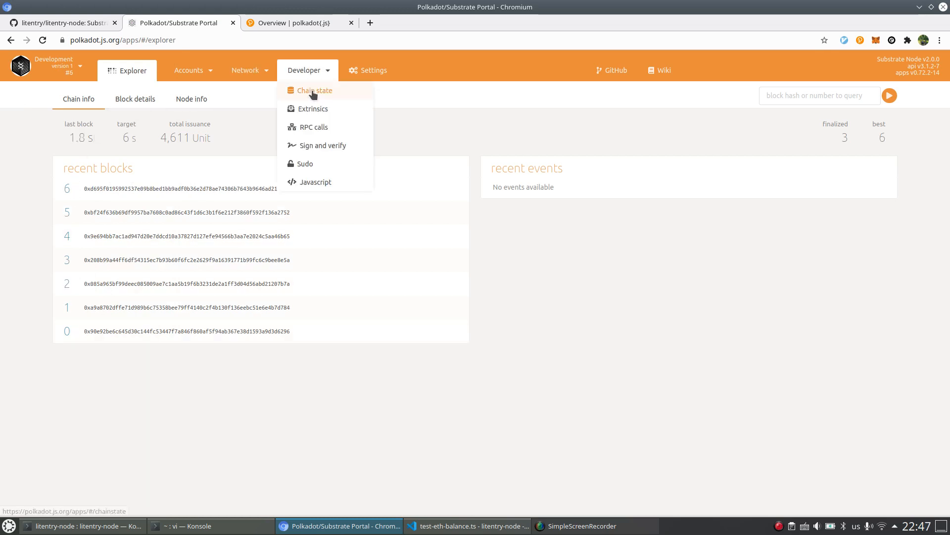
Step: Query accountLinkerModule ethereumLink for ALICE in Chain state, getting an empty result
{"action": "left_click", "coordinate": [315, 90]}
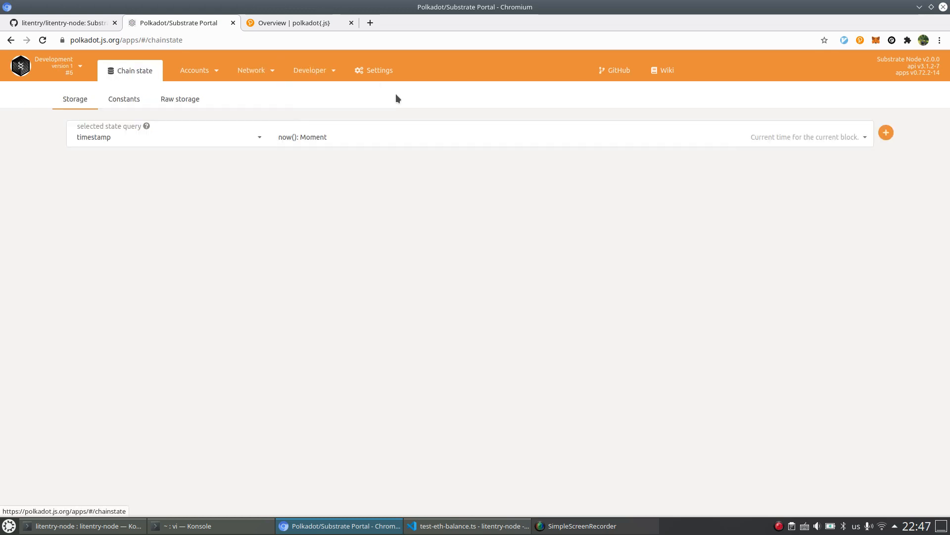
{"action": "left_click", "coordinate": [165, 137]}
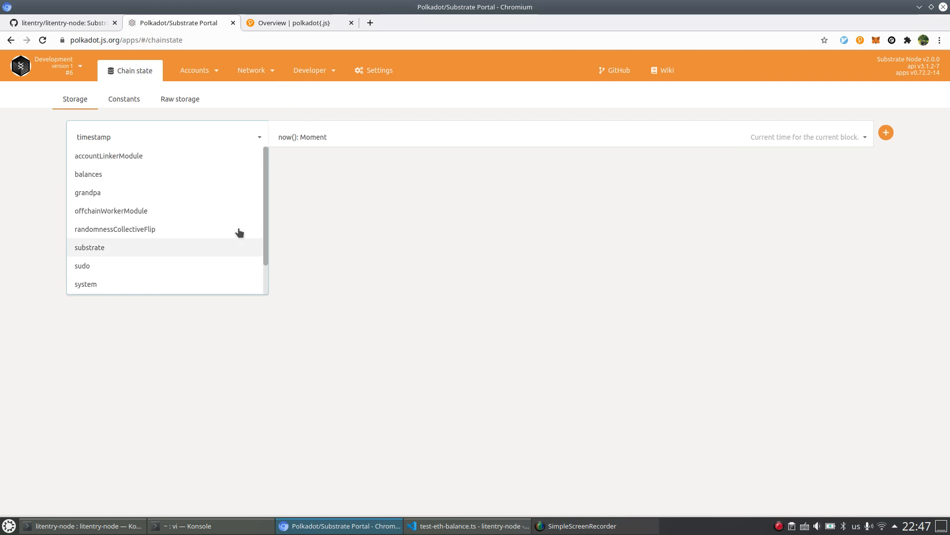
{"action": "mouse_move", "coordinate": [124, 165]}
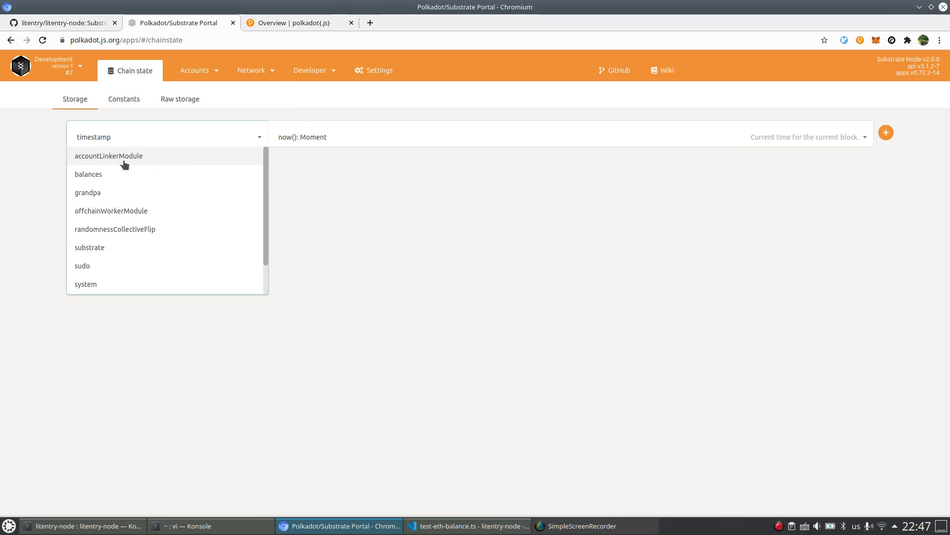
{"action": "mouse_move", "coordinate": [314, 194]}
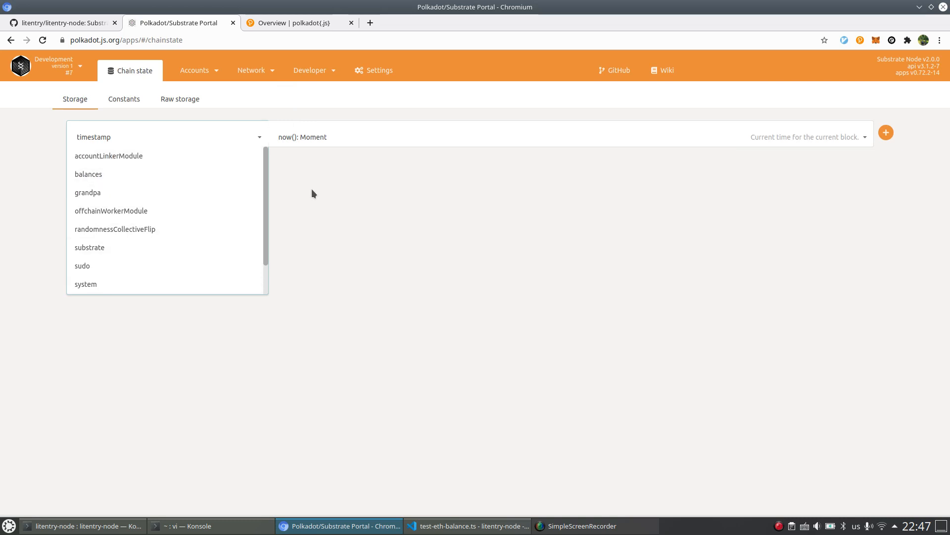
{"action": "mouse_move", "coordinate": [110, 159]}
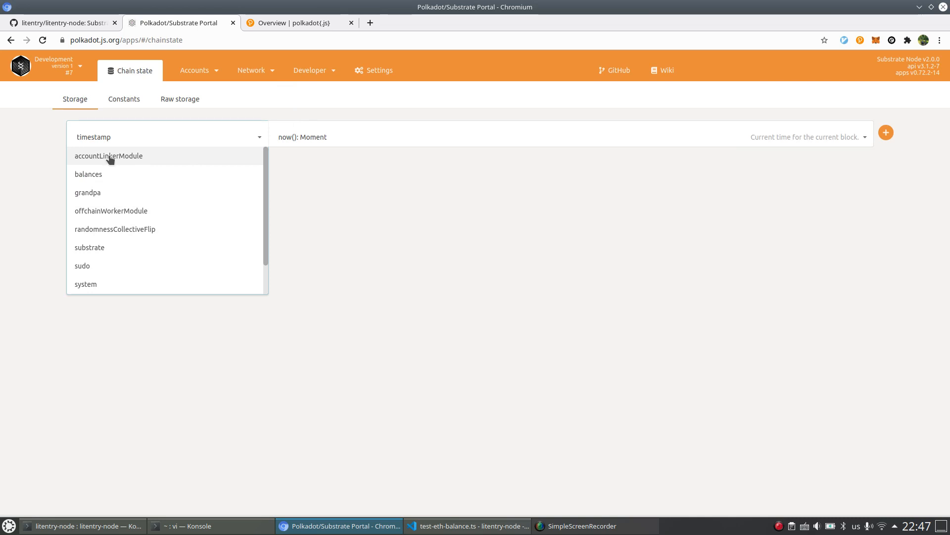
{"action": "mouse_move", "coordinate": [119, 163]}
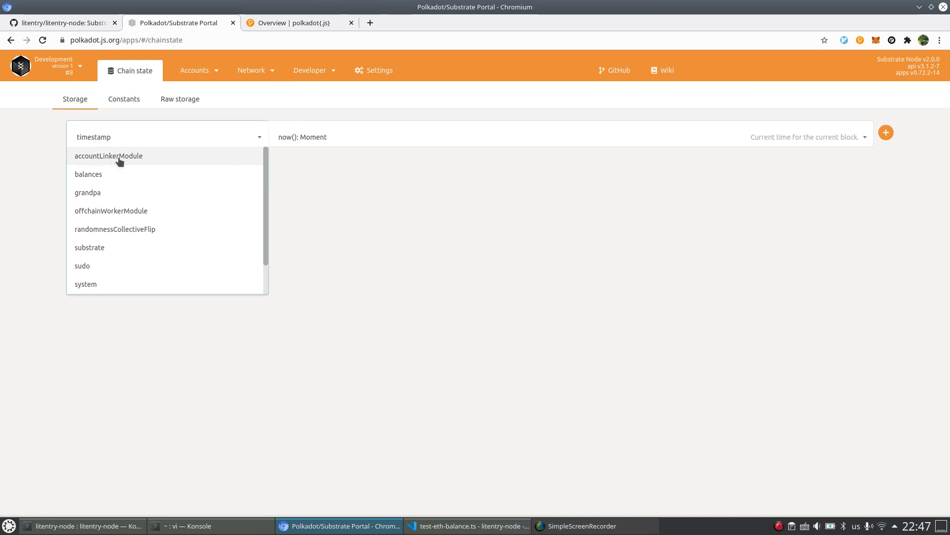
{"action": "mouse_move", "coordinate": [189, 159]}
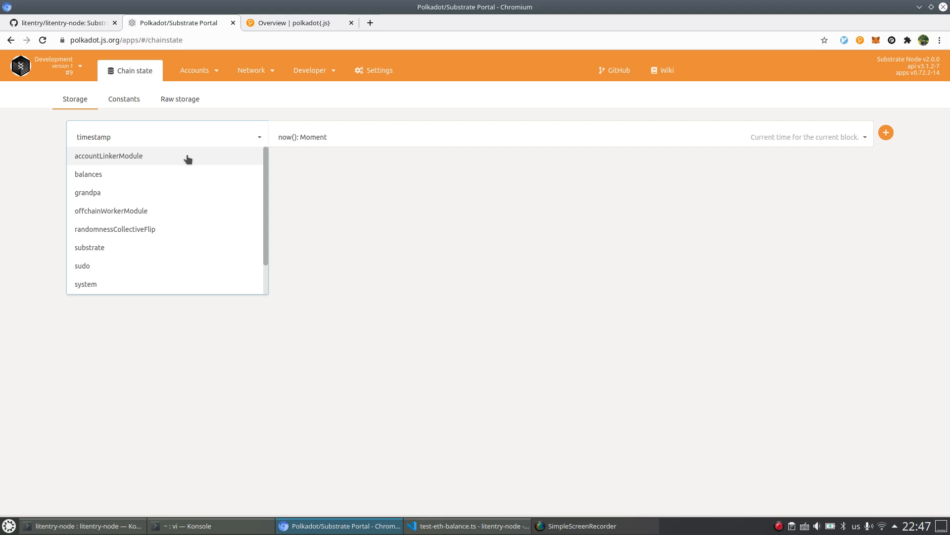
{"action": "mouse_move", "coordinate": [141, 210]}
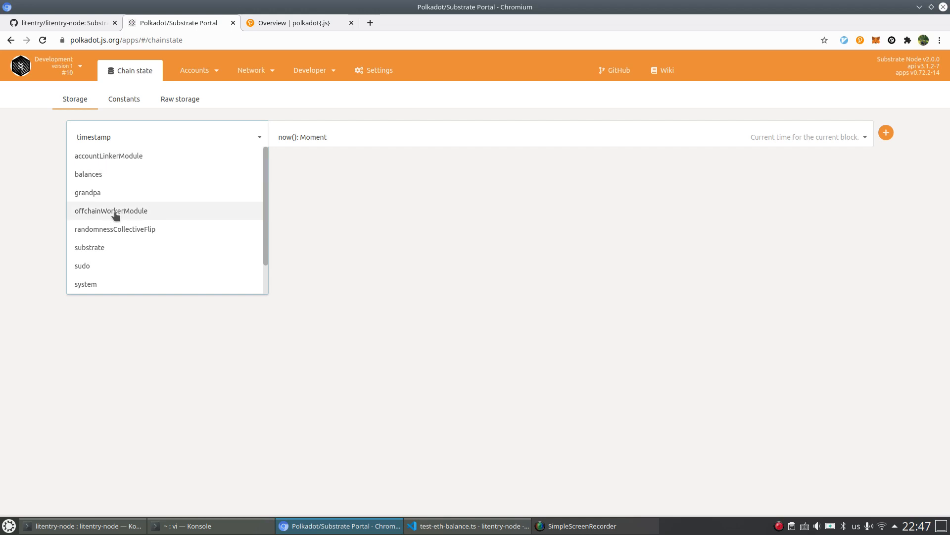
{"action": "mouse_move", "coordinate": [84, 220]}
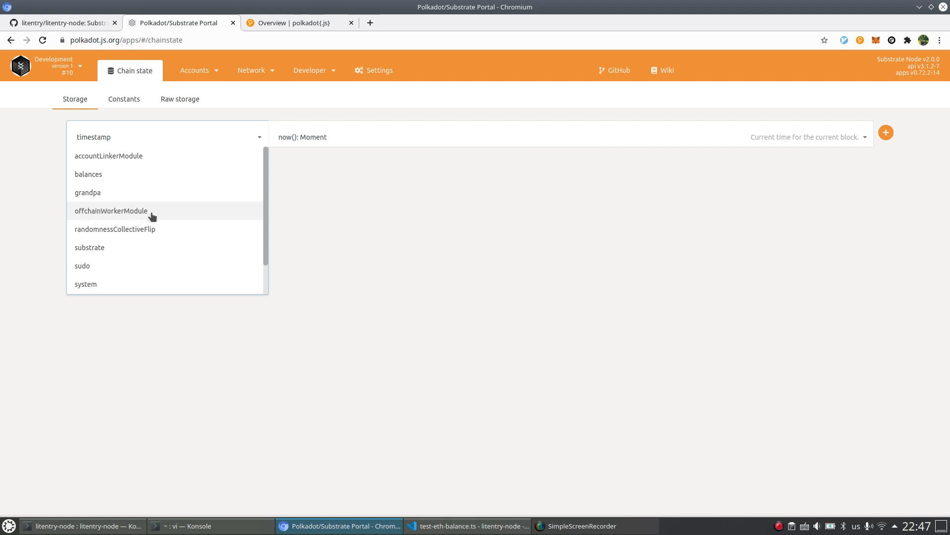
{"action": "mouse_move", "coordinate": [334, 220]}
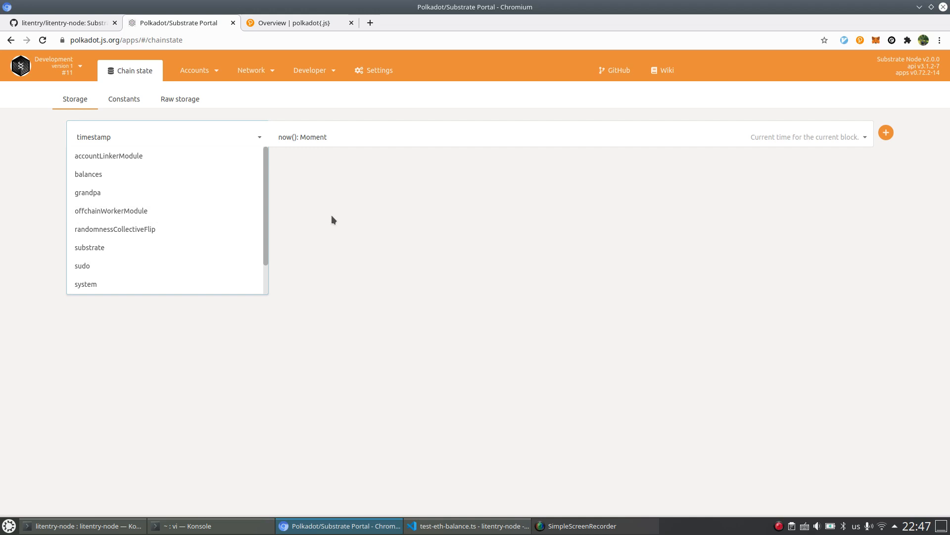
{"action": "mouse_move", "coordinate": [460, 210]}
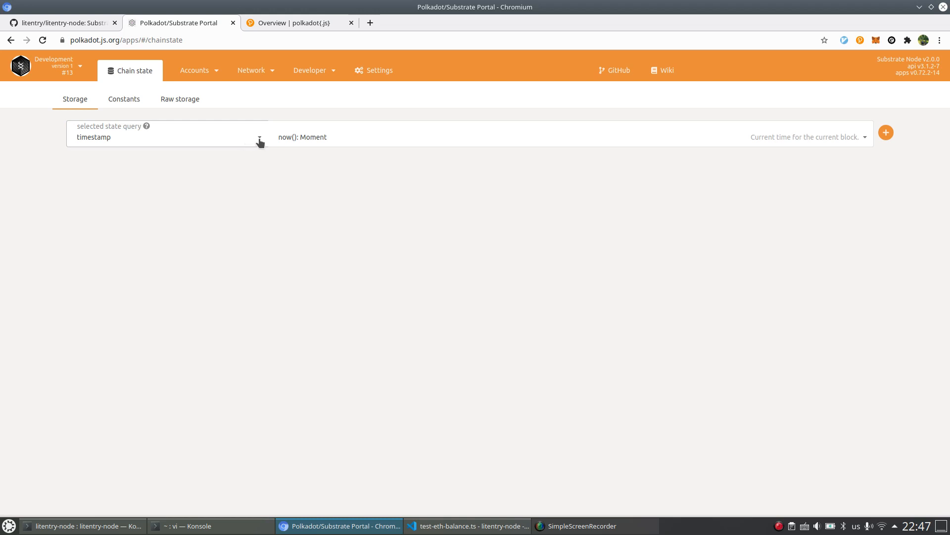
{"action": "left_click", "coordinate": [168, 137]}
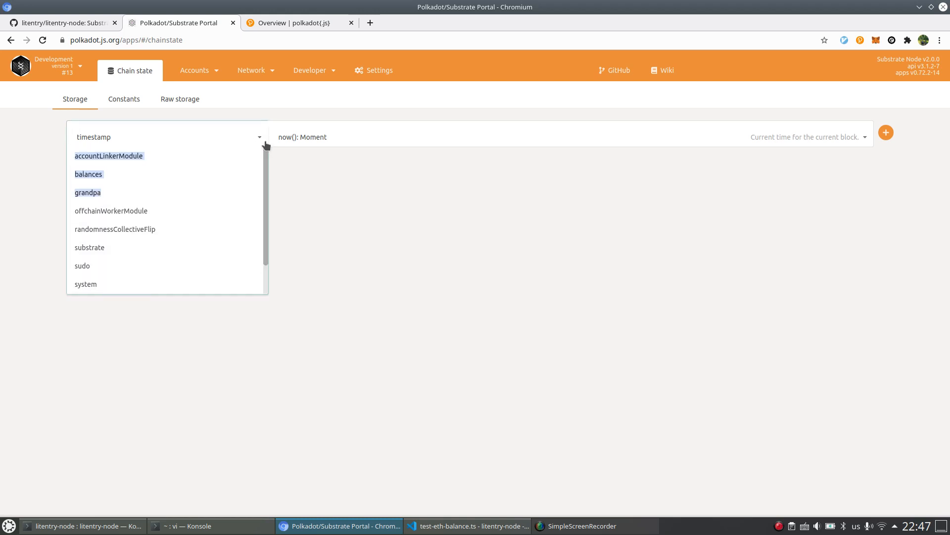
{"action": "mouse_move", "coordinate": [160, 157]}
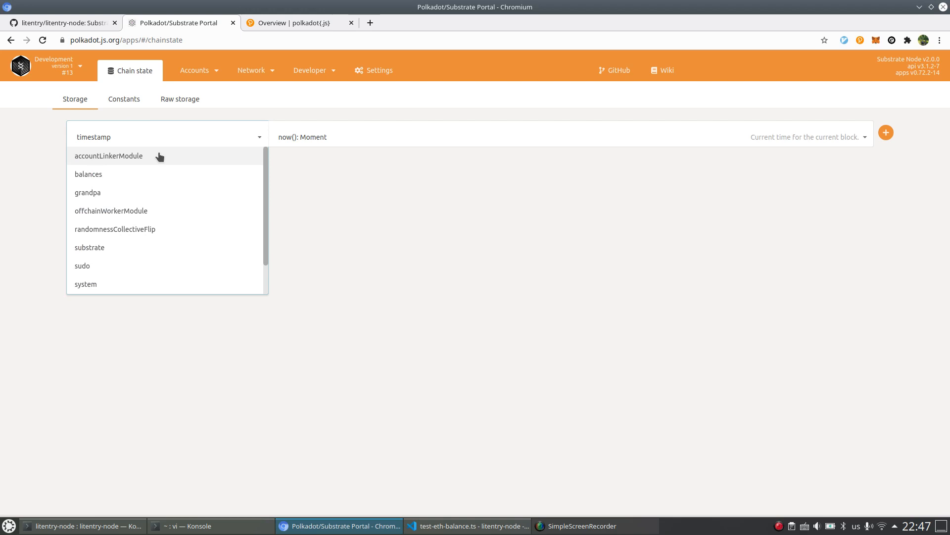
{"action": "left_click", "coordinate": [109, 156]}
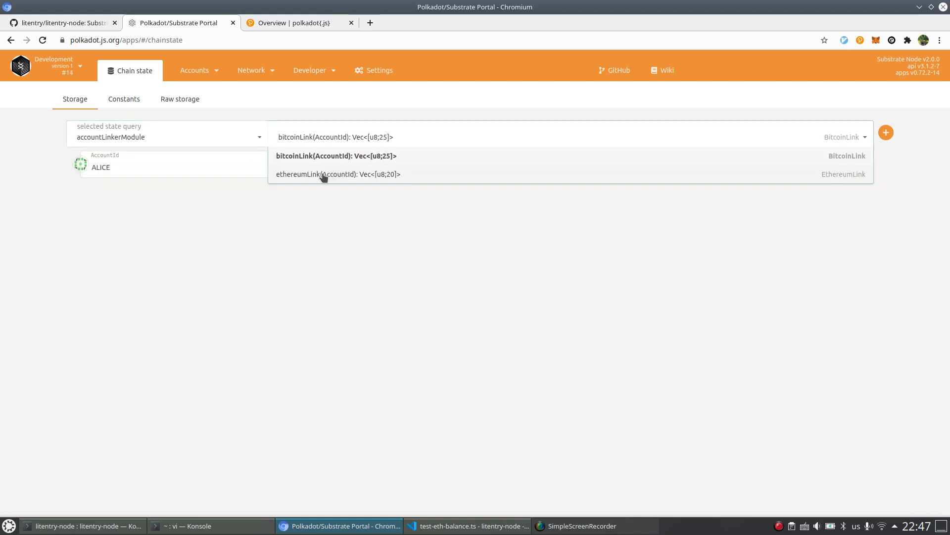
{"action": "left_click", "coordinate": [337, 174]}
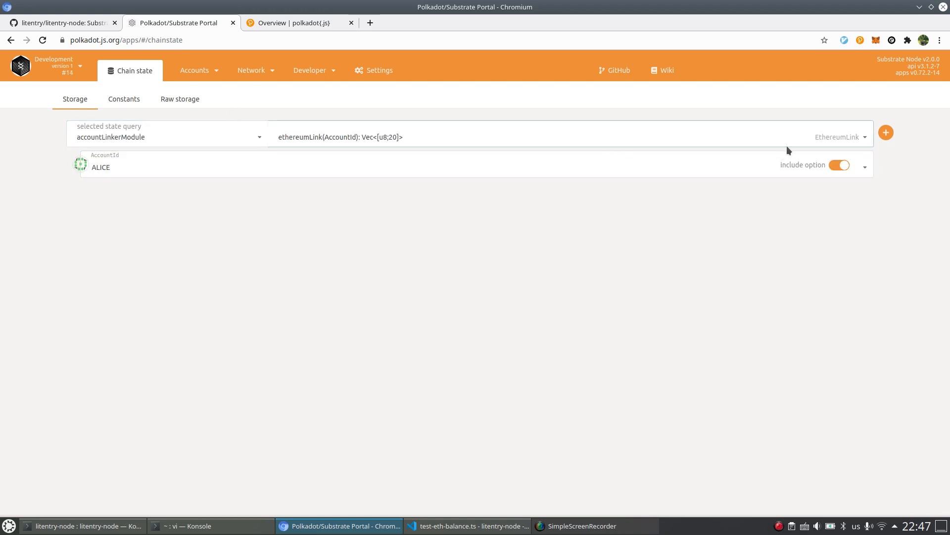
{"action": "left_click", "coordinate": [886, 133]}
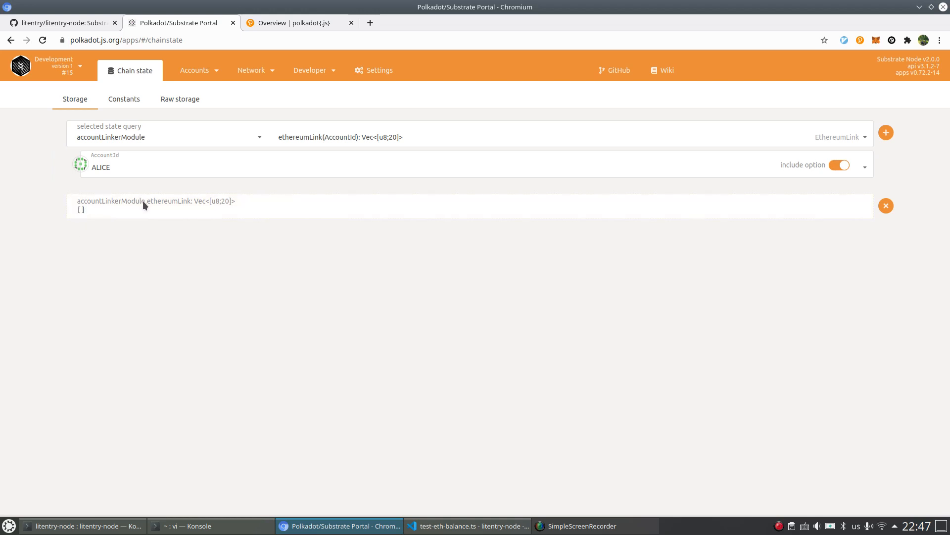
{"action": "mouse_move", "coordinate": [92, 212]}
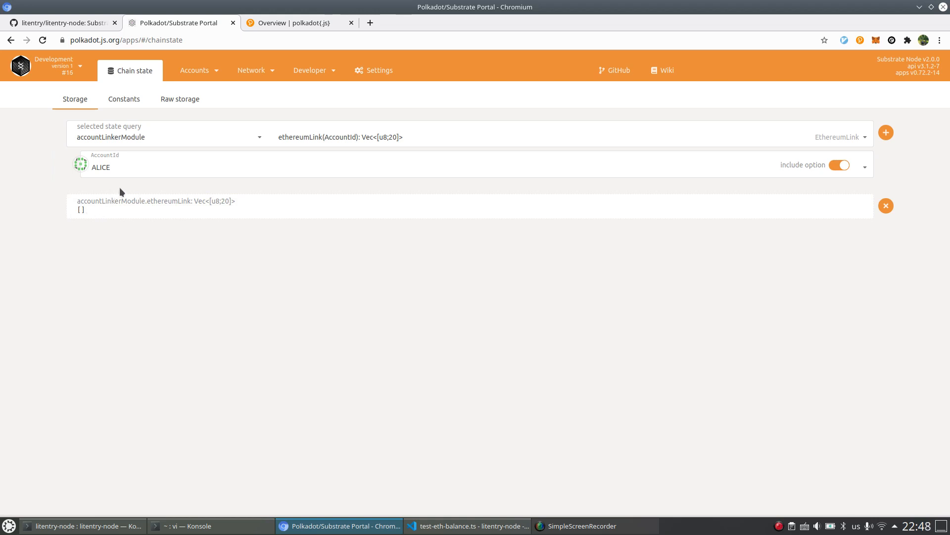
{"action": "mouse_move", "coordinate": [257, 126]}
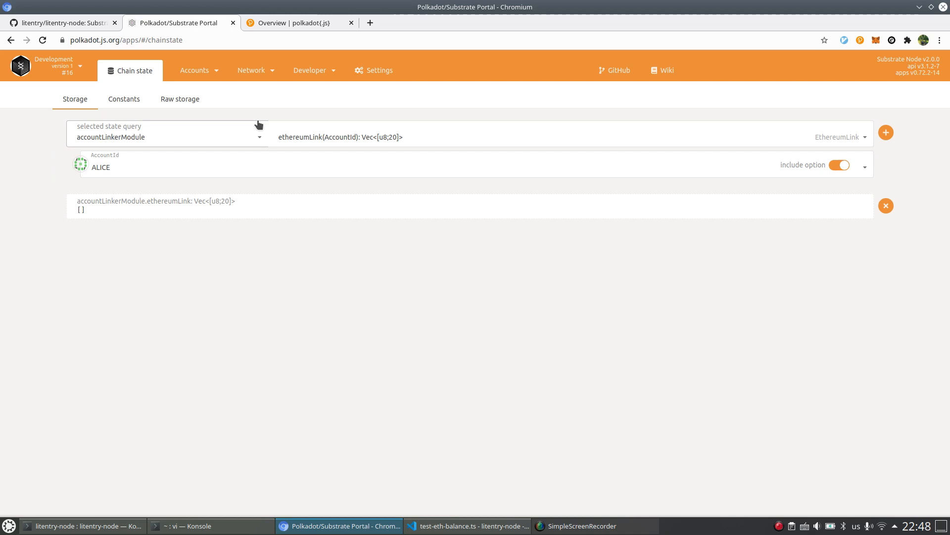
Step: Choose the accountLinkerModule linkEth extrinsic for ALICE and focus addr_expected
{"action": "left_click", "coordinate": [310, 69]}
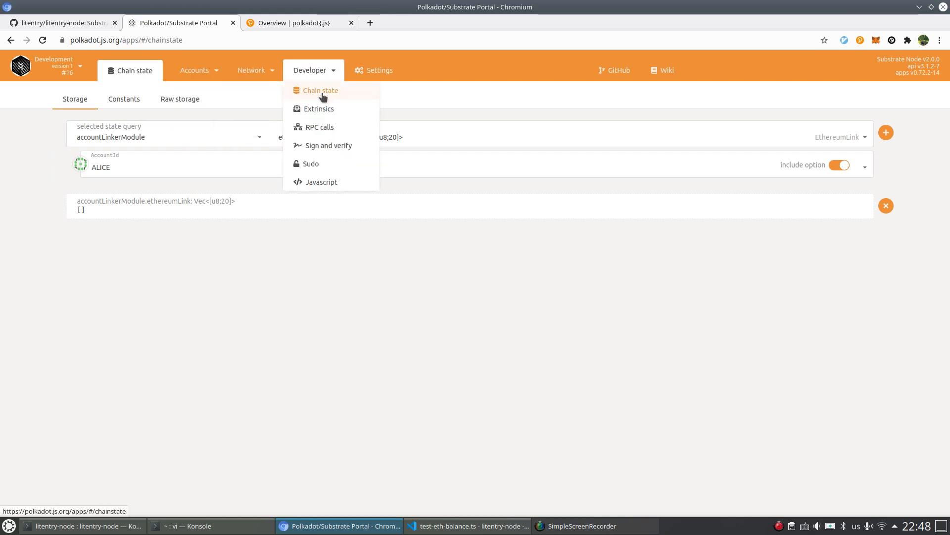
{"action": "left_click", "coordinate": [316, 109]}
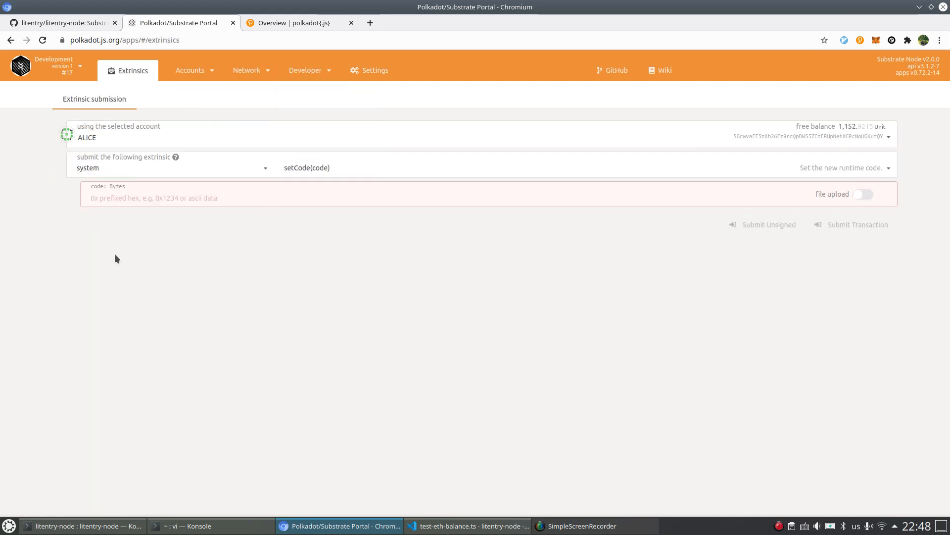
{"action": "left_click", "coordinate": [187, 526]}
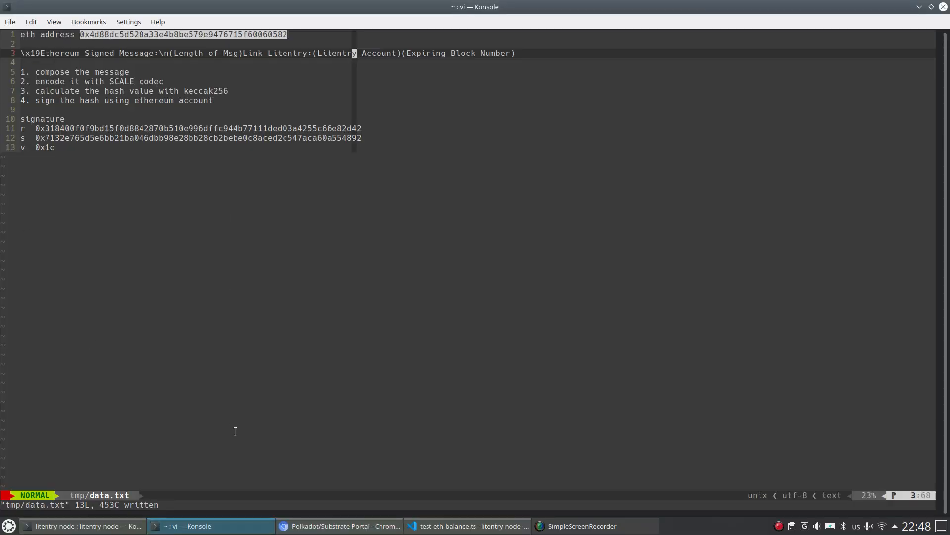
{"action": "left_click", "coordinate": [341, 526]}
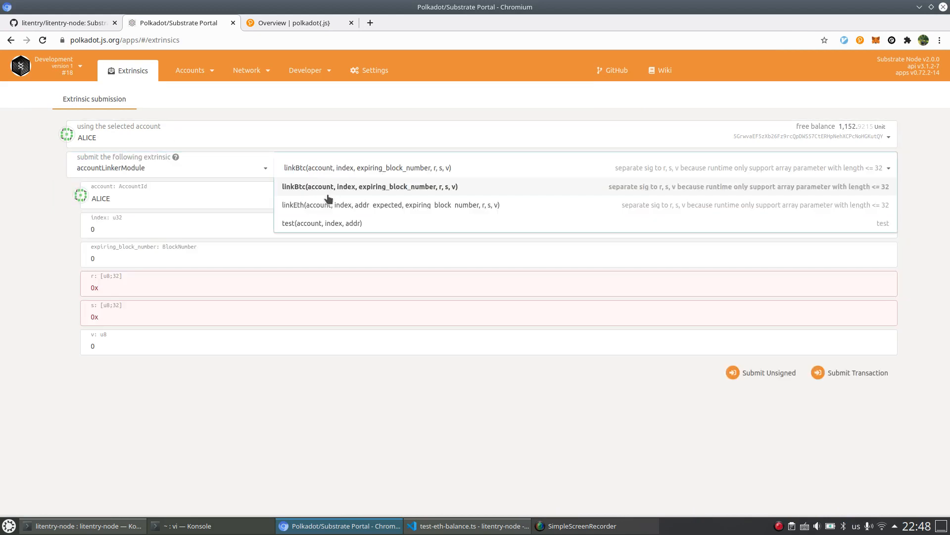
{"action": "left_click", "coordinate": [390, 204]}
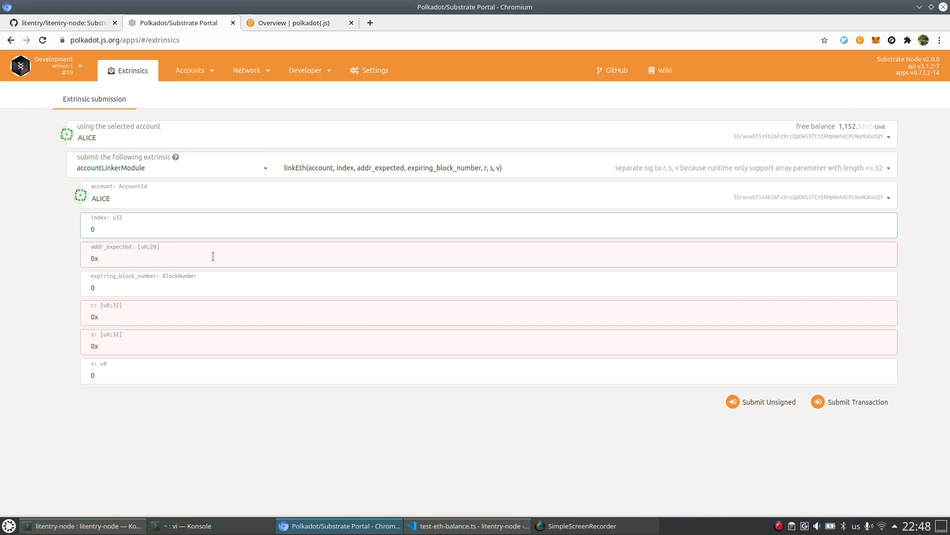
{"action": "left_click", "coordinate": [99, 229]}
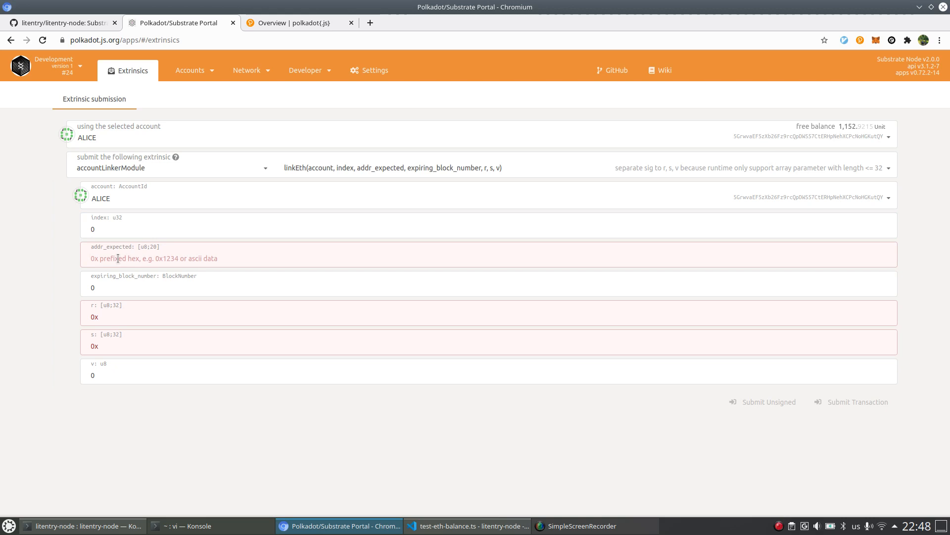
Step: Enter addr_expected 0x4d88dc5d528a33e4b8be579e9476715f60060582 and expiring block number 10000
{"action": "type", "text": "0x4d88dc5d528a33e4b8be579e9476715f60060582"}
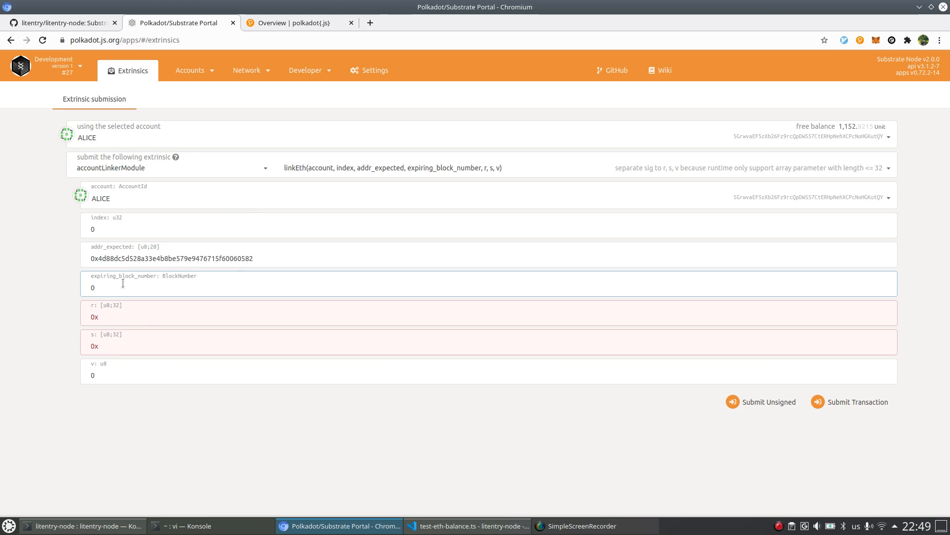
{"action": "type", "text": "10000"}
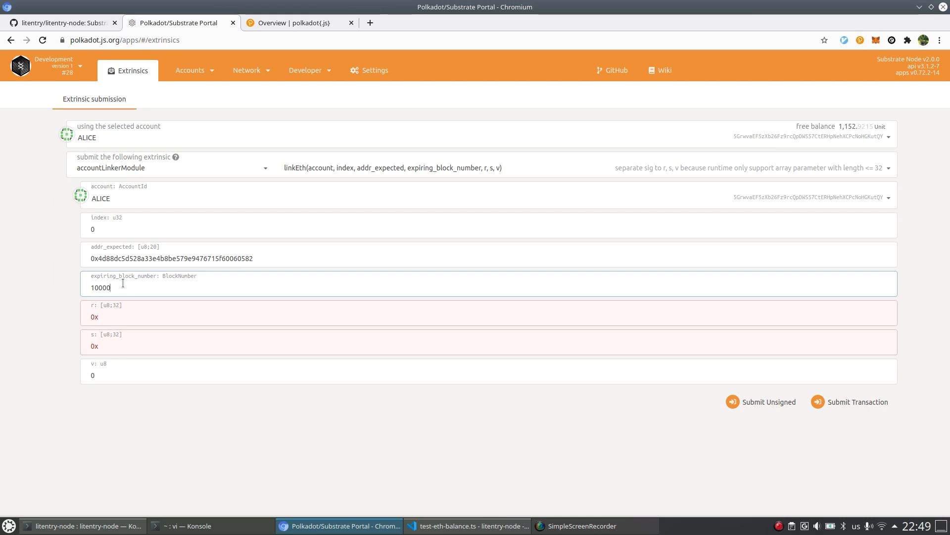
{"action": "mouse_move", "coordinate": [96, 332]}
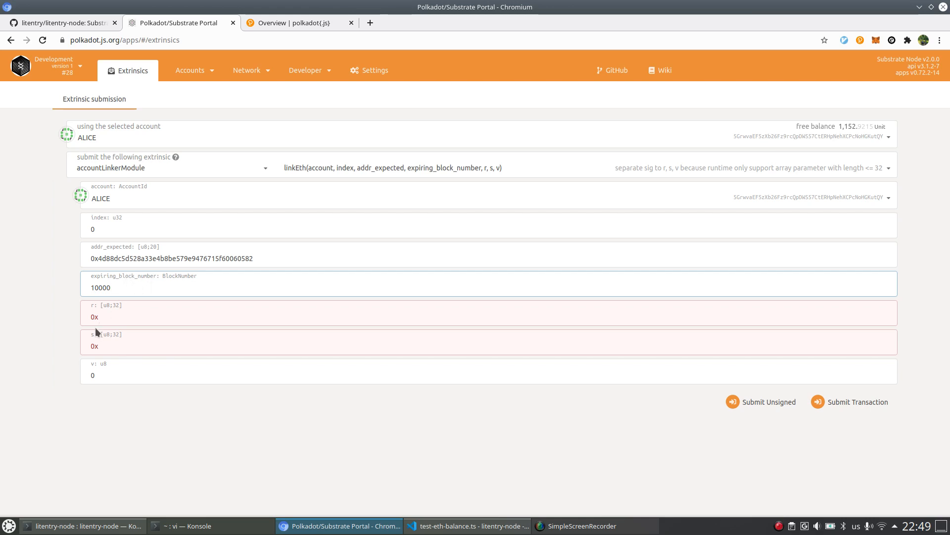
{"action": "mouse_move", "coordinate": [342, 303]}
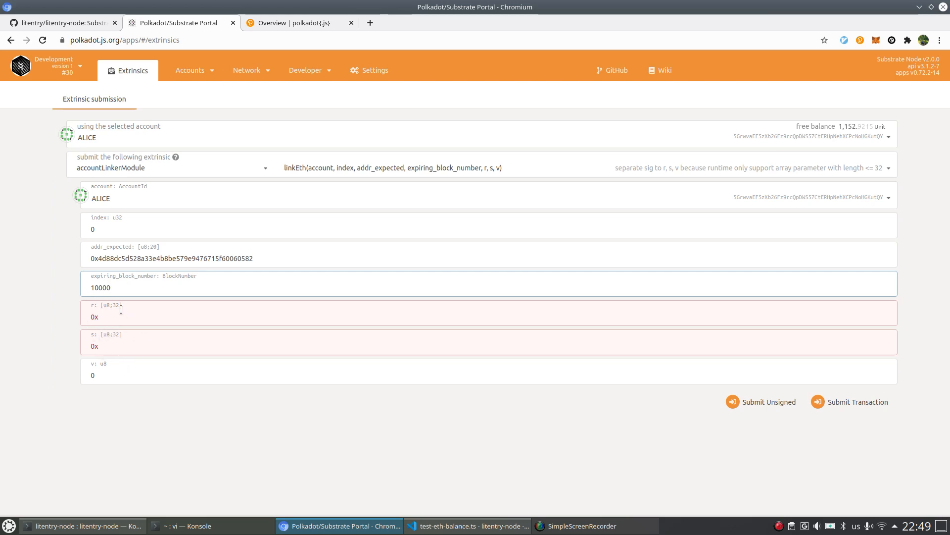
Step: Prepare the signed-message format and signature r, s, v values in vi notes
{"action": "left_click", "coordinate": [187, 526]}
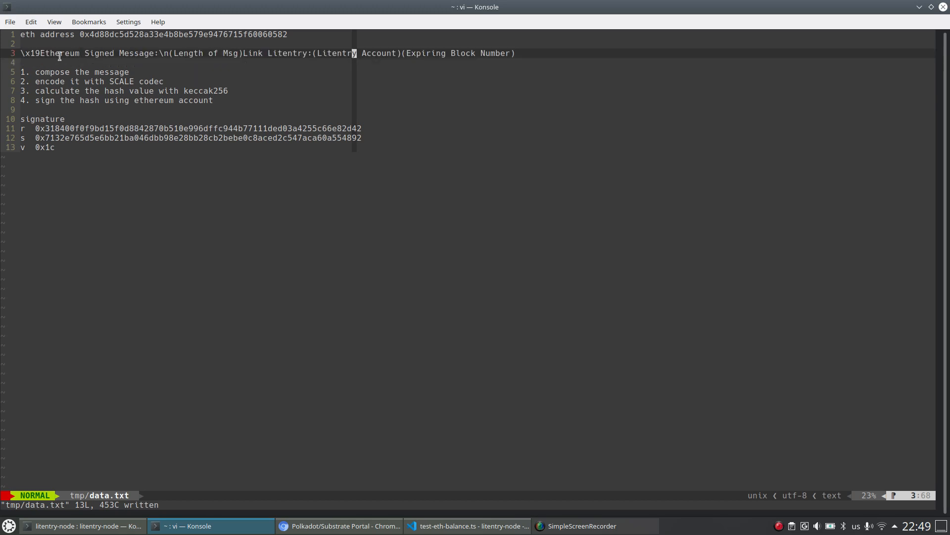
{"action": "mouse_move", "coordinate": [86, 53]}
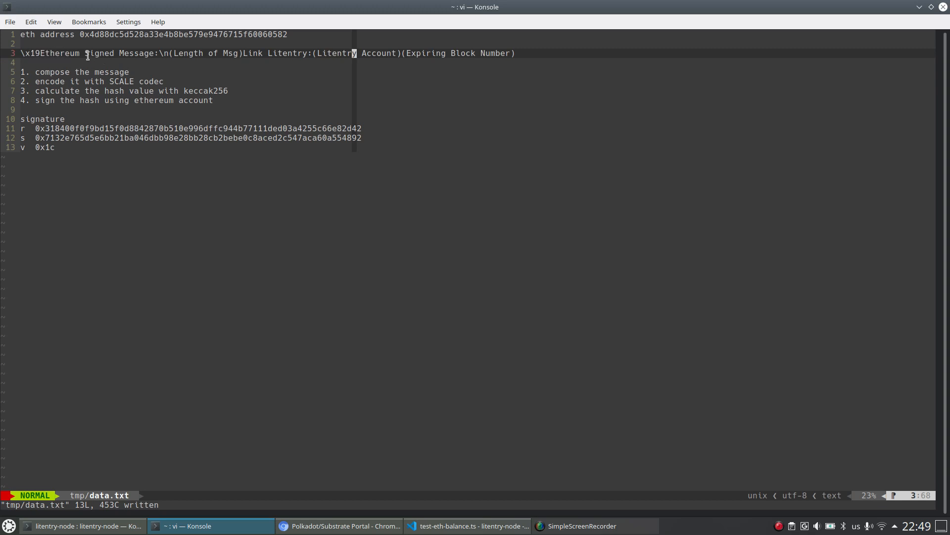
{"action": "mouse_move", "coordinate": [194, 53]}
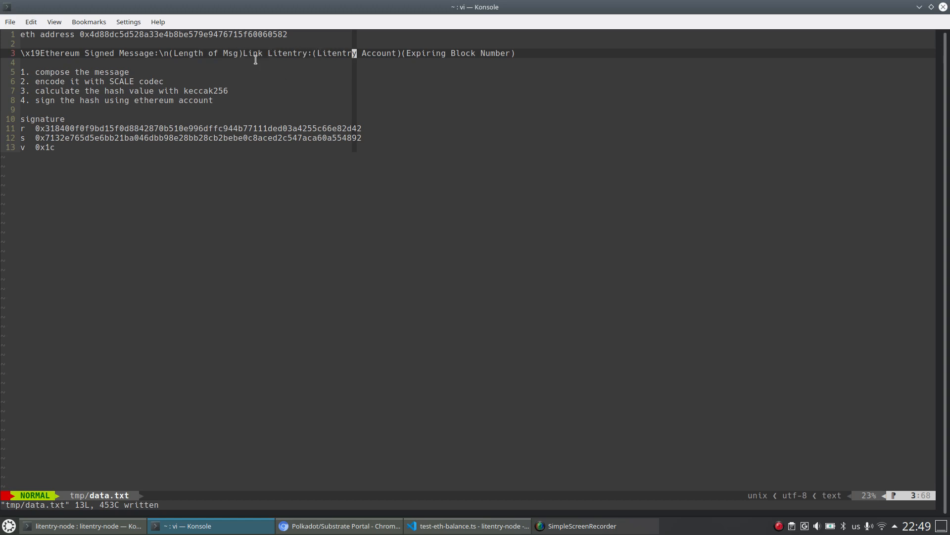
{"action": "mouse_move", "coordinate": [305, 69]}
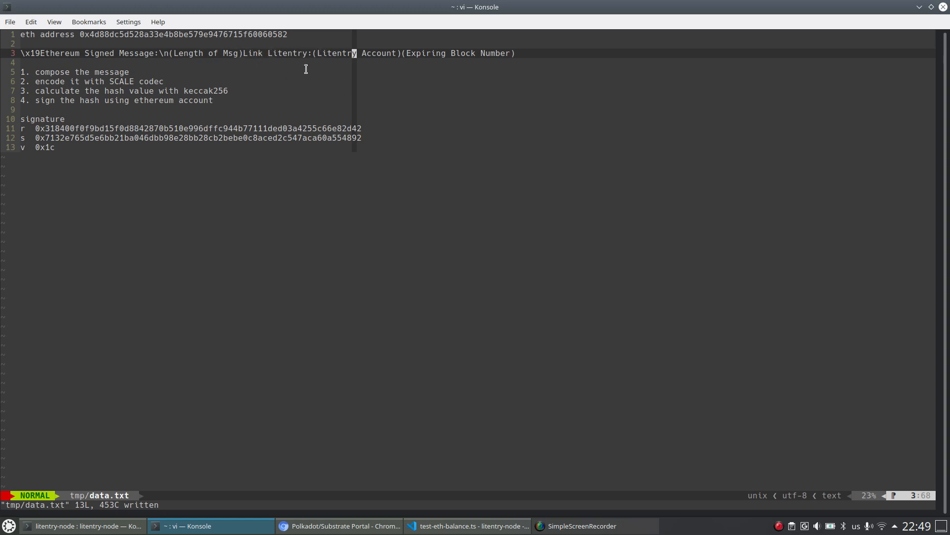
{"action": "mouse_move", "coordinate": [338, 64]}
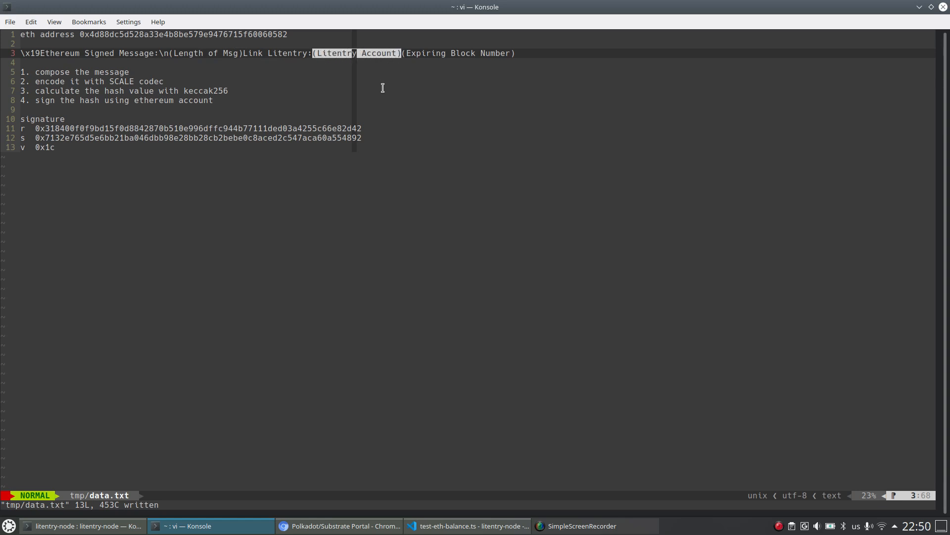
{"action": "left_click", "coordinate": [339, 526]}
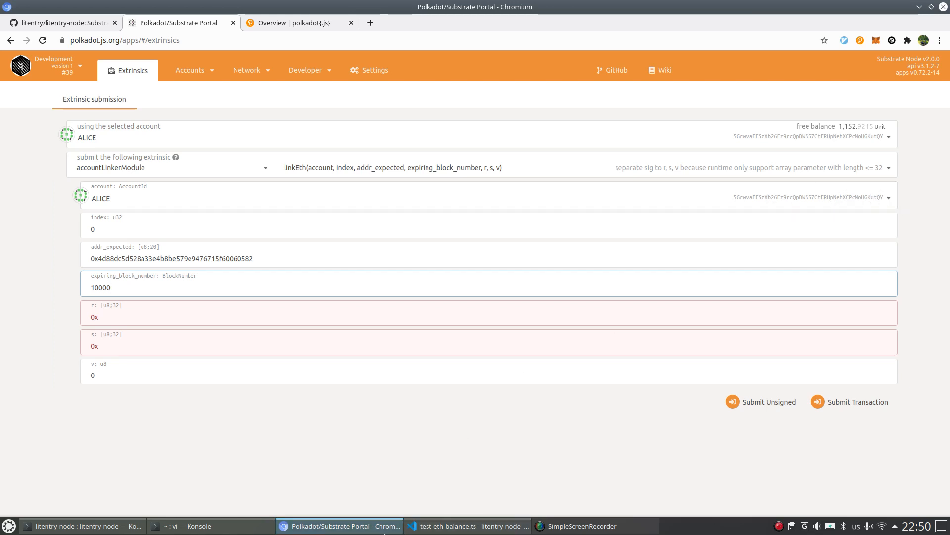
{"action": "left_click", "coordinate": [189, 526]}
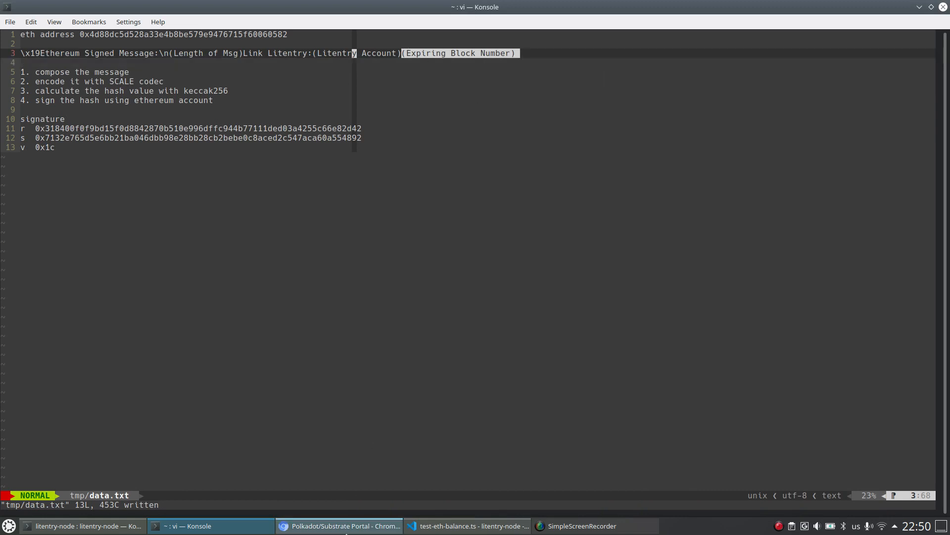
{"action": "left_click", "coordinate": [339, 526]}
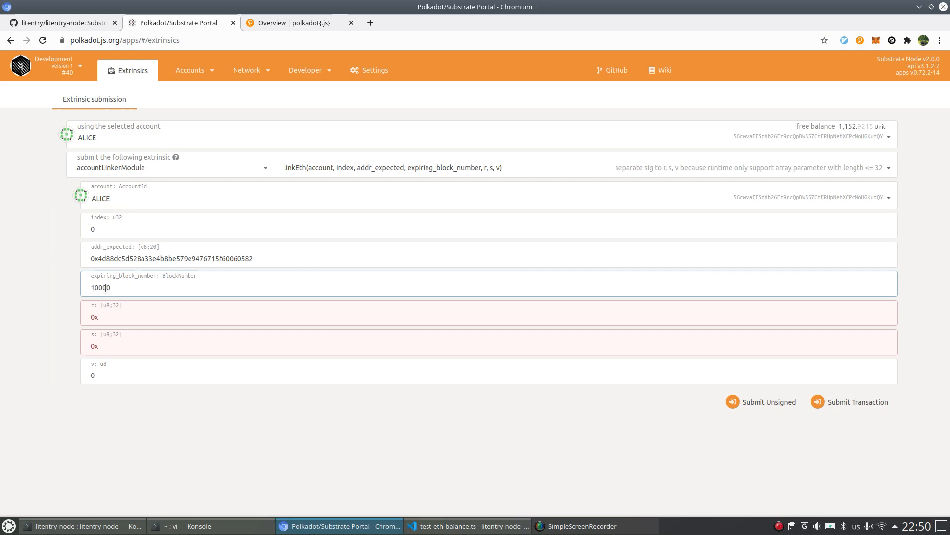
{"action": "left_click", "coordinate": [190, 526]}
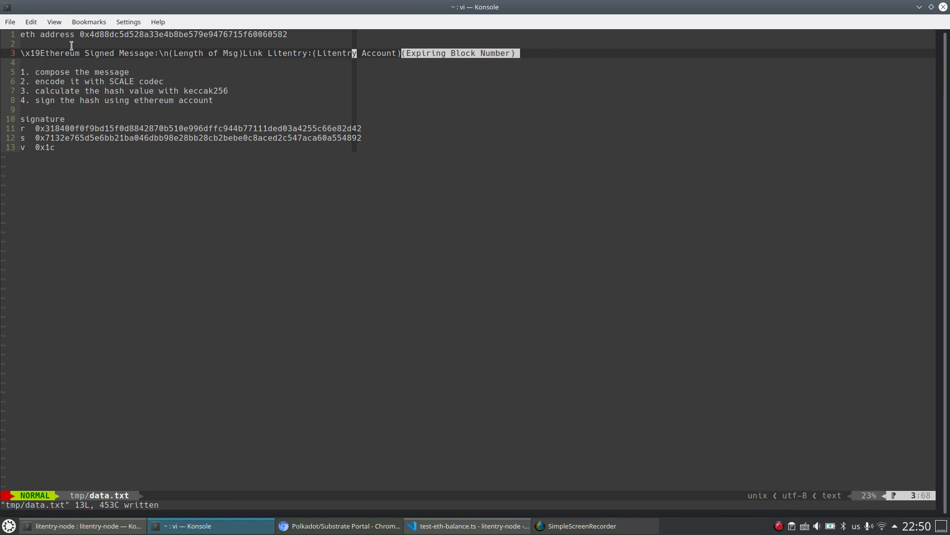
{"action": "mouse_move", "coordinate": [50, 81]}
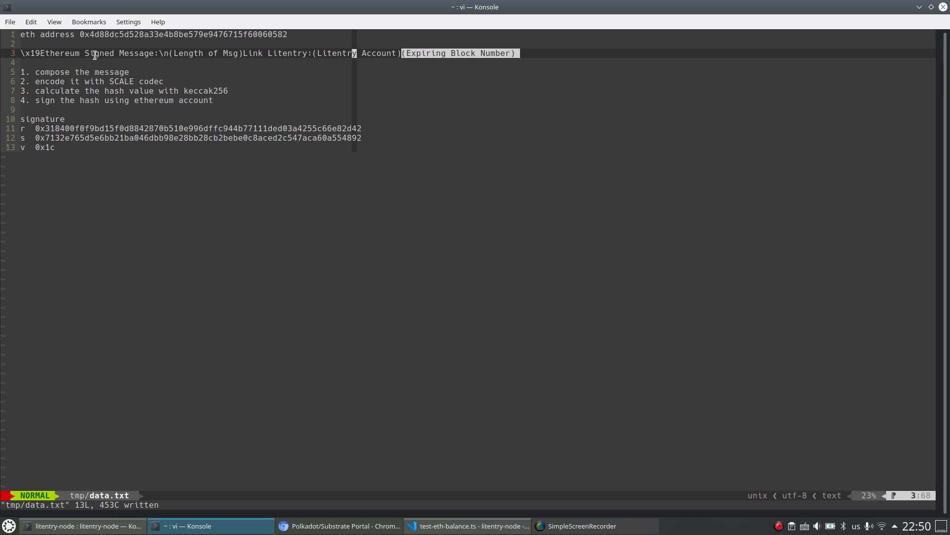
{"action": "mouse_move", "coordinate": [181, 90]}
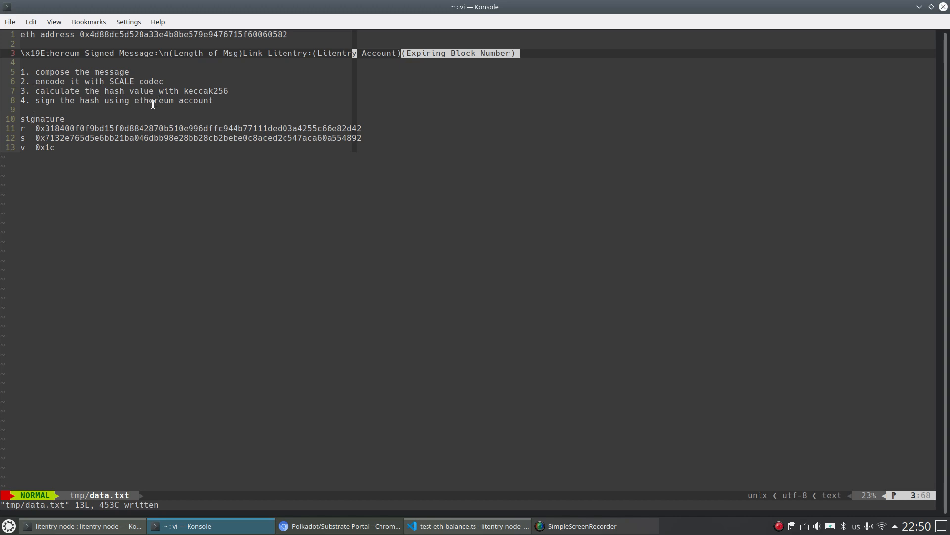
{"action": "mouse_move", "coordinate": [251, 81]}
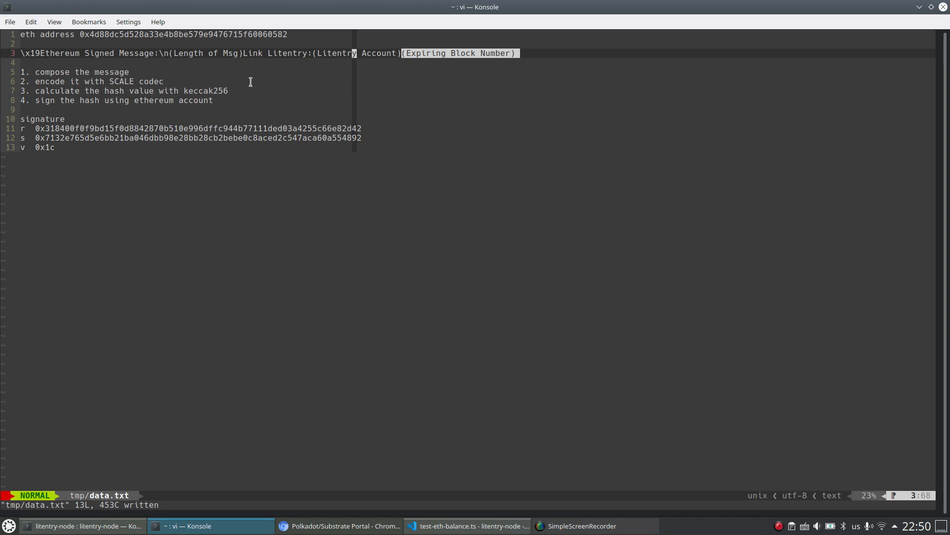
{"action": "mouse_move", "coordinate": [33, 100]}
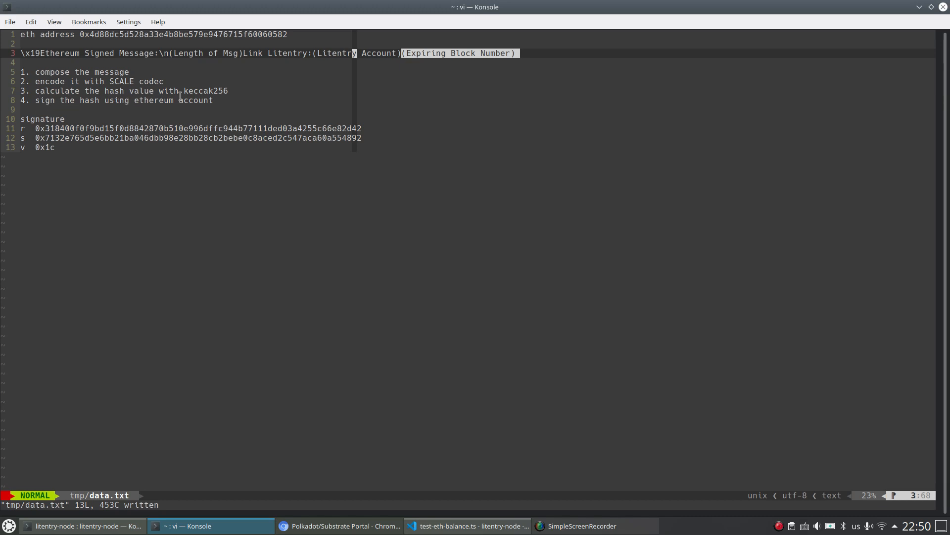
{"action": "mouse_move", "coordinate": [195, 186]}
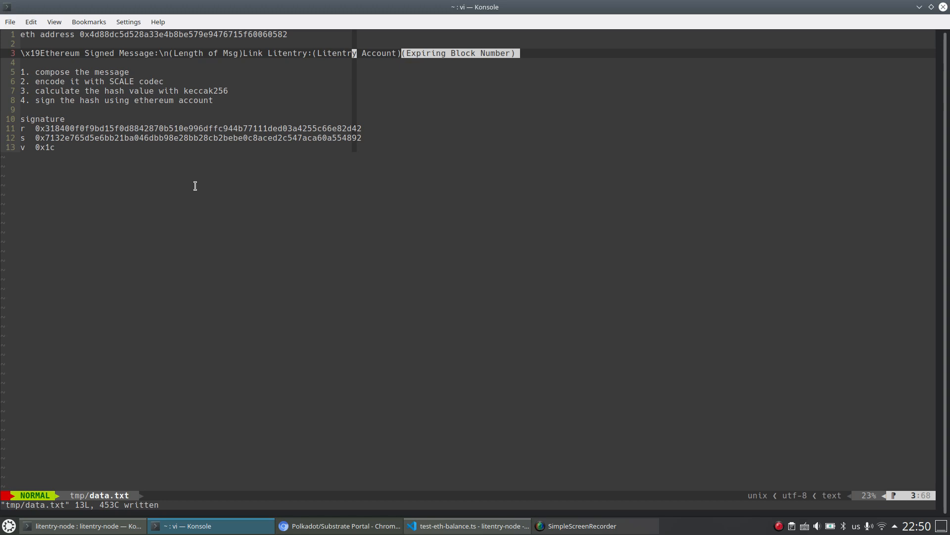
{"action": "mouse_move", "coordinate": [122, 100]}
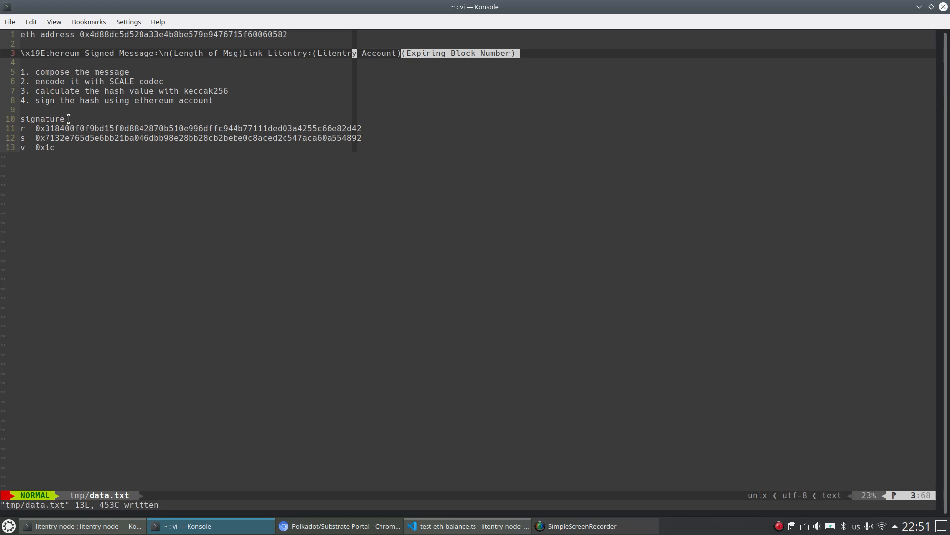
{"action": "mouse_move", "coordinate": [254, 78]}
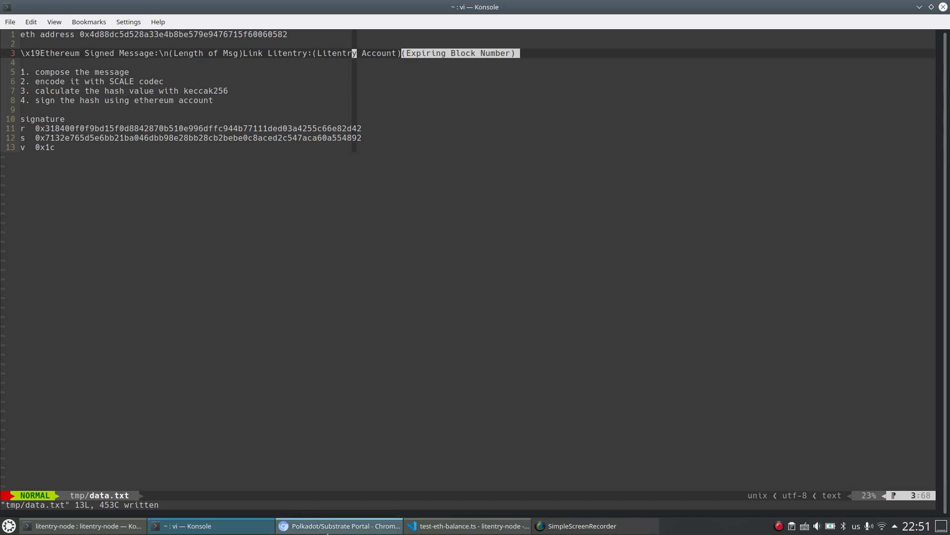
{"action": "left_click", "coordinate": [339, 526]}
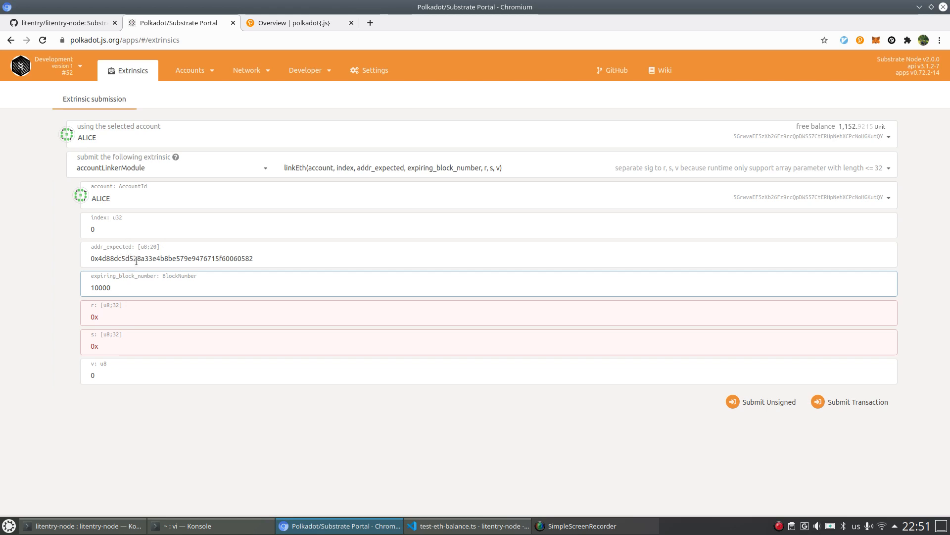
{"action": "mouse_move", "coordinate": [322, 342]}
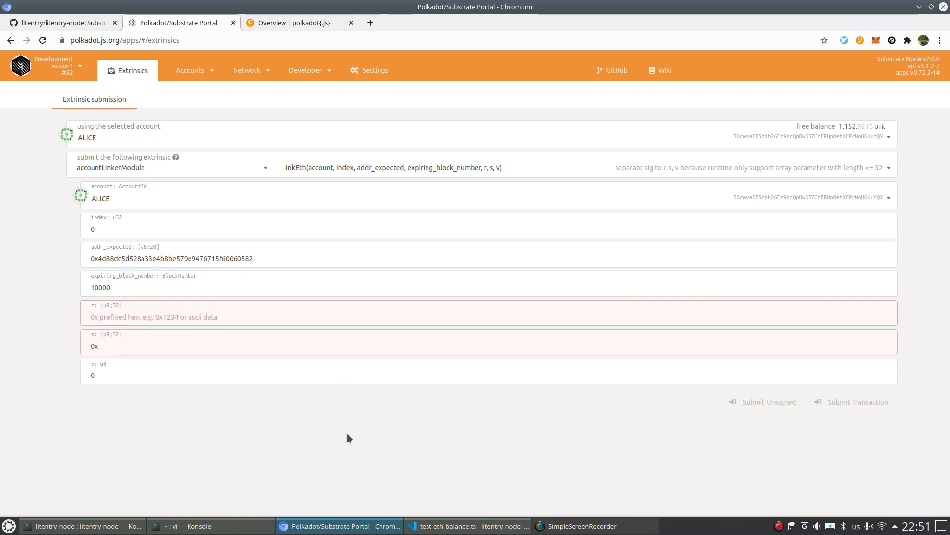
Step: Fill linkEth signature r and s from the notes, v as 28, and submit
{"action": "left_click", "coordinate": [189, 525]}
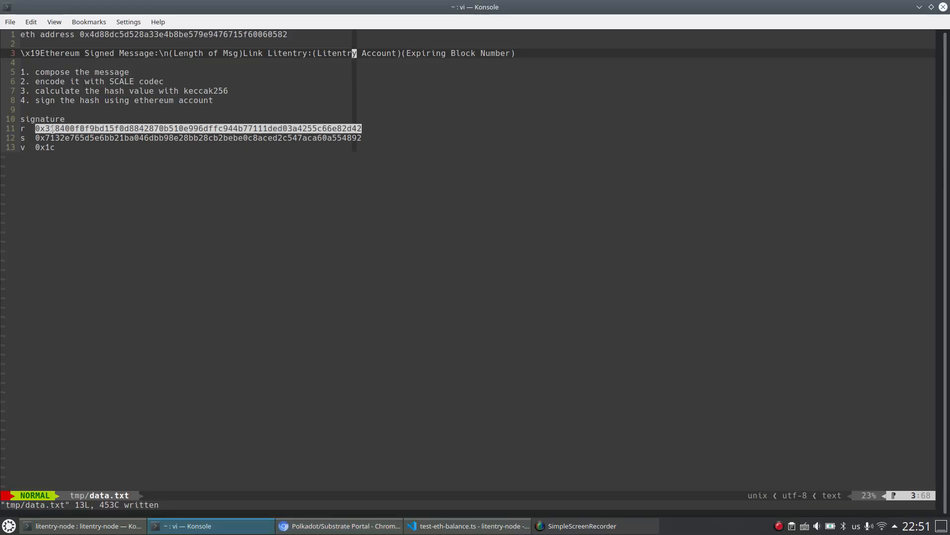
{"action": "left_click", "coordinate": [335, 526]}
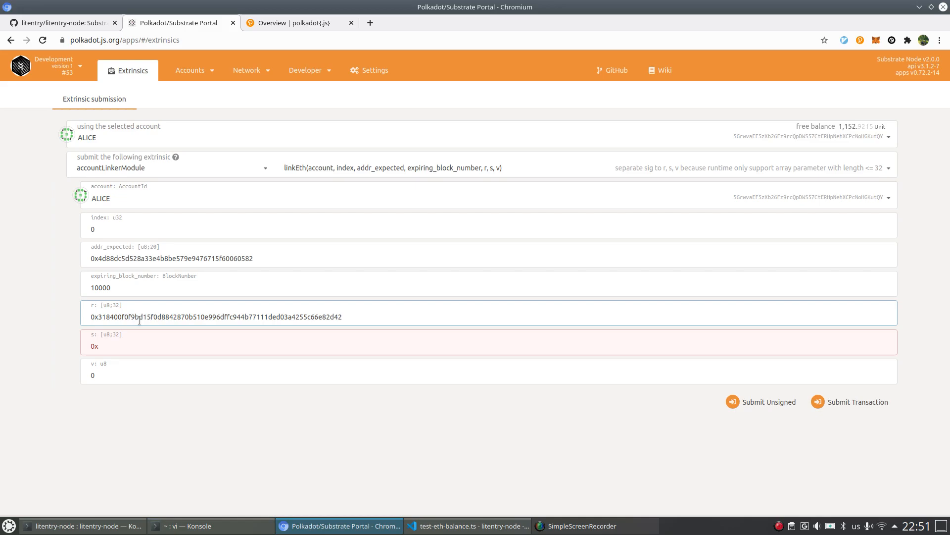
{"action": "left_click", "coordinate": [182, 526]}
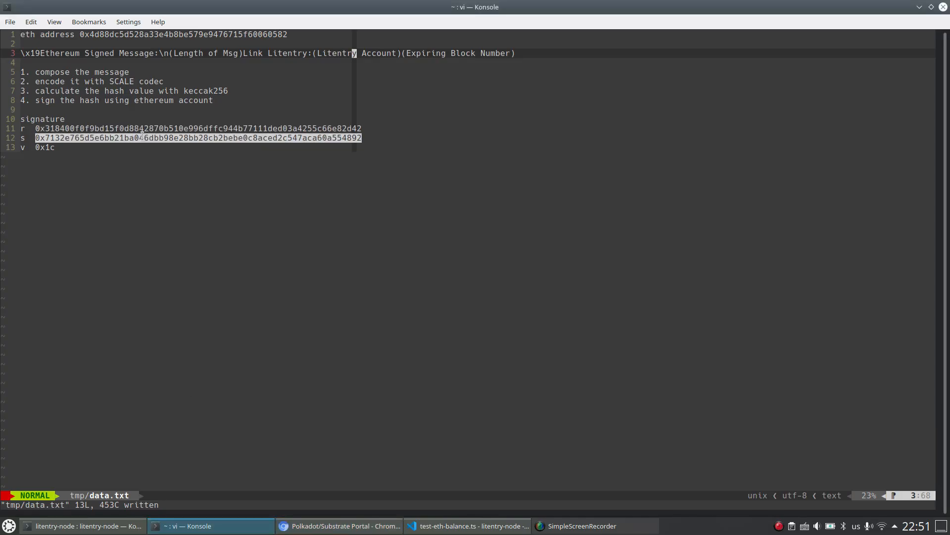
{"action": "left_click", "coordinate": [341, 526]}
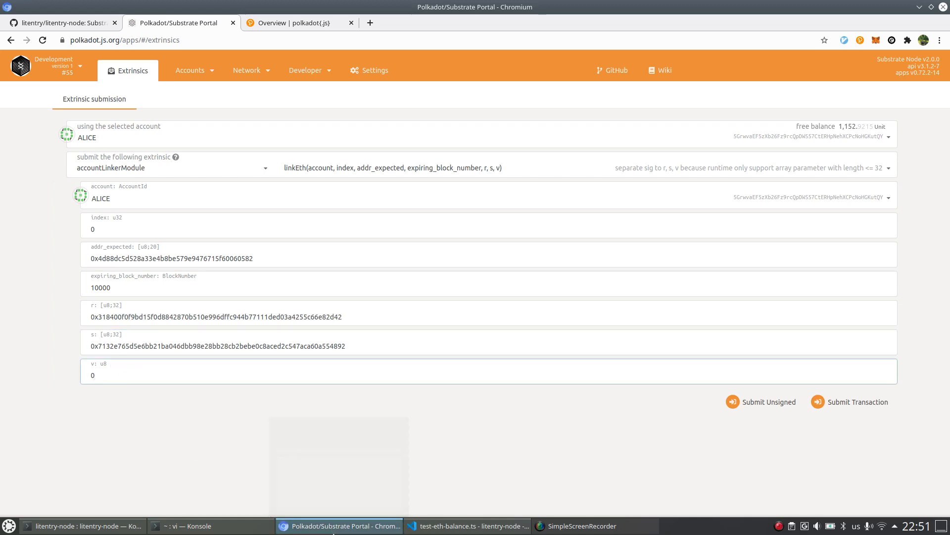
{"action": "left_click", "coordinate": [192, 526]}
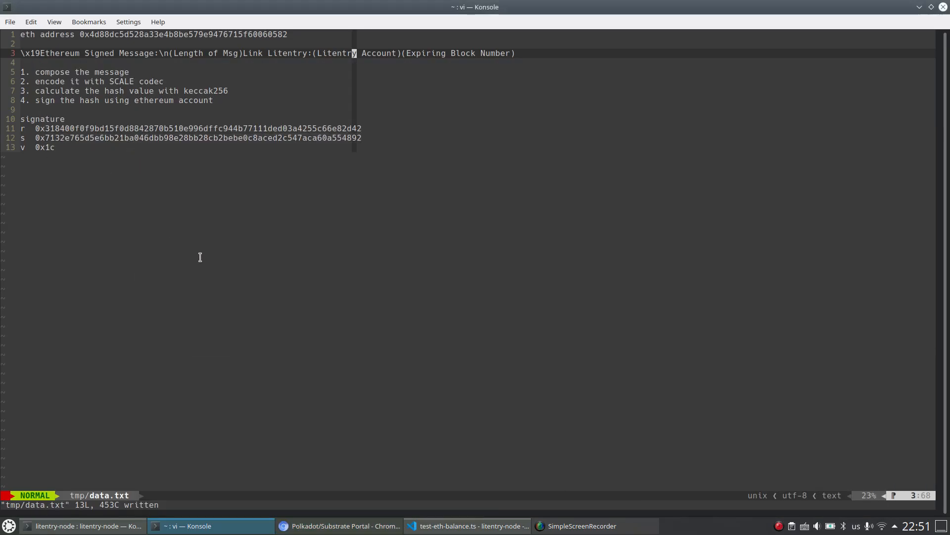
{"action": "left_click", "coordinate": [342, 526]}
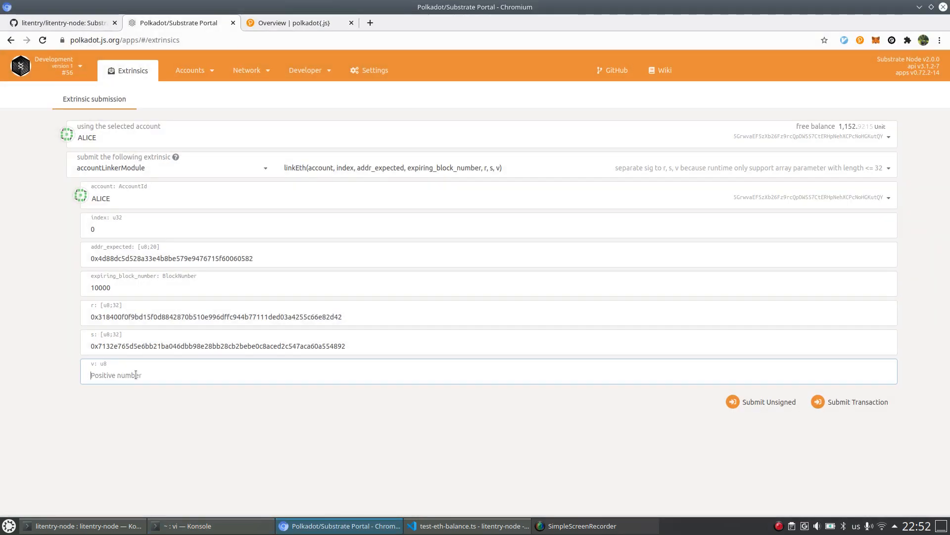
{"action": "type", "text": "28"}
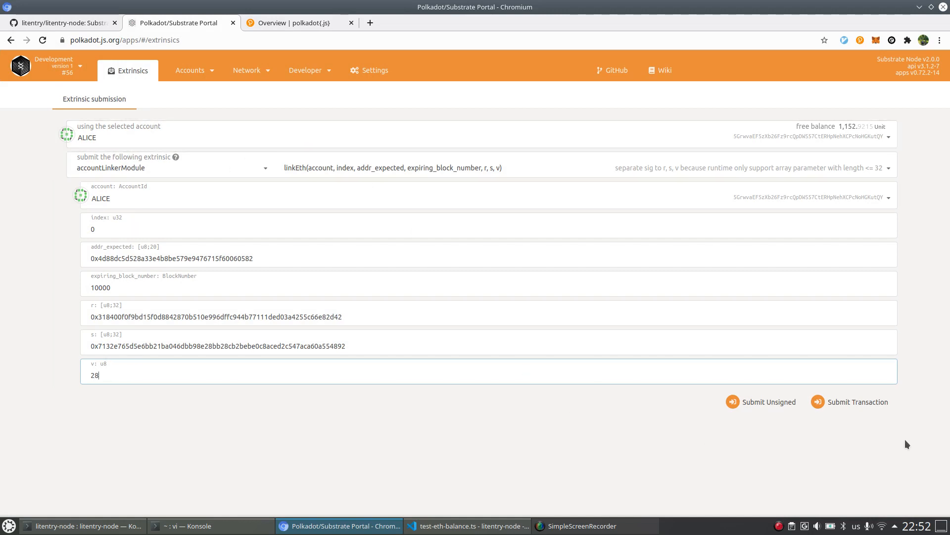
{"action": "left_click", "coordinate": [858, 402]}
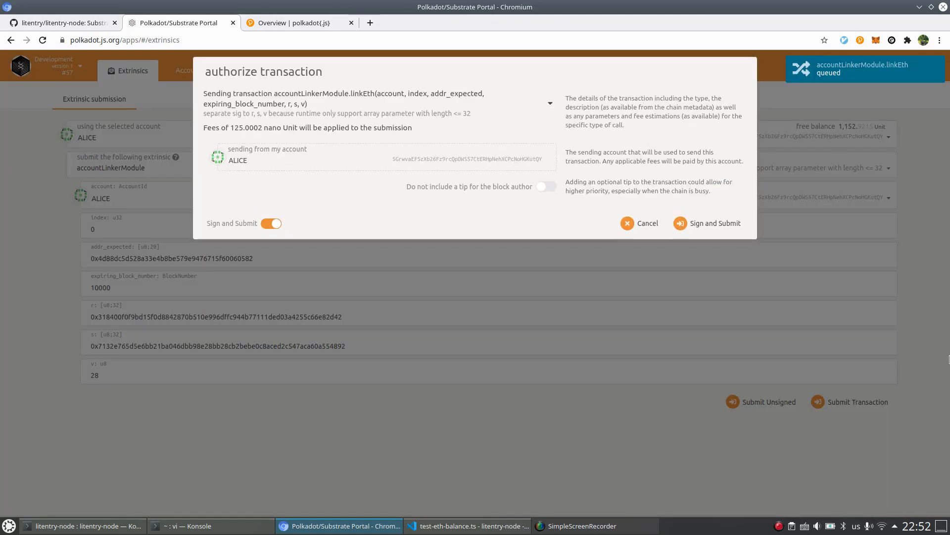
{"action": "mouse_move", "coordinate": [724, 228]}
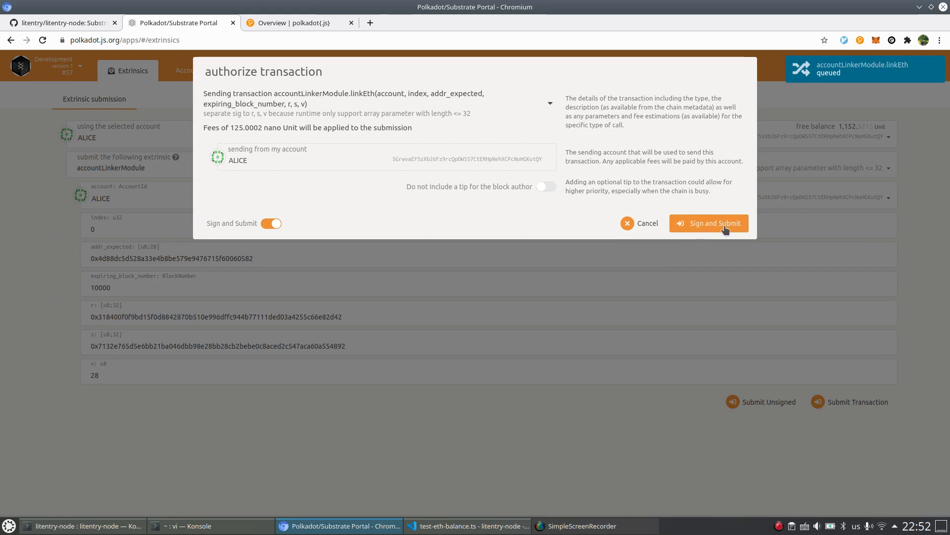
Step: Sign and send ALICE's linkEth transaction
{"action": "left_click", "coordinate": [709, 223]}
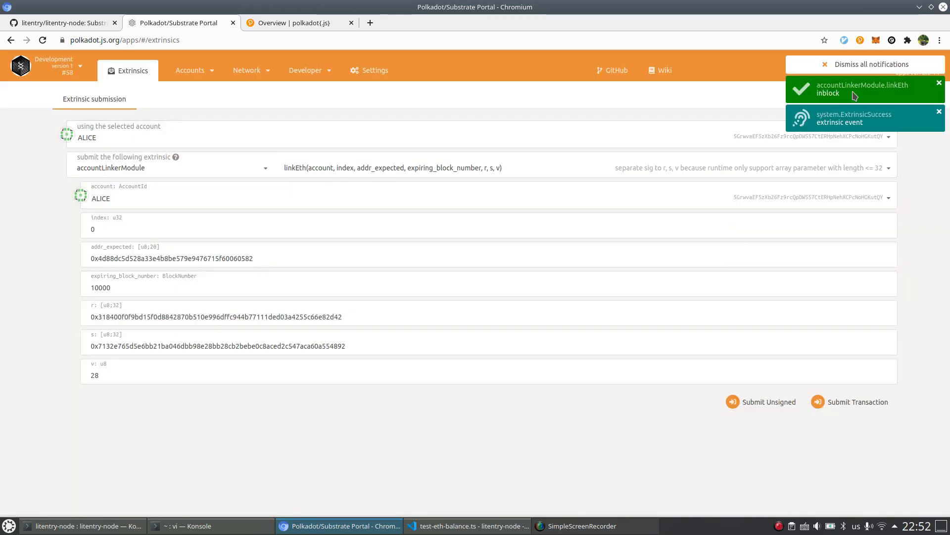
{"action": "left_click", "coordinate": [247, 71]}
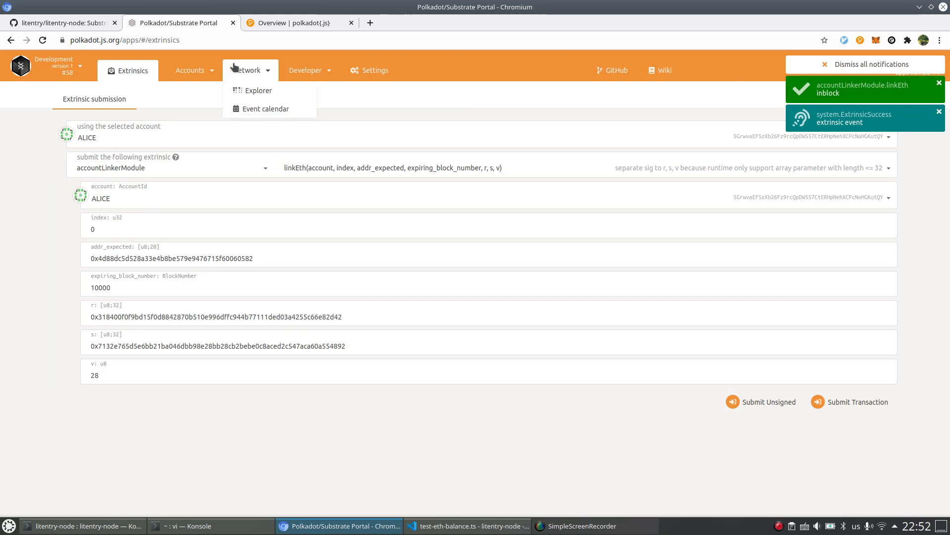
{"action": "left_click", "coordinate": [310, 70]}
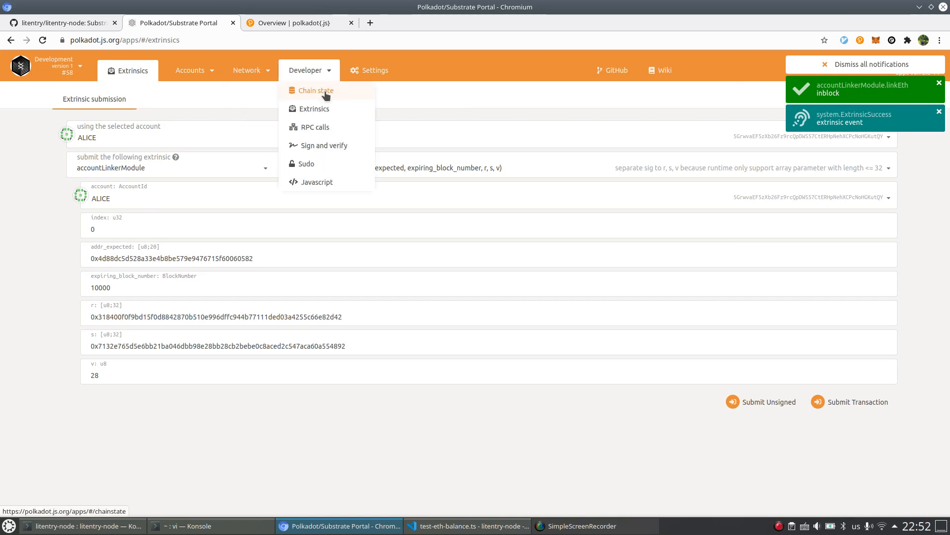
Step: Query ALICE's ethereumLink and compare the returned address with the one in notes
{"action": "left_click", "coordinate": [315, 90]}
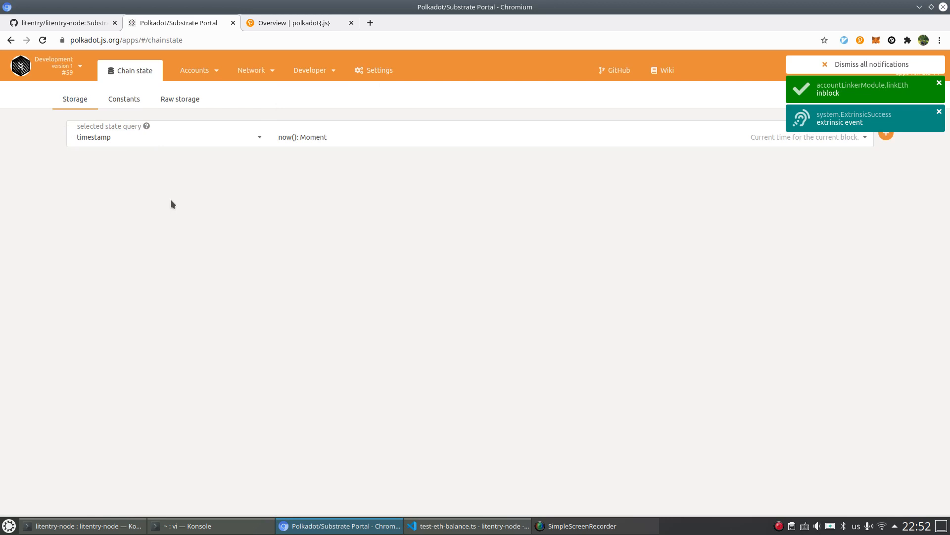
{"action": "left_click", "coordinate": [825, 64]}
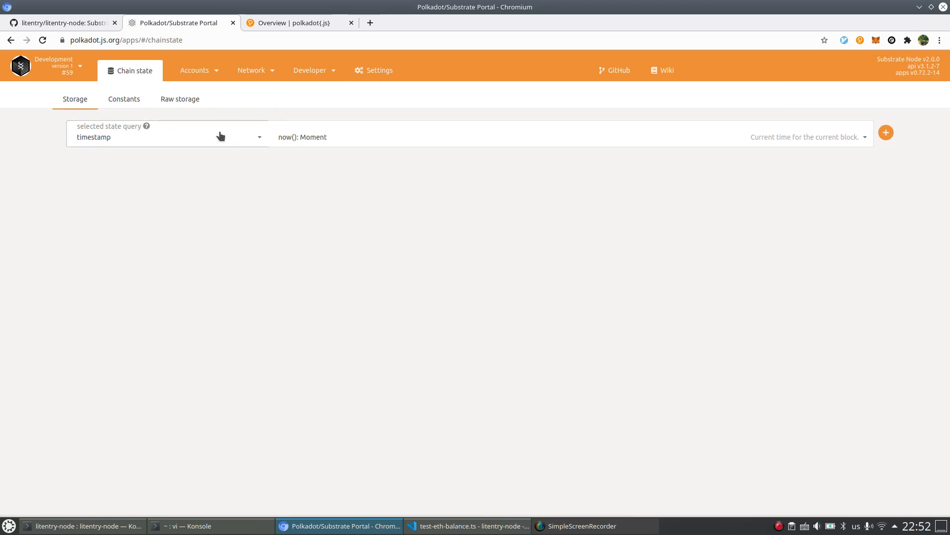
{"action": "left_click", "coordinate": [167, 137]}
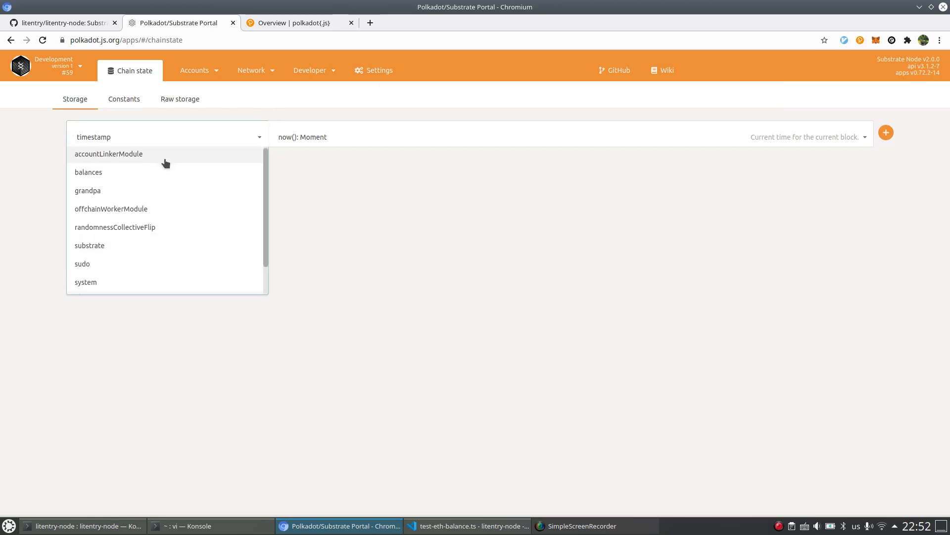
{"action": "left_click", "coordinate": [109, 154]}
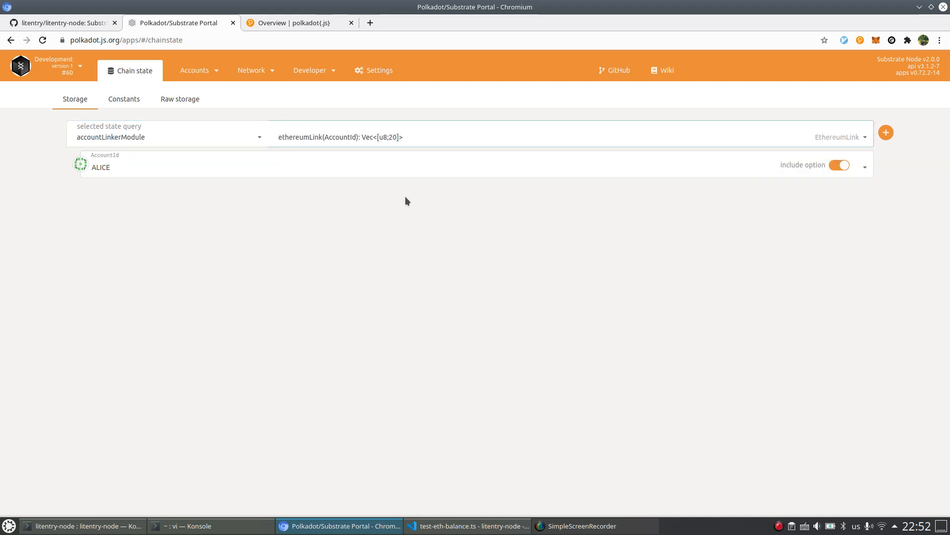
{"action": "mouse_move", "coordinate": [867, 163]}
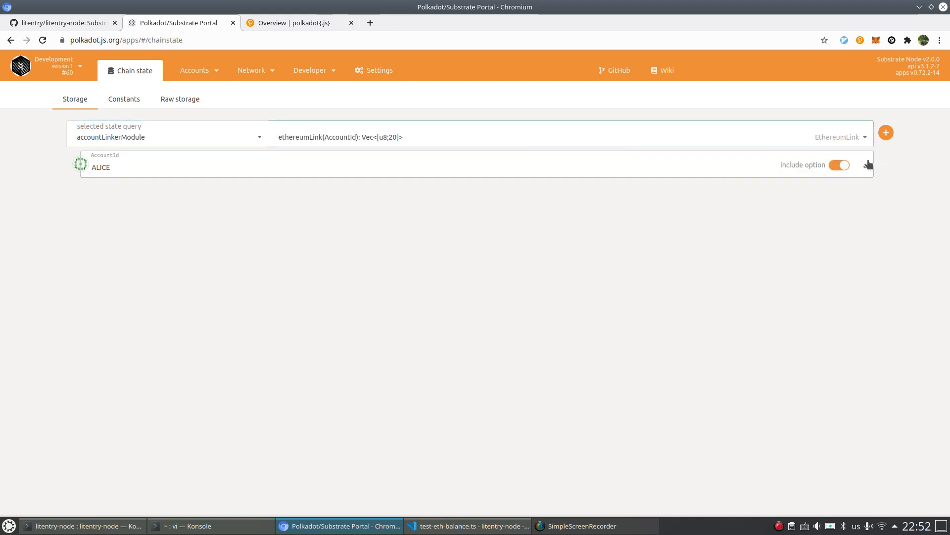
{"action": "left_click", "coordinate": [886, 132]}
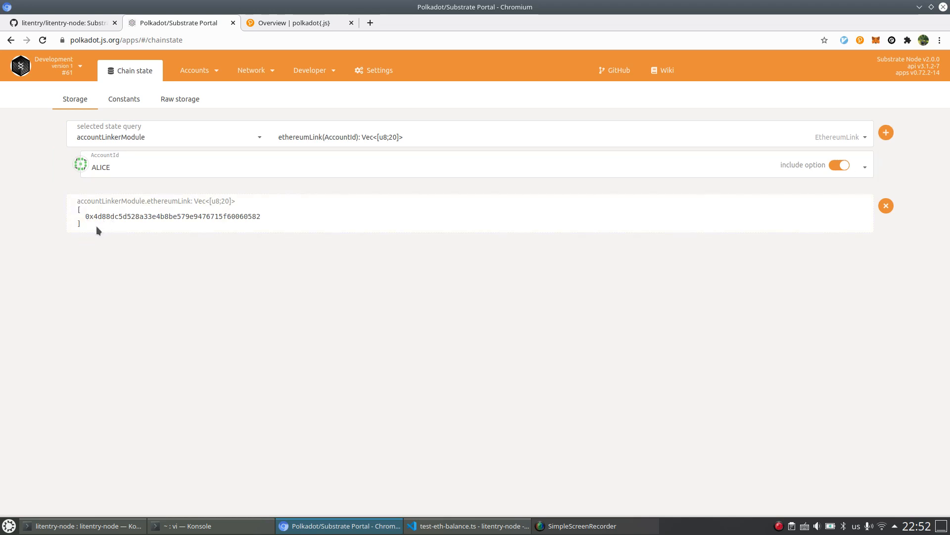
{"action": "left_click_drag", "start_coordinate": [85, 216], "coordinate": [188, 216]}
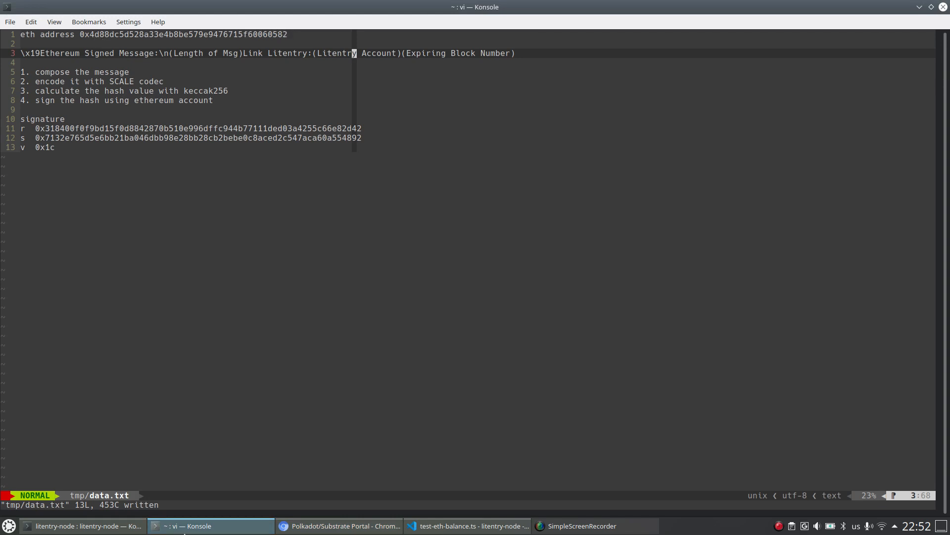
{"action": "left_click", "coordinate": [340, 526]}
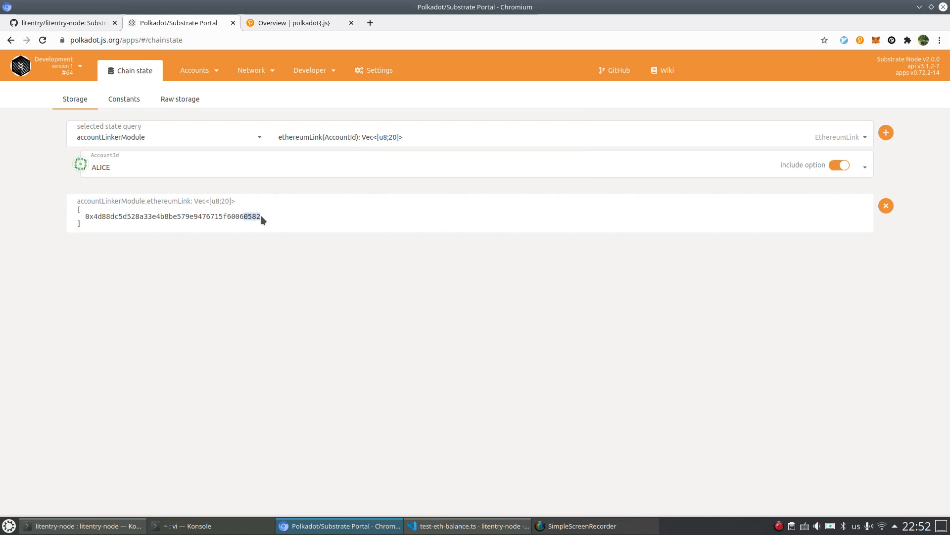
{"action": "mouse_move", "coordinate": [286, 242]}
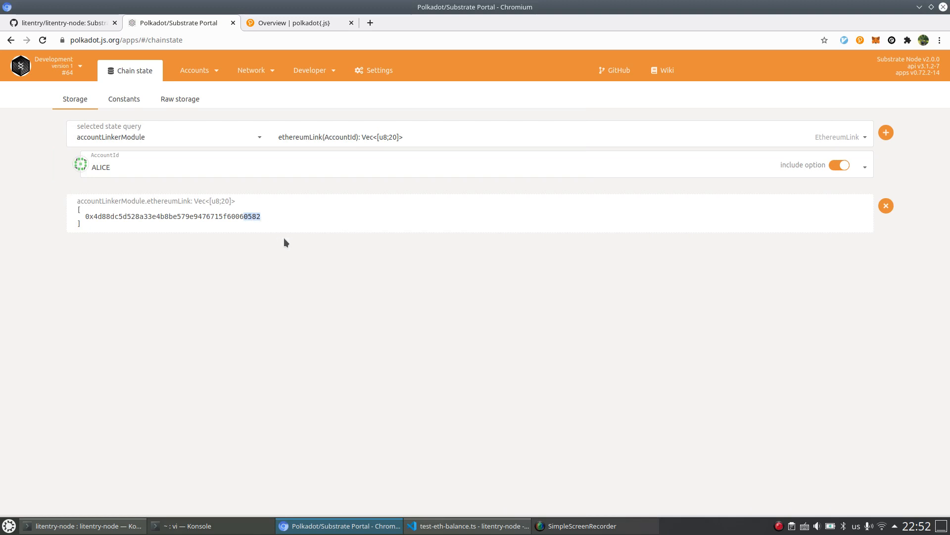
{"action": "mouse_move", "coordinate": [237, 516]}
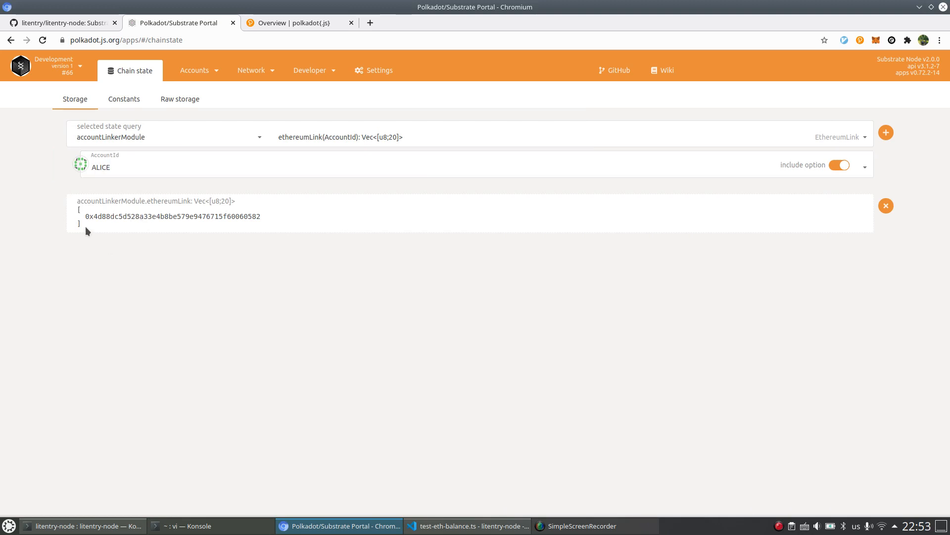
{"action": "mouse_move", "coordinate": [286, 367]}
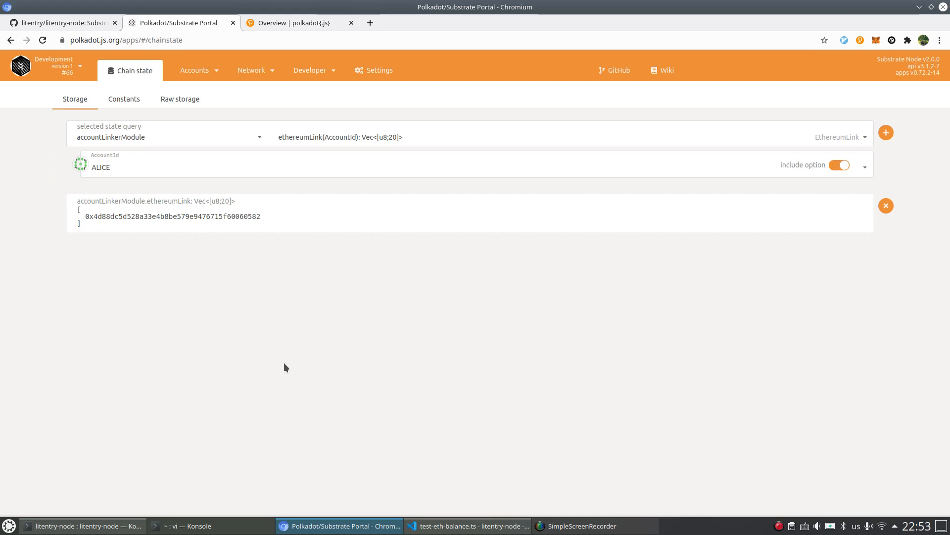
{"action": "mouse_move", "coordinate": [198, 134]}
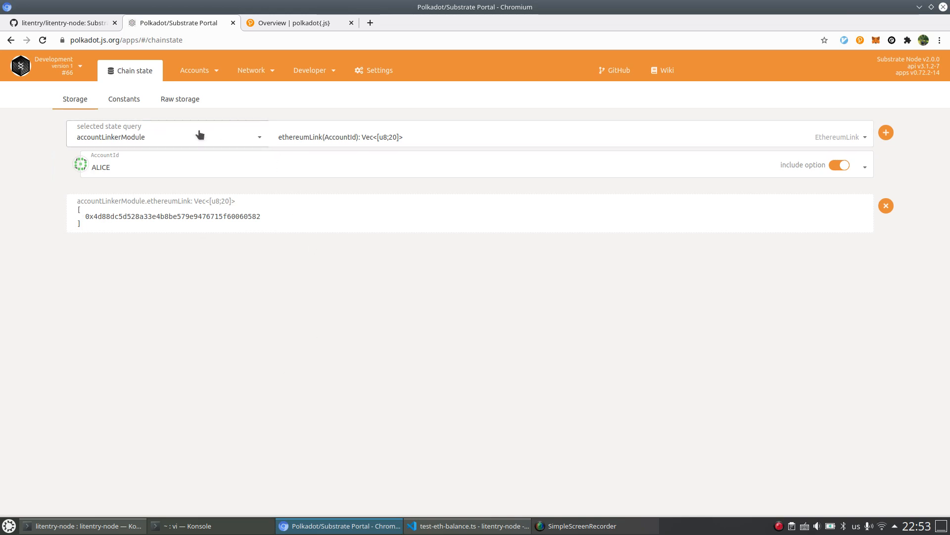
Step: Query offchainWorkerModule accountBalance for ALICE, returning 0 and 0
{"action": "left_click", "coordinate": [168, 137]}
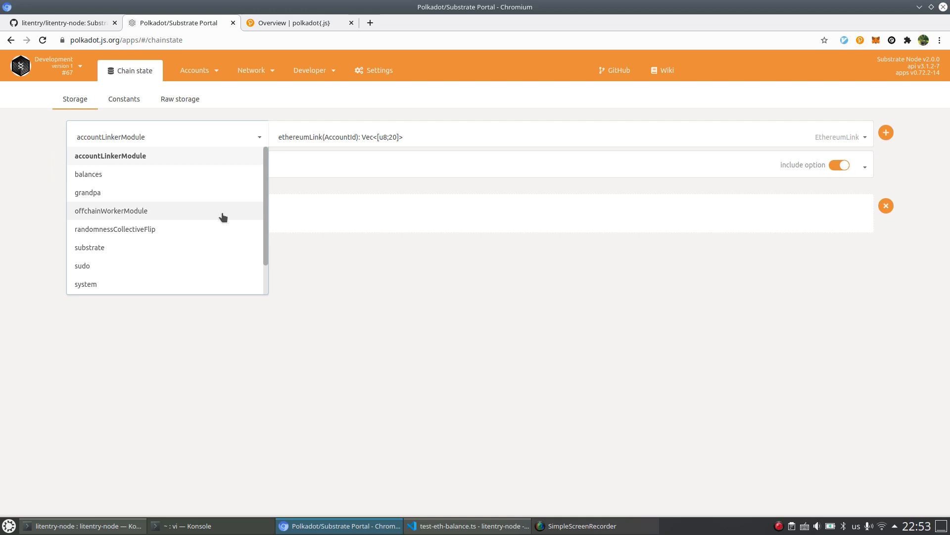
{"action": "left_click", "coordinate": [111, 210]}
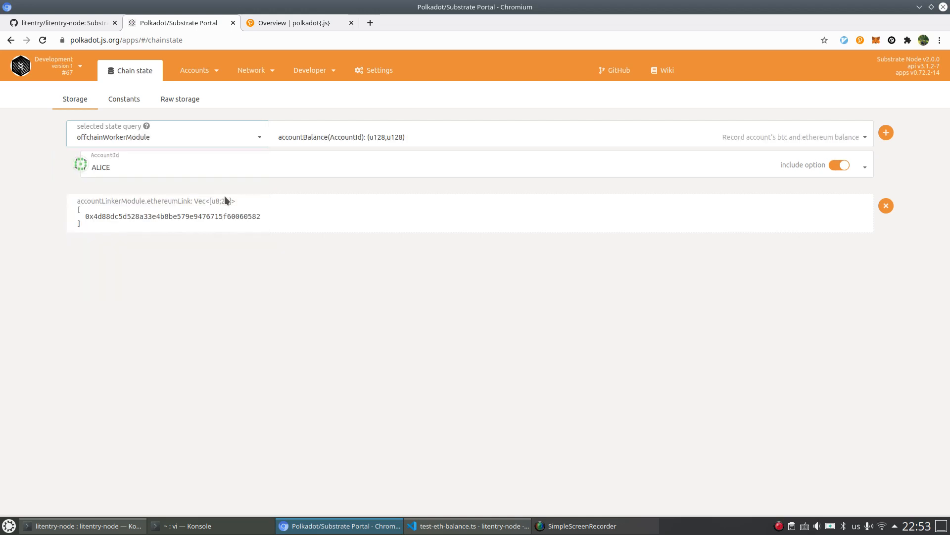
{"action": "left_click", "coordinate": [341, 137]}
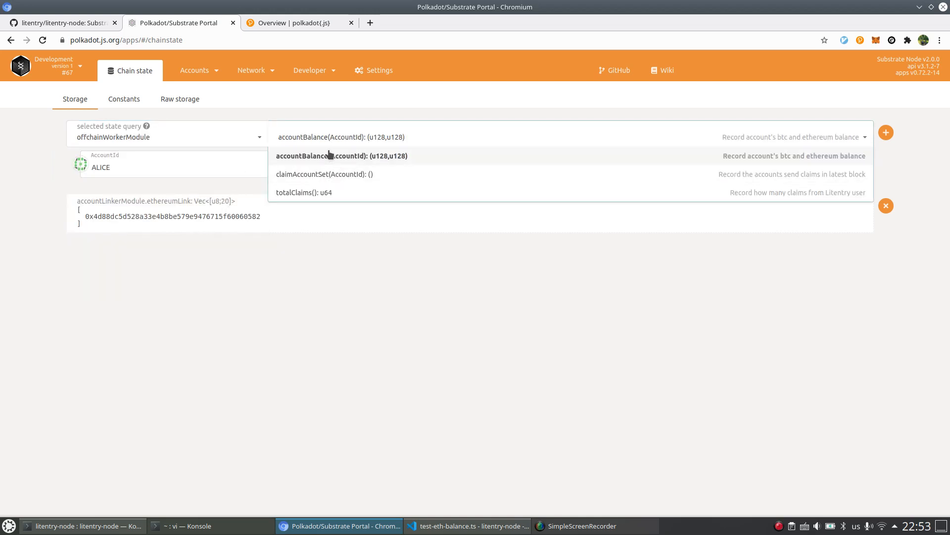
{"action": "left_click", "coordinate": [336, 155]}
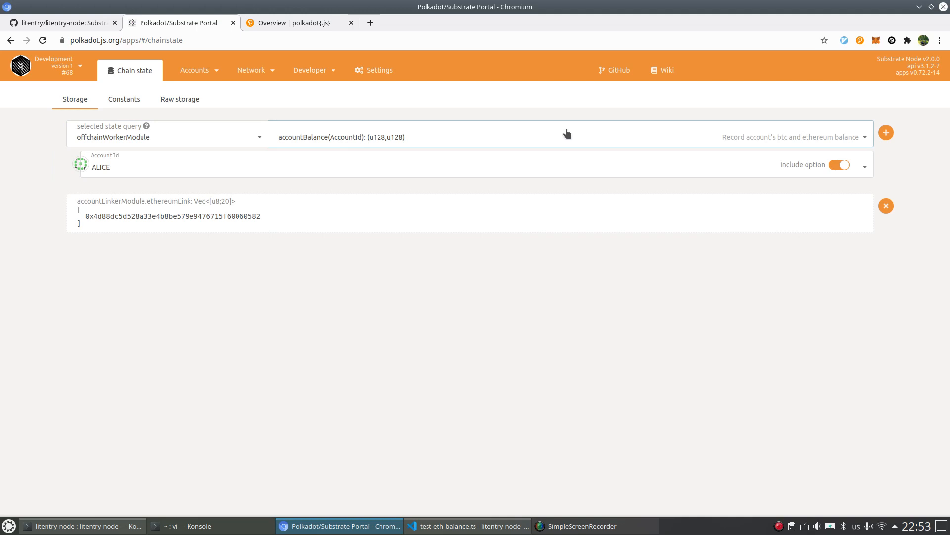
{"action": "left_click", "coordinate": [886, 132]}
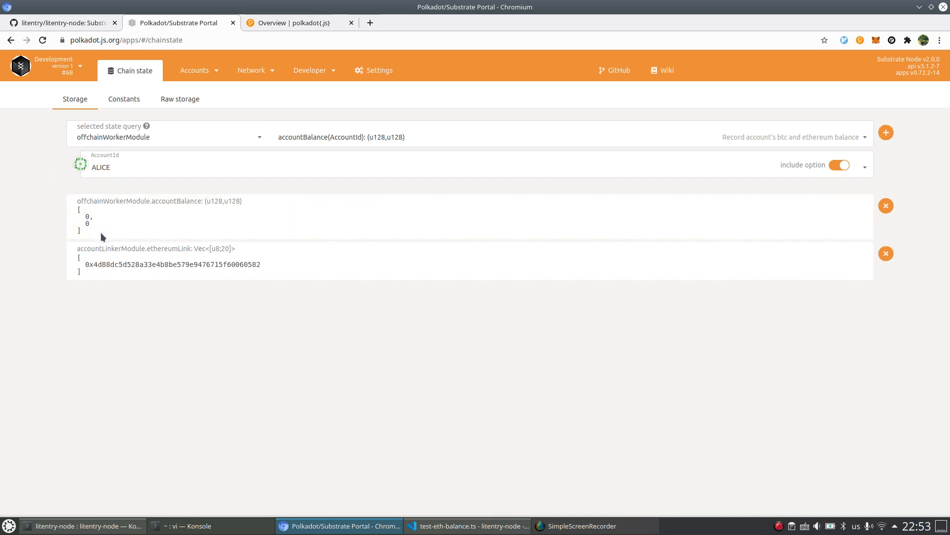
{"action": "mouse_move", "coordinate": [186, 285]}
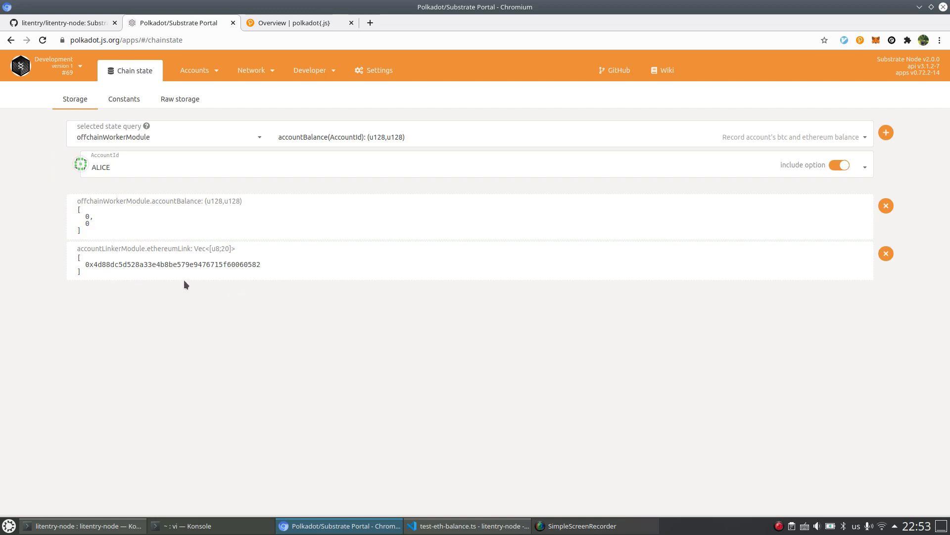
{"action": "left_click_drag", "start_coordinate": [85, 264], "coordinate": [223, 264]}
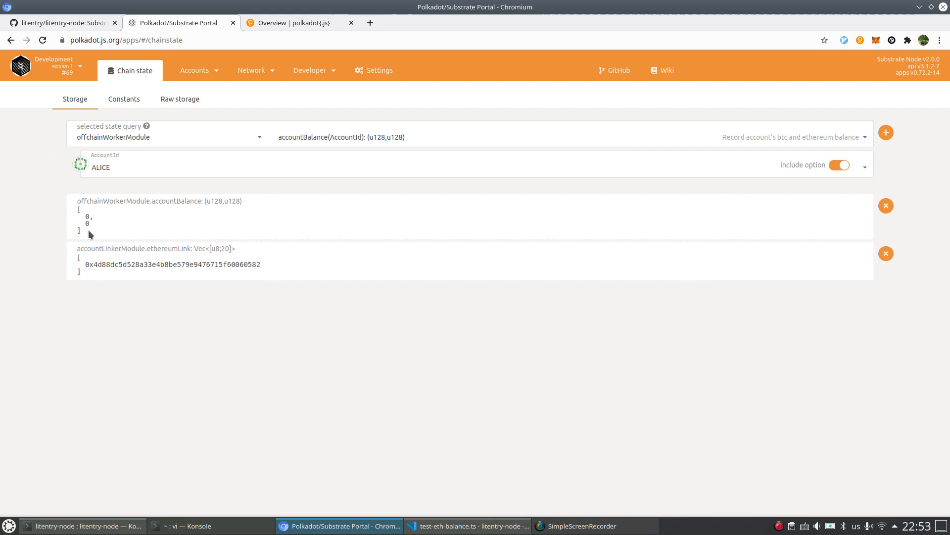
{"action": "mouse_move", "coordinate": [137, 247]}
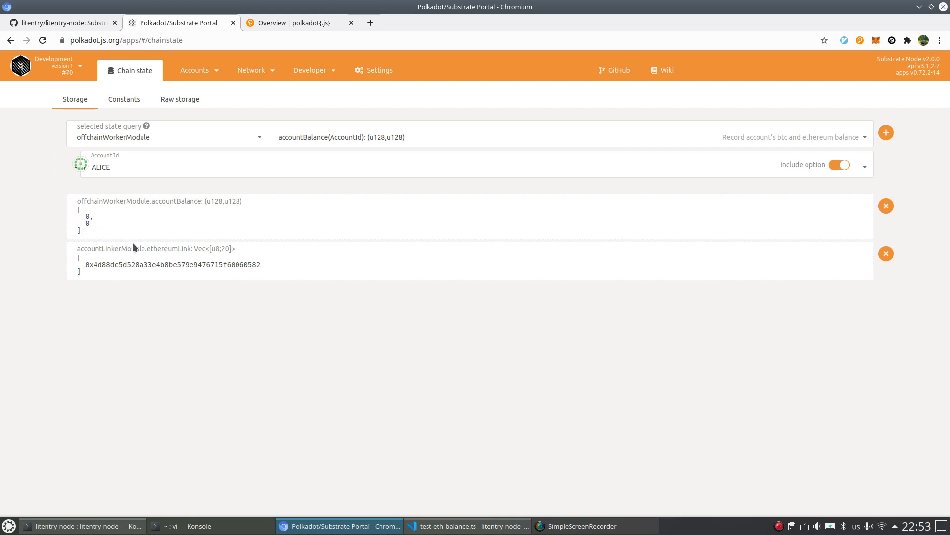
{"action": "mouse_move", "coordinate": [174, 93]}
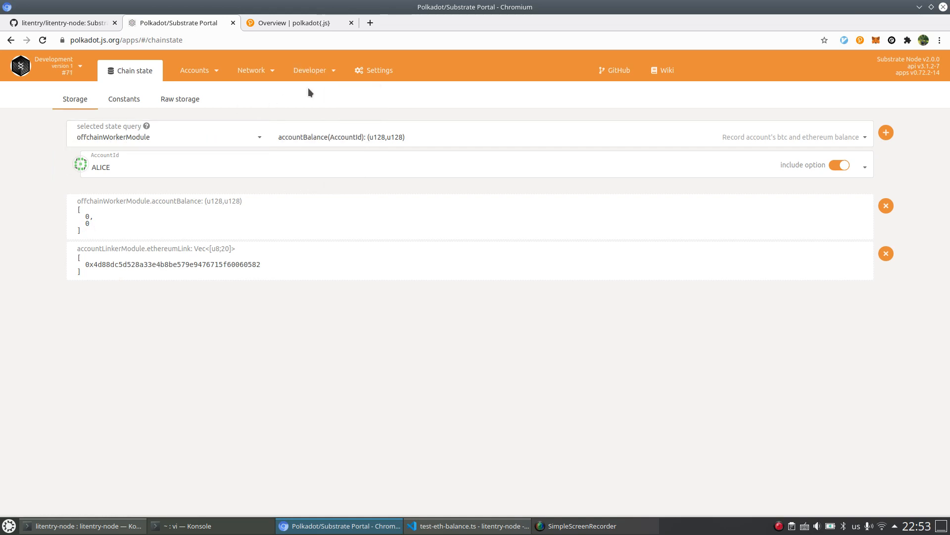
{"action": "left_click", "coordinate": [310, 70]}
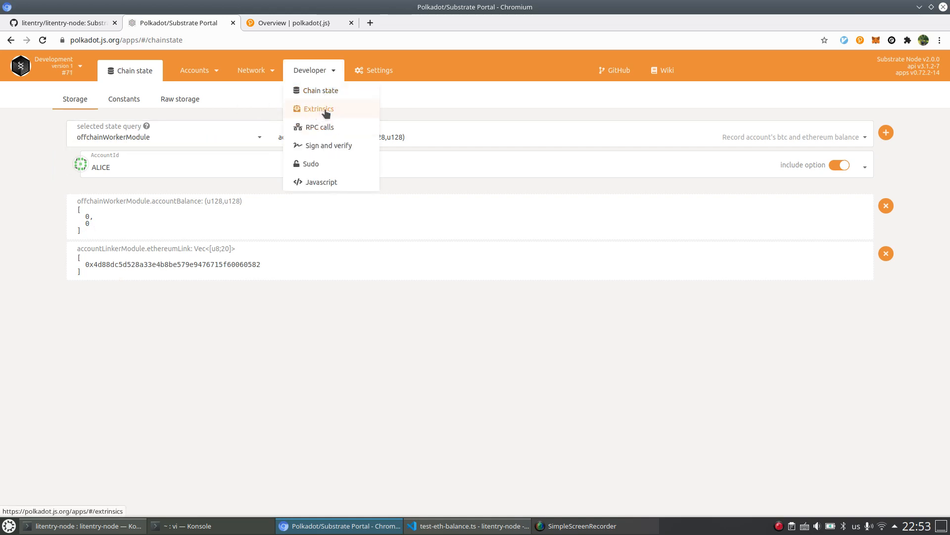
Step: Submit ALICE's offchainWorkerModule assetClaim() extrinsic, then return to the Chain state page
{"action": "left_click", "coordinate": [318, 108]}
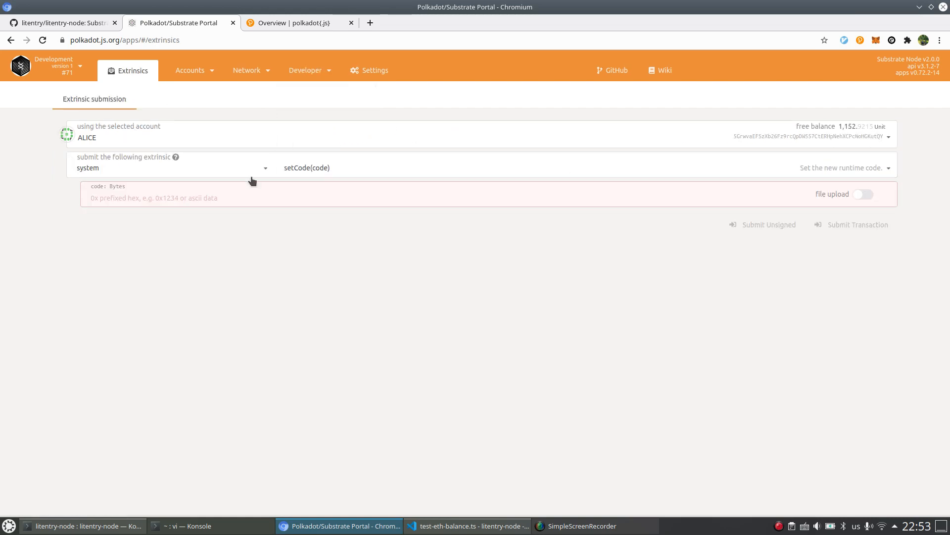
{"action": "left_click", "coordinate": [171, 168]}
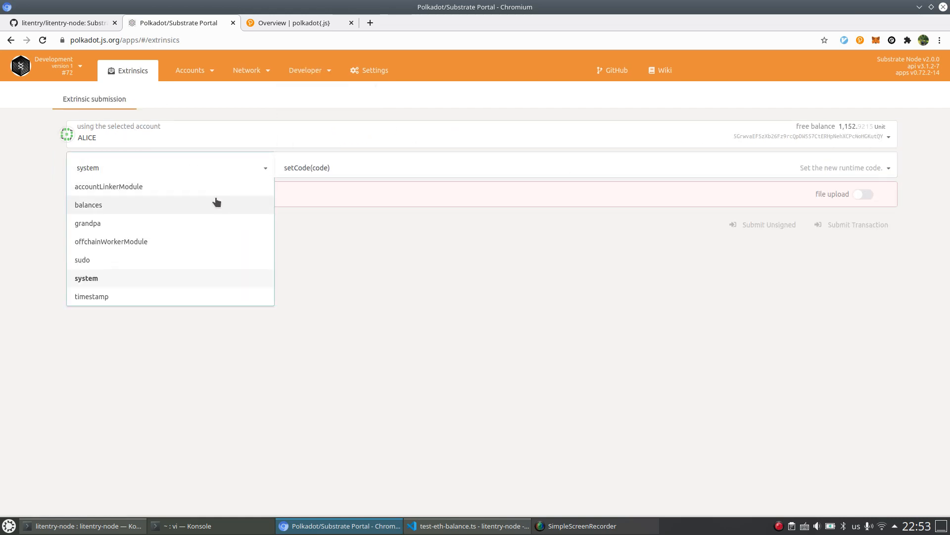
{"action": "left_click", "coordinate": [111, 242]}
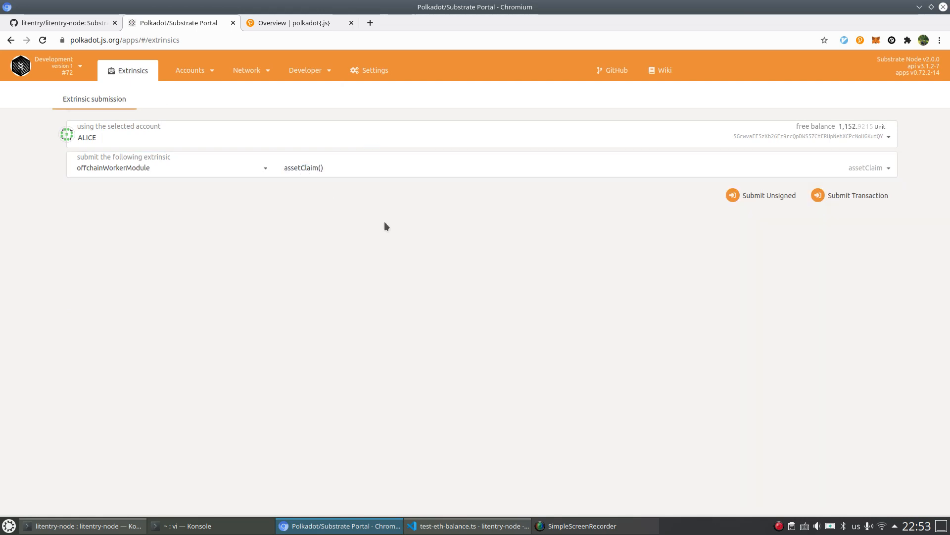
{"action": "left_click", "coordinate": [858, 195]}
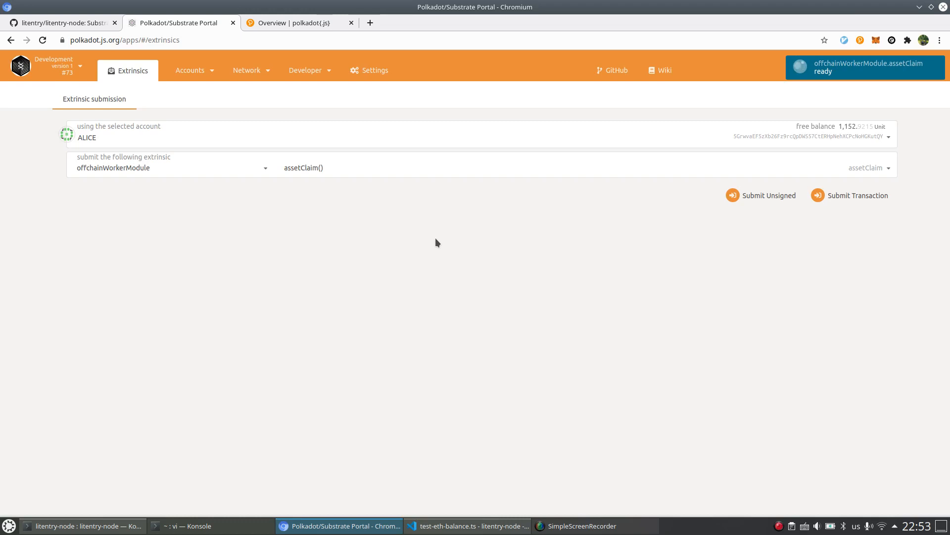
{"action": "mouse_move", "coordinate": [836, 82]}
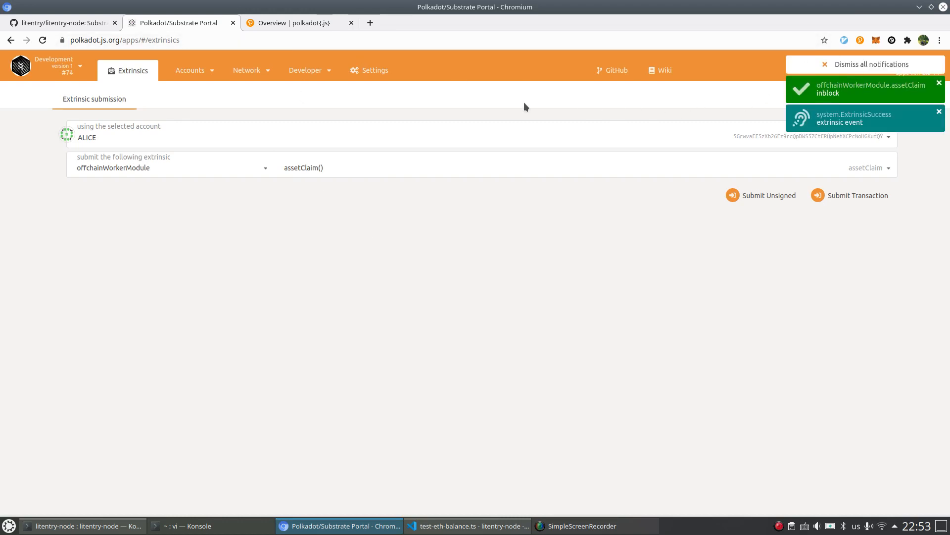
{"action": "left_click", "coordinate": [305, 70]}
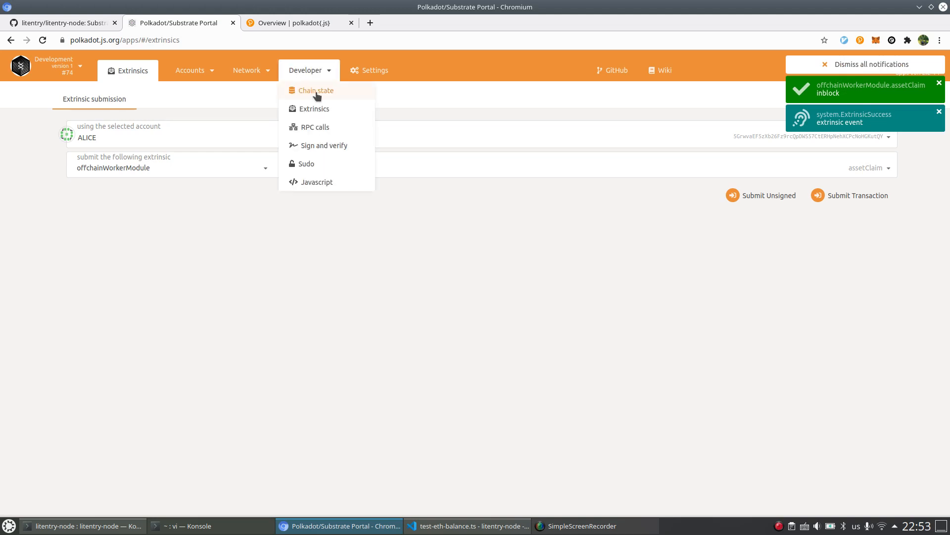
{"action": "left_click", "coordinate": [315, 91]}
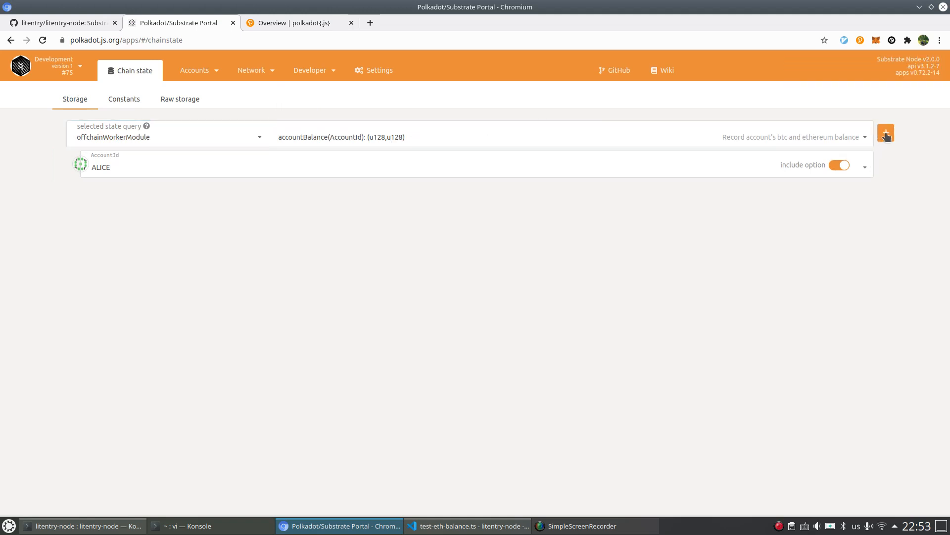
Step: Rerun ALICE's accountBalance query, now 0 and 5,000,000,000,000,000,000, then switch to the API docs
{"action": "left_click", "coordinate": [886, 133]}
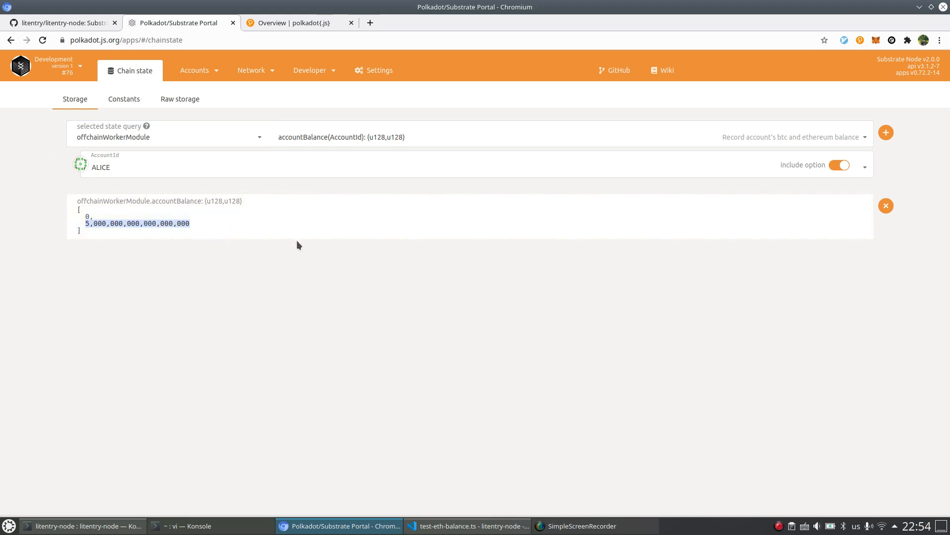
{"action": "mouse_move", "coordinate": [278, 211]}
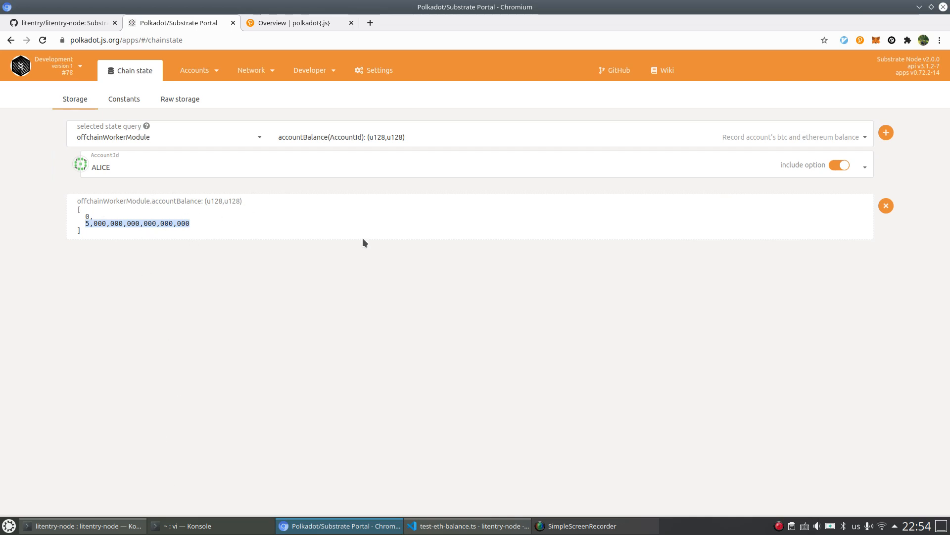
{"action": "mouse_move", "coordinate": [261, 121]}
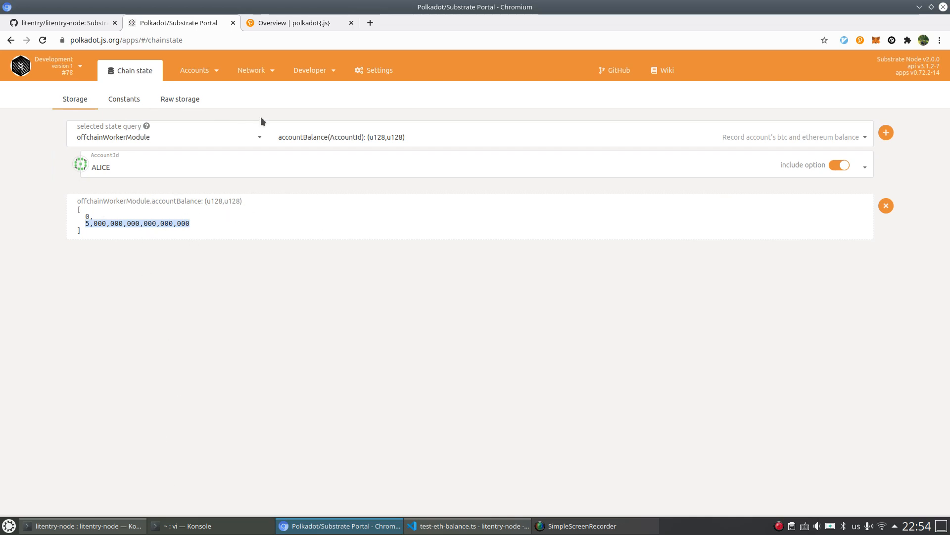
{"action": "mouse_move", "coordinate": [61, 181]}
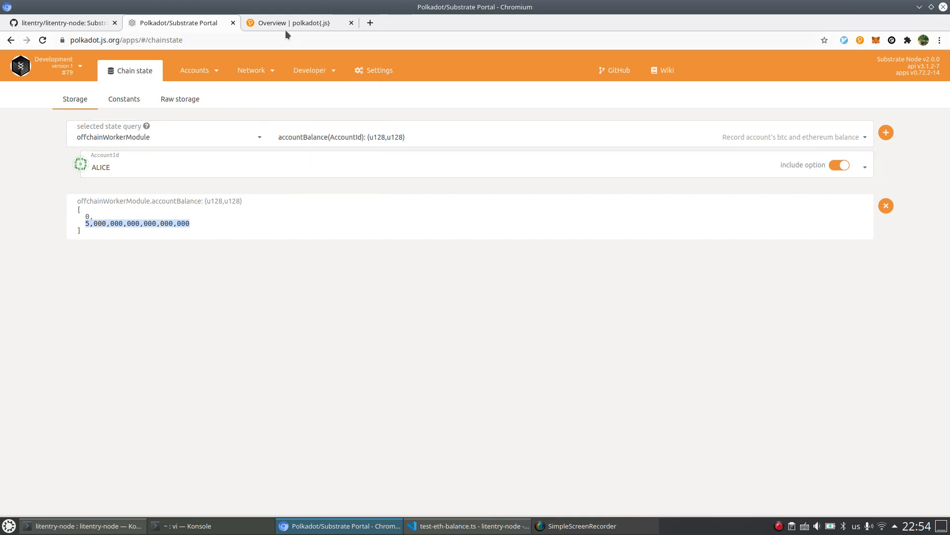
{"action": "left_click", "coordinate": [292, 23]}
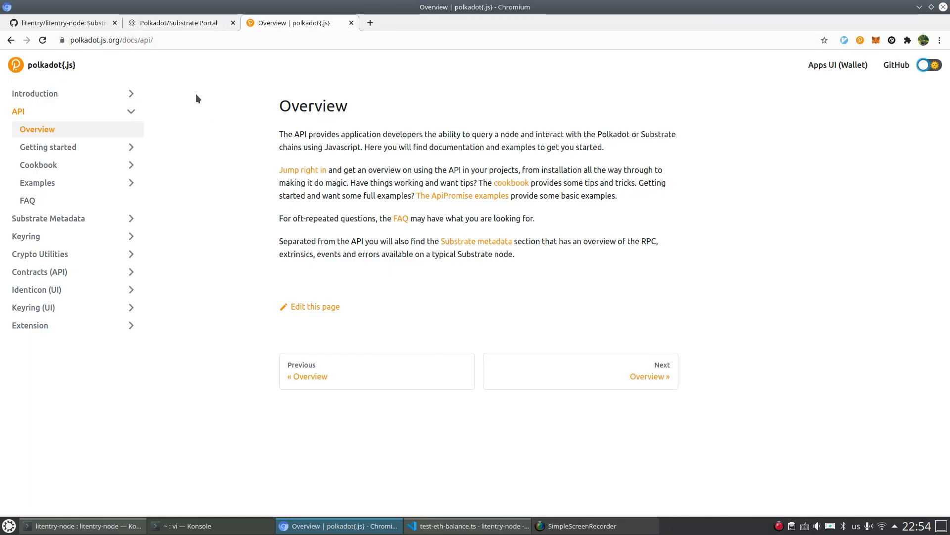
{"action": "mouse_move", "coordinate": [301, 163]}
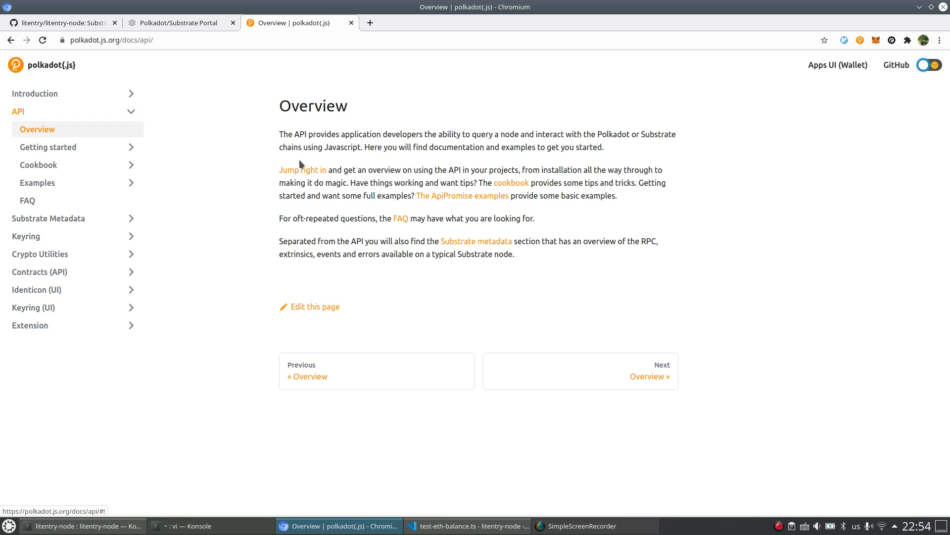
{"action": "mouse_move", "coordinate": [227, 183]}
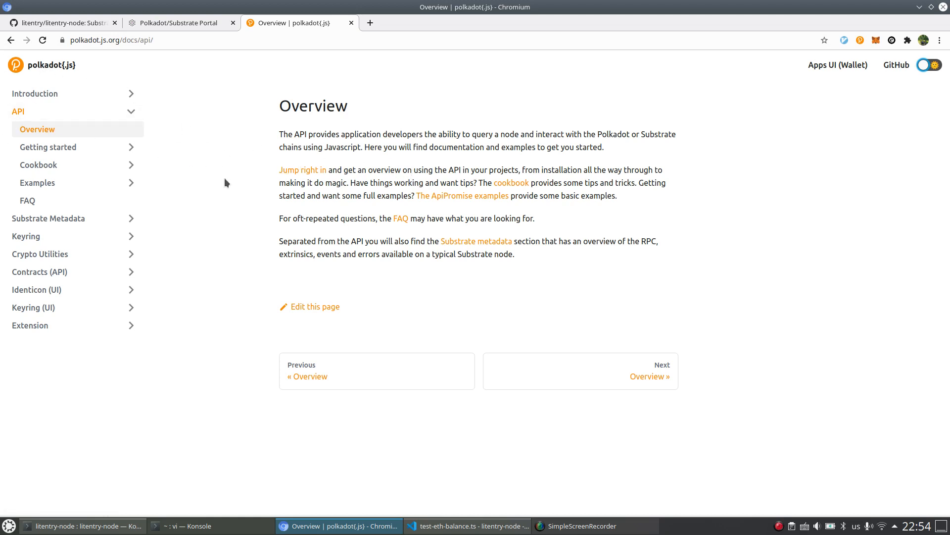
{"action": "mouse_move", "coordinate": [473, 209]}
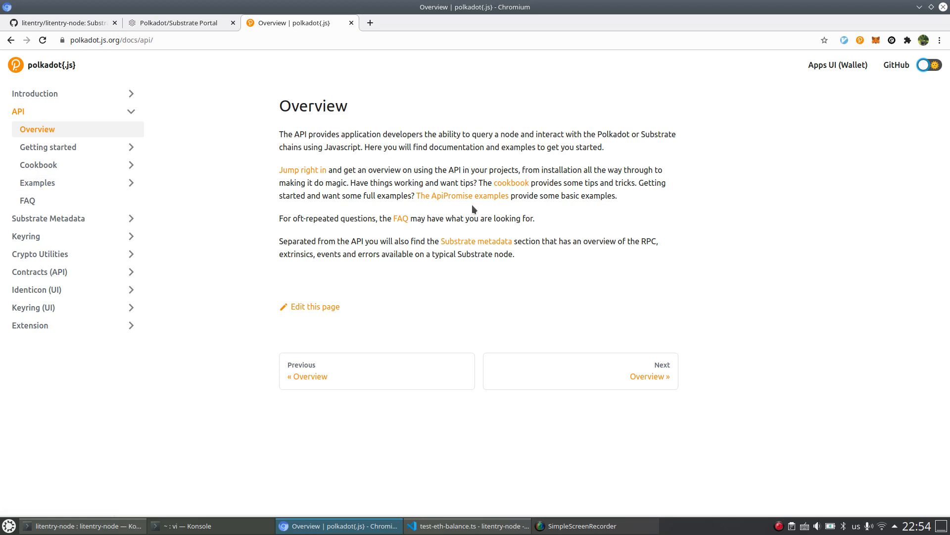
{"action": "mouse_move", "coordinate": [480, 209]}
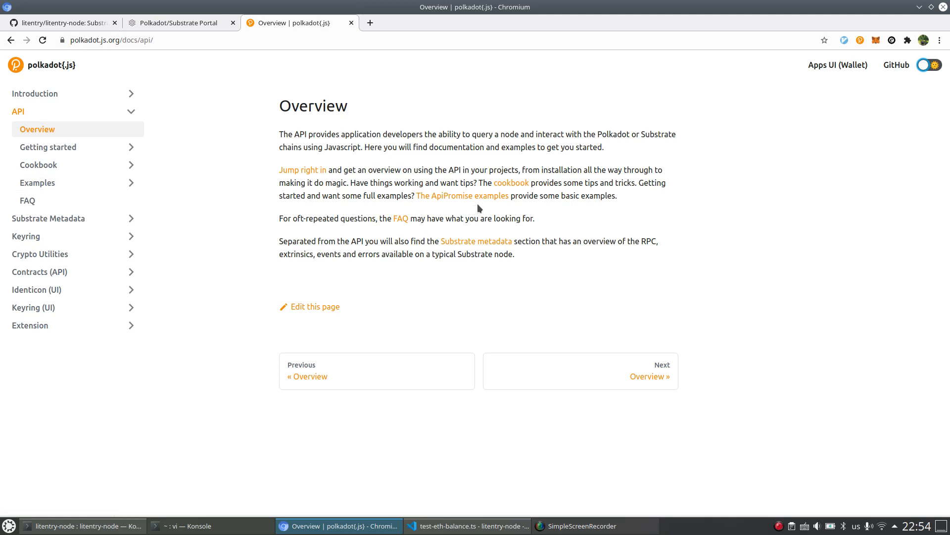
{"action": "mouse_move", "coordinate": [415, 498]}
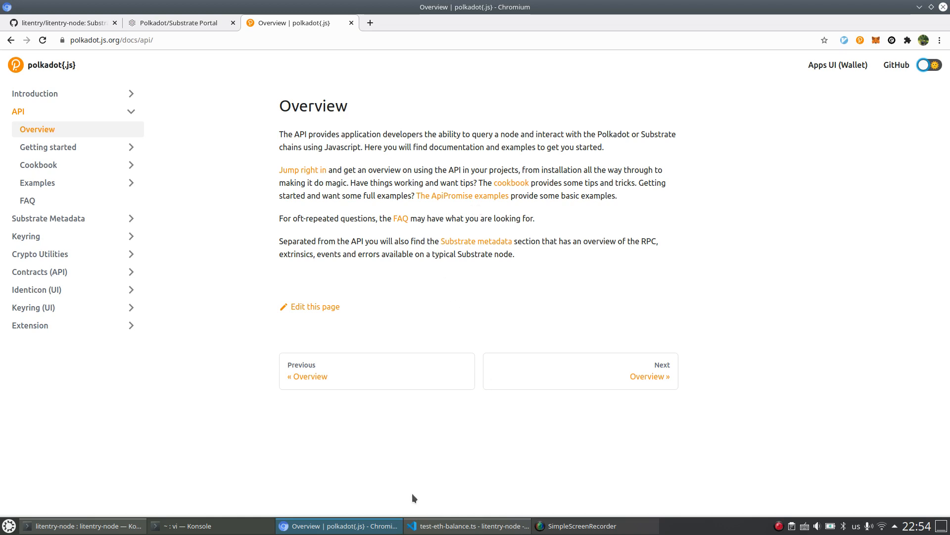
Step: Bring up VS Code on test-eth-balance.ts, showing the get_assets function
{"action": "left_click", "coordinate": [471, 525]}
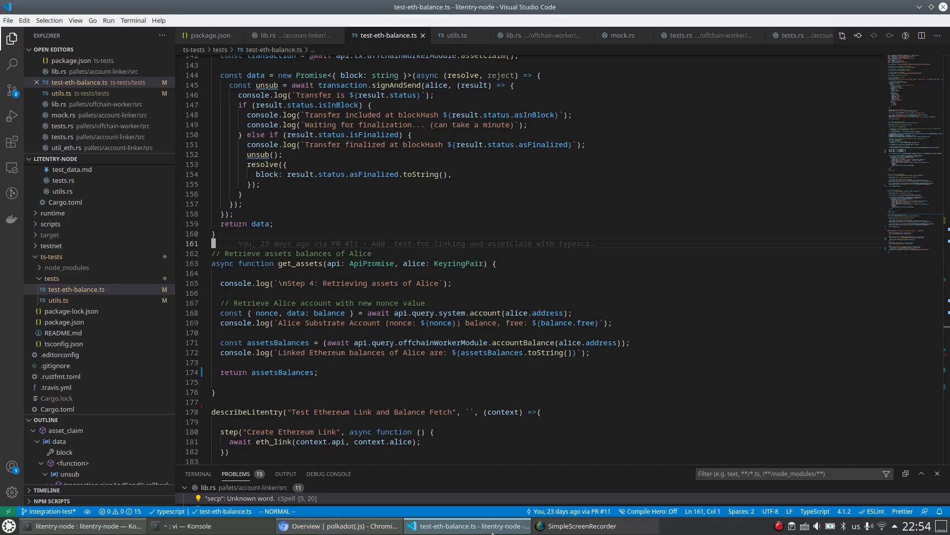
{"action": "left_click", "coordinate": [180, 526]}
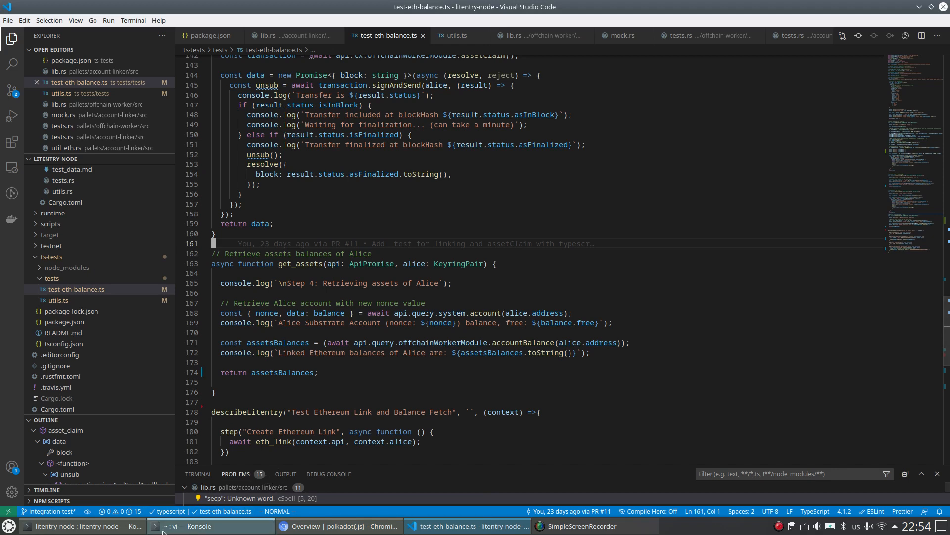
Step: Stop the litentry dev node with Ctrl+C and change into the ts-tests directory
{"action": "left_click", "coordinate": [79, 526]}
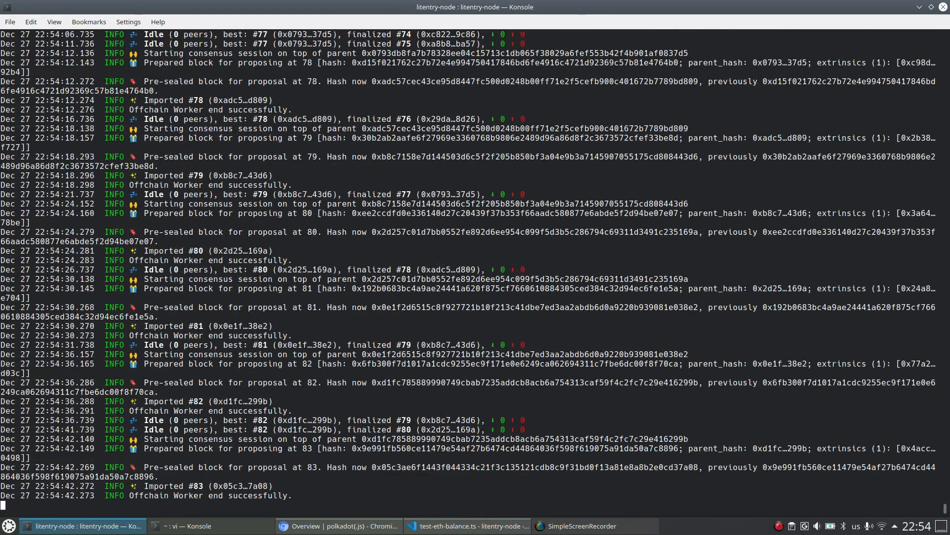
{"action": "key", "text": "ctrl+c"}
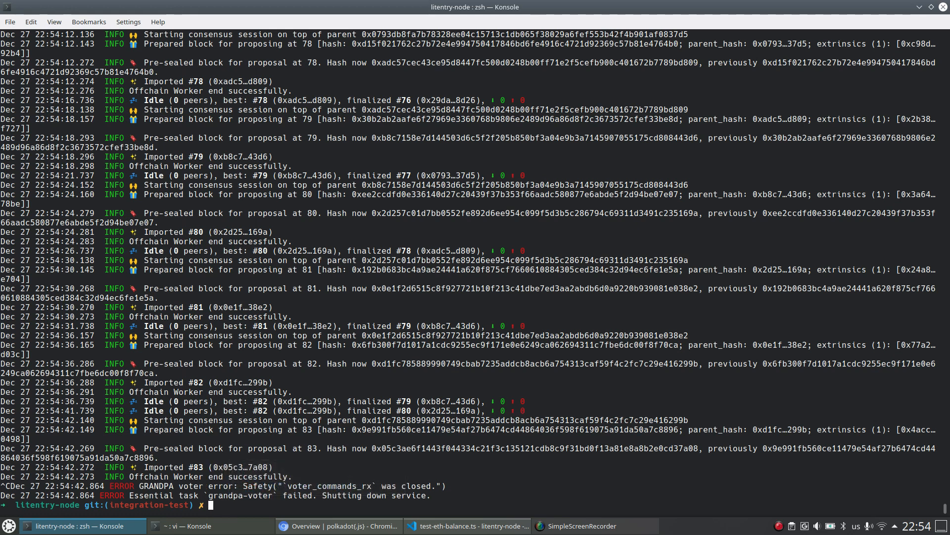
{"action": "type", "text": "cd ts-tests/"}
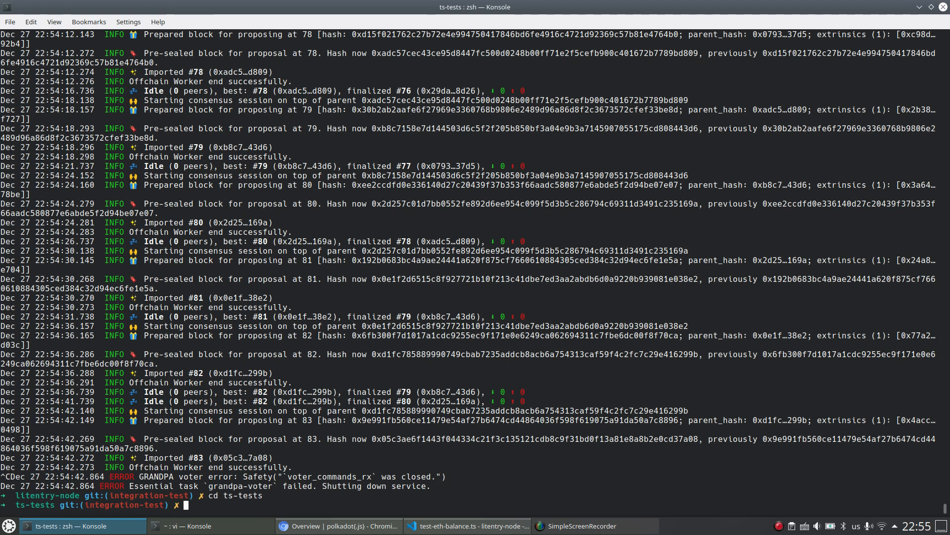
Step: Launch the mocha ts-node integration tests with a 60000 ms timeout
{"action": "type", "text": "mocha --timeout 60000 -r ts-node/register 'tests/**/*.ts"}
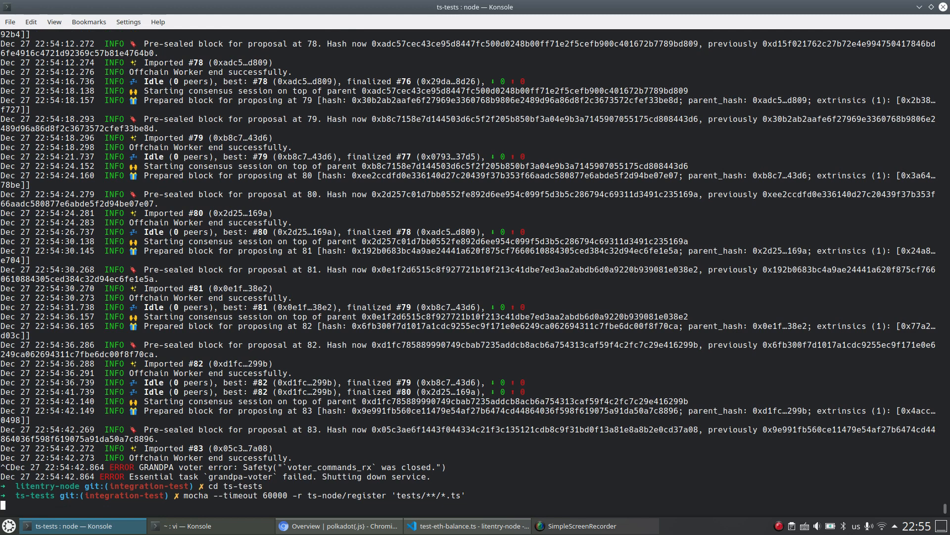
{"action": "key", "text": "Return"}
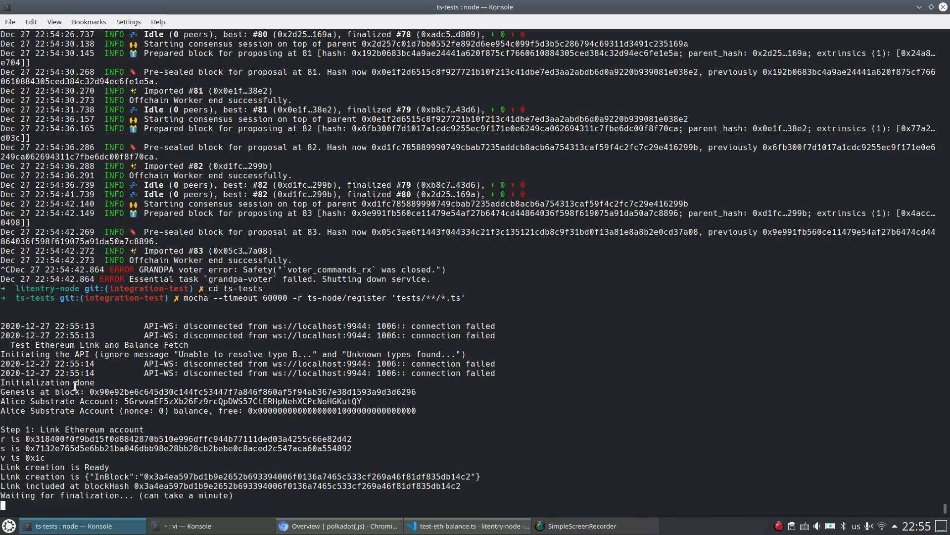
{"action": "mouse_move", "coordinate": [99, 394]}
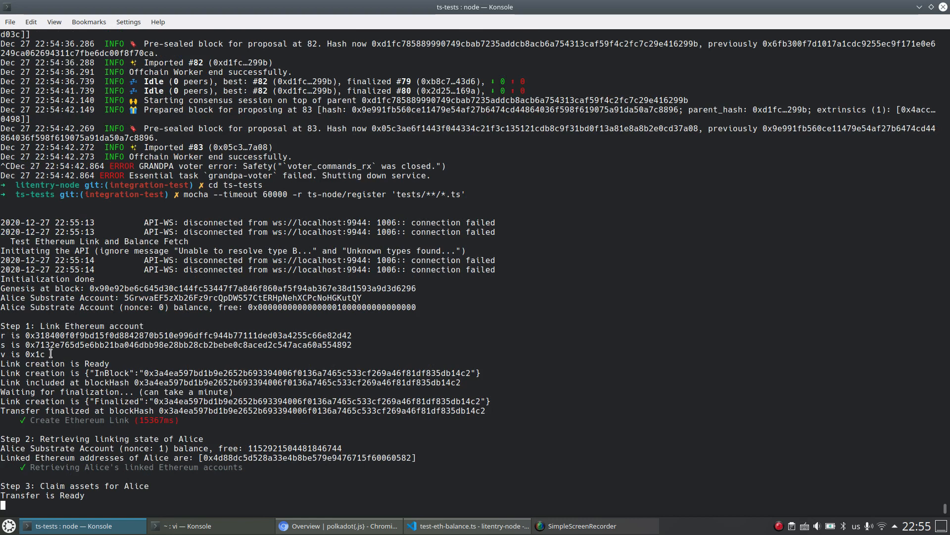
{"action": "mouse_move", "coordinate": [42, 345]}
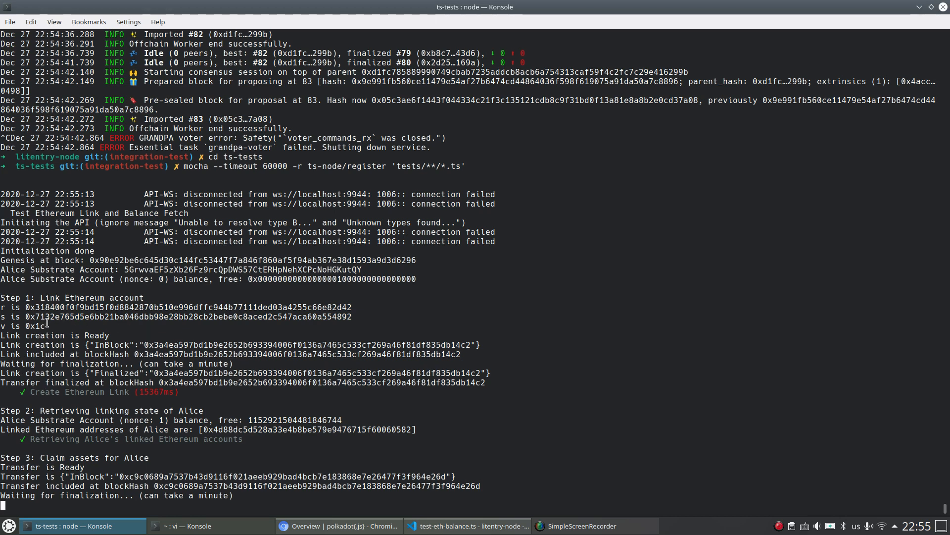
{"action": "mouse_move", "coordinate": [251, 448]}
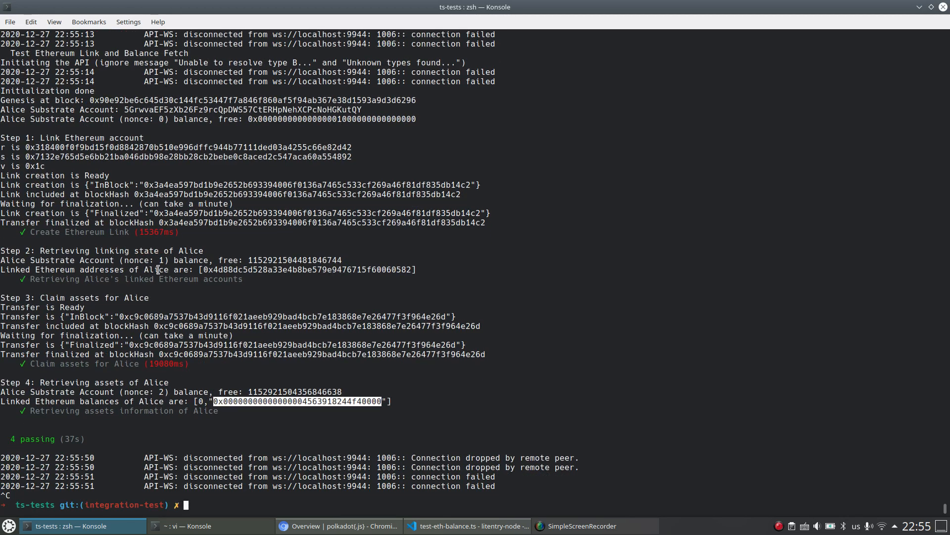
{"action": "double_click", "coordinate": [308, 270]}
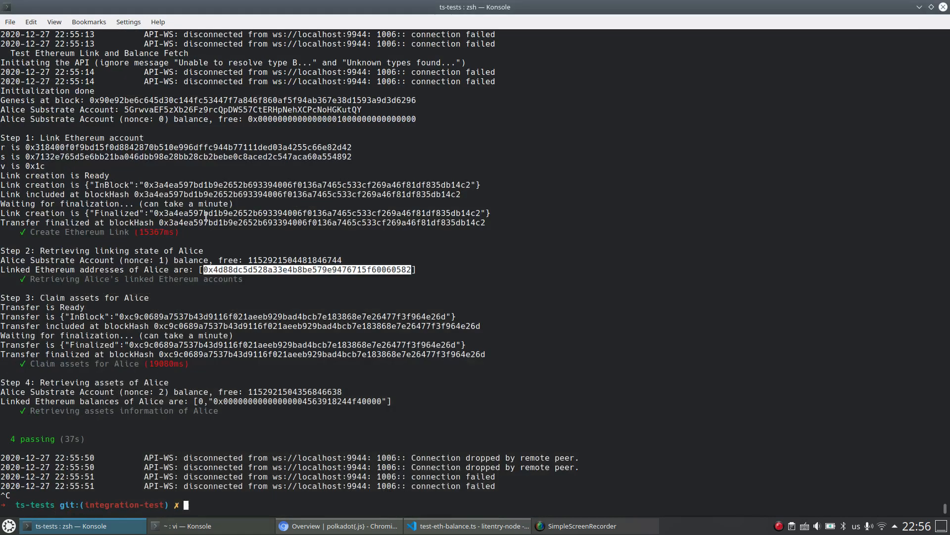
{"action": "mouse_move", "coordinate": [205, 287]}
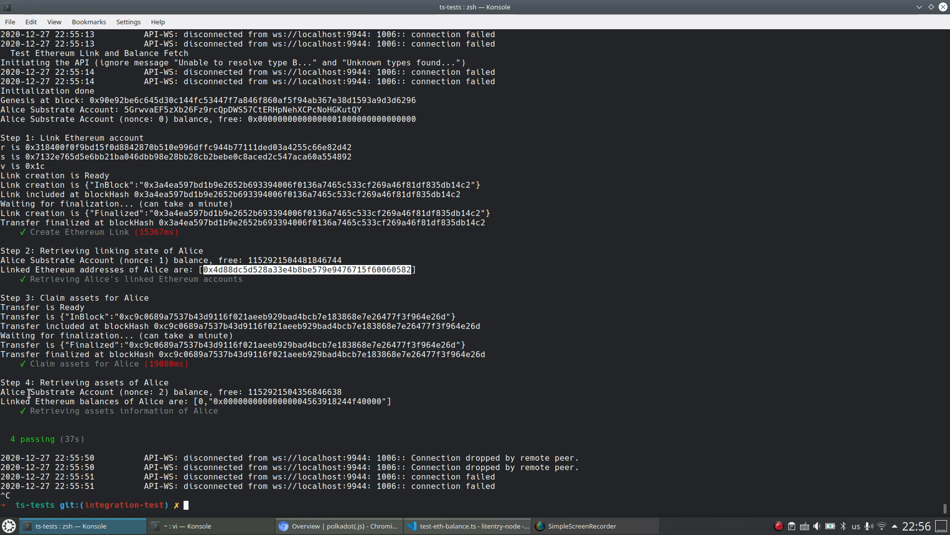
{"action": "mouse_move", "coordinate": [224, 410]}
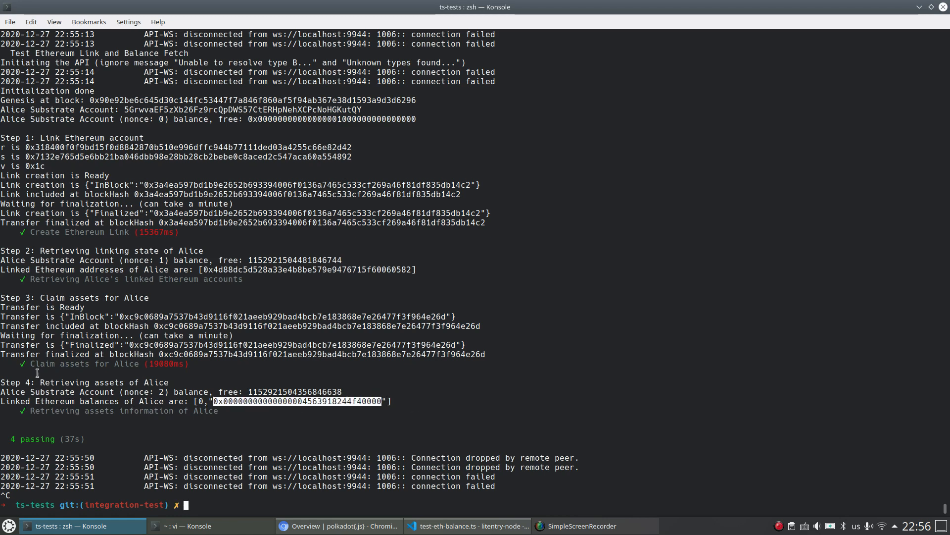
{"action": "mouse_move", "coordinate": [211, 396]}
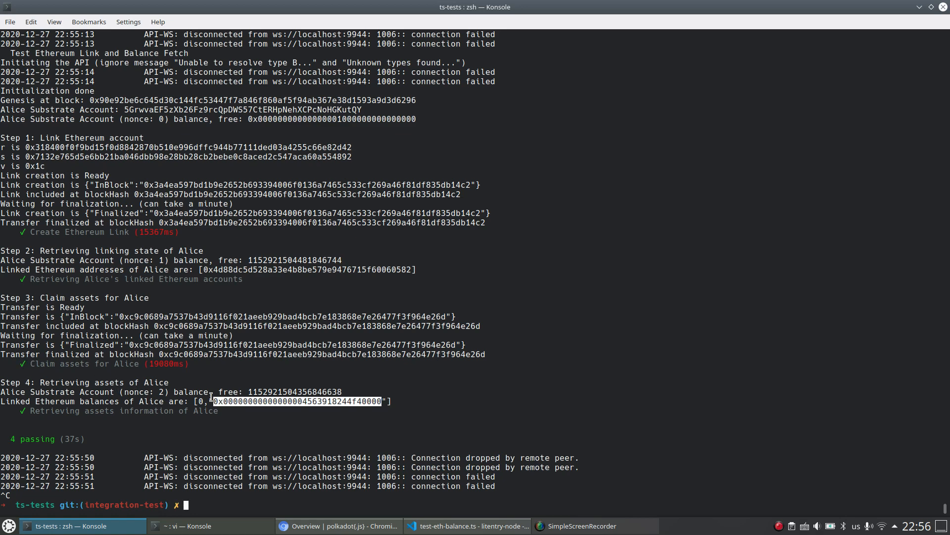
{"action": "mouse_move", "coordinate": [307, 373]}
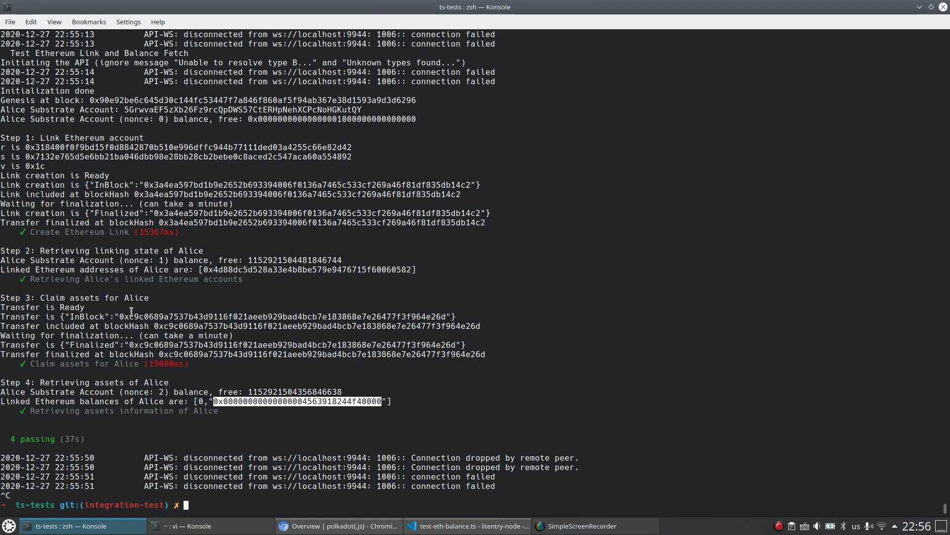
{"action": "mouse_move", "coordinate": [44, 436]}
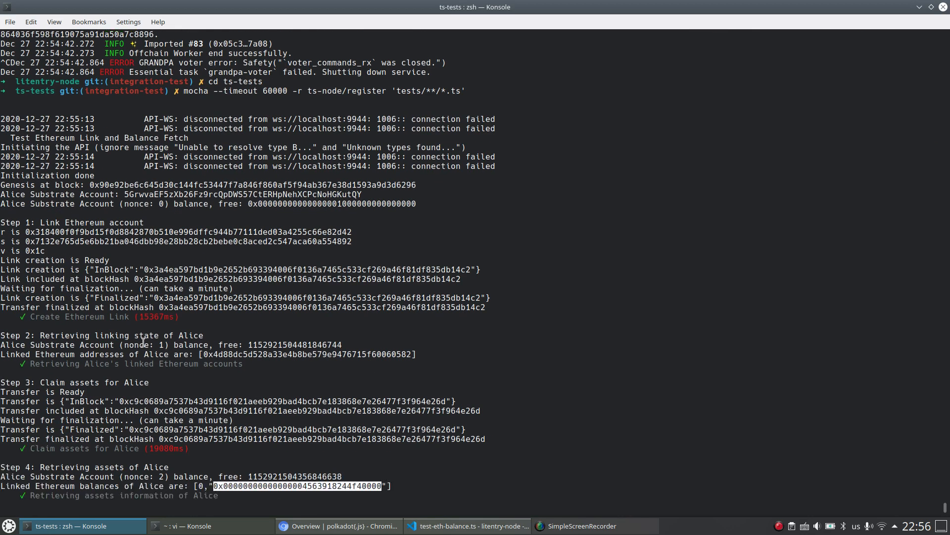
{"action": "mouse_move", "coordinate": [337, 314]}
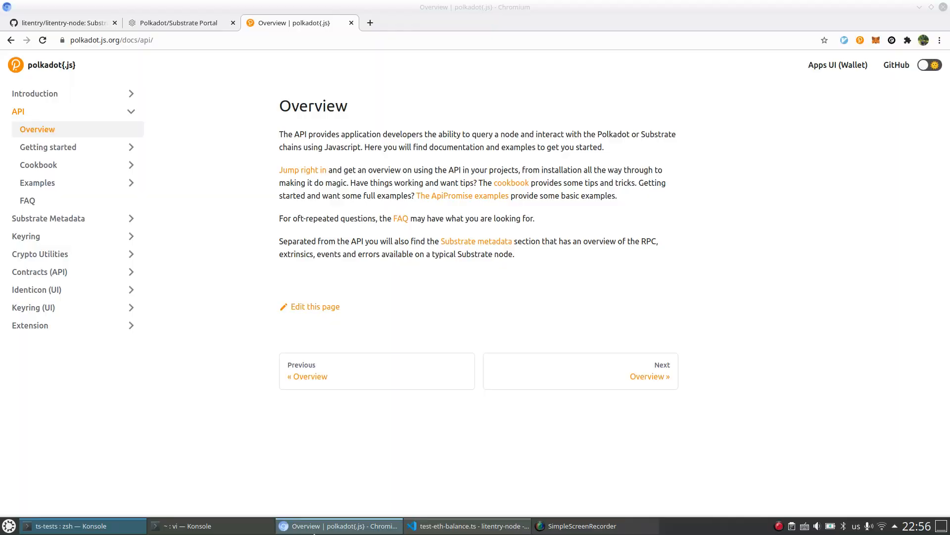
Step: Leave the API overview page and switch to the Konsole vi notes file tmp/data.txt
{"action": "left_click", "coordinate": [930, 64]}
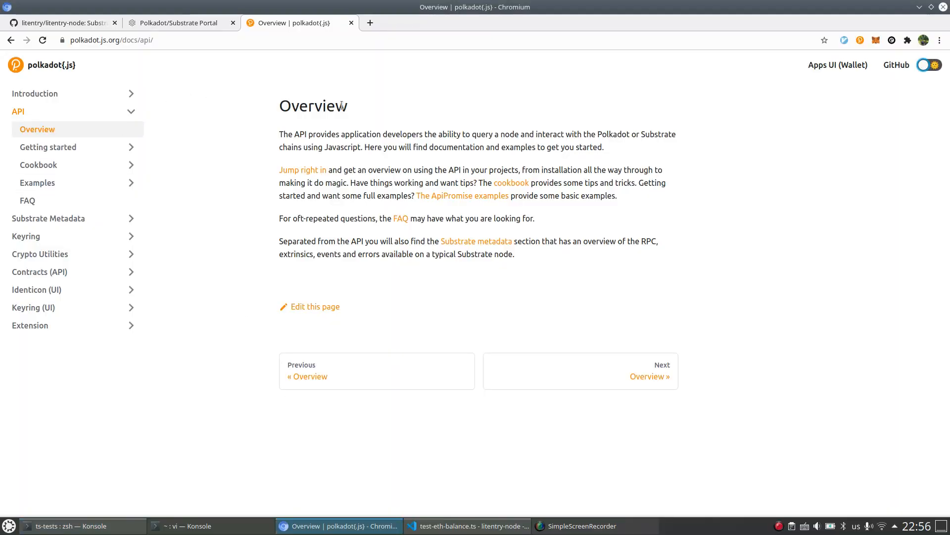
{"action": "mouse_move", "coordinate": [260, 505]}
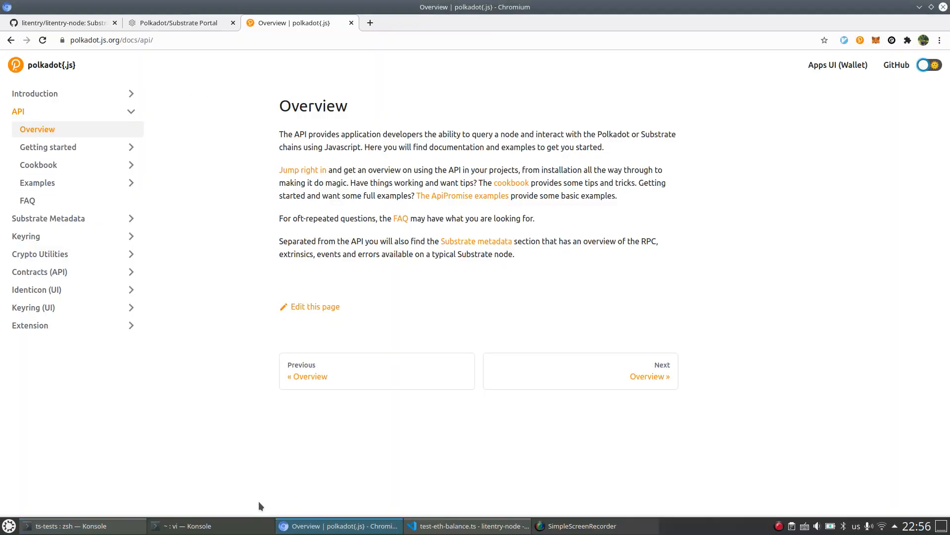
{"action": "left_click", "coordinate": [189, 526]}
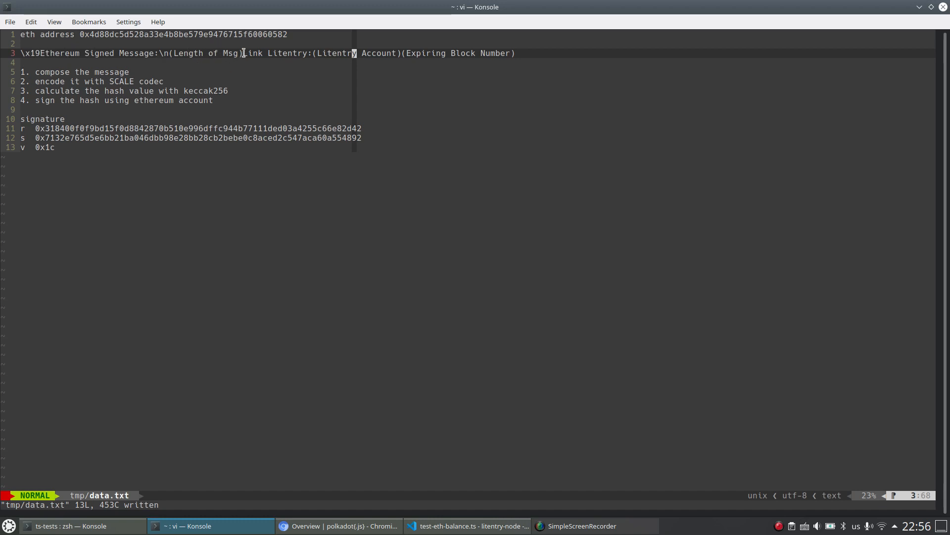
{"action": "mouse_move", "coordinate": [169, 62]}
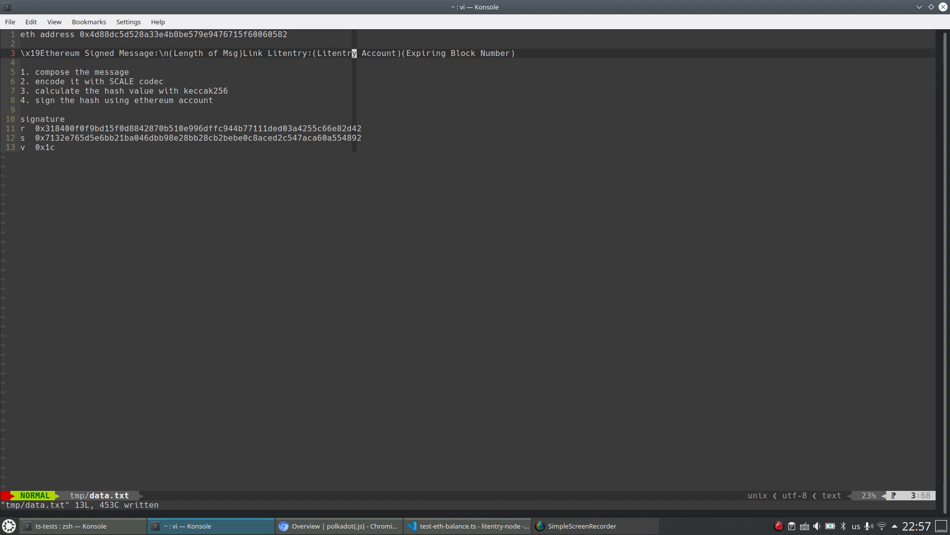
{"action": "mouse_move", "coordinate": [380, 148]}
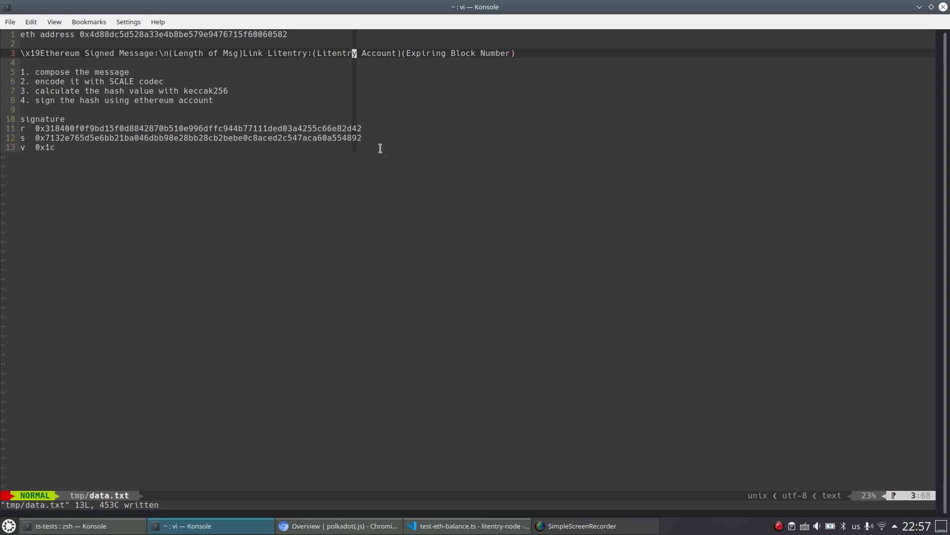
{"action": "mouse_move", "coordinate": [217, 55]}
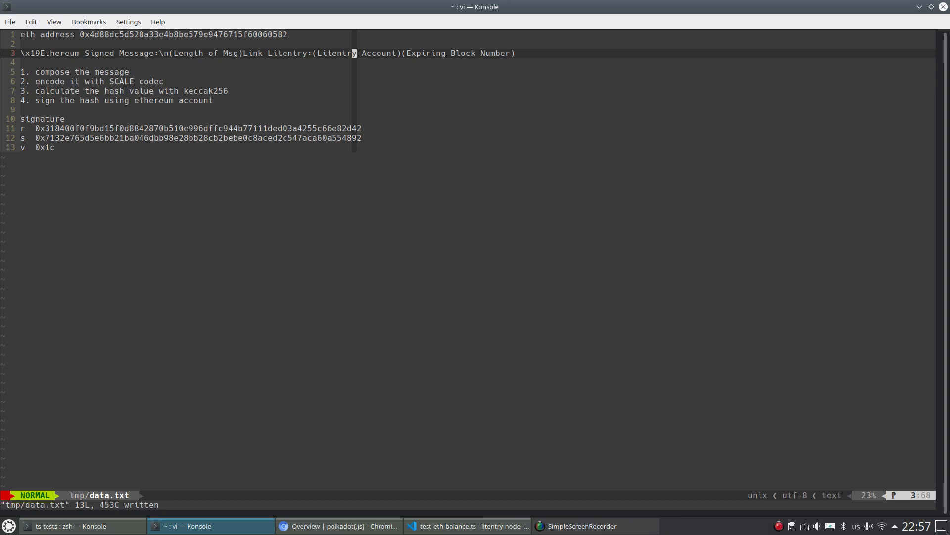
{"action": "mouse_move", "coordinate": [363, 164]}
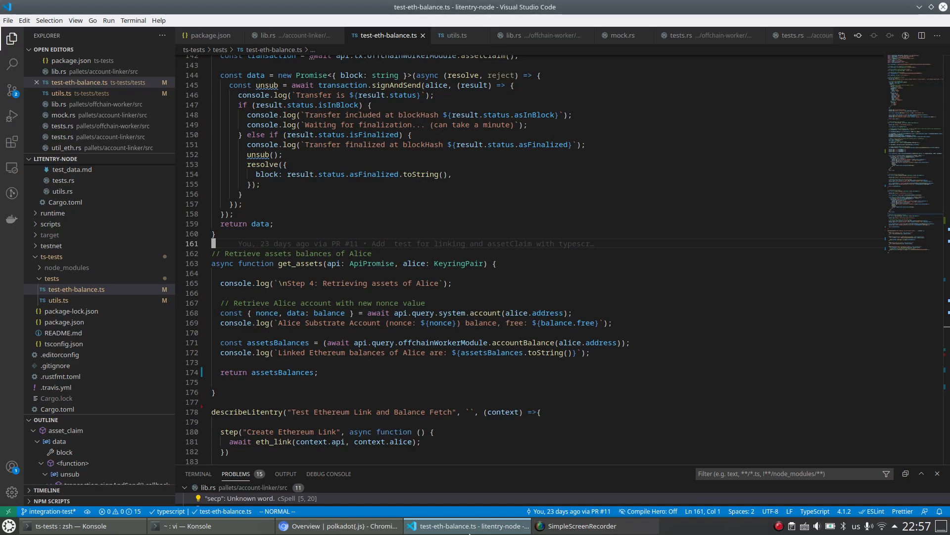
Step: Return to the polkadot.js API overview in Chromium after reviewing the signature notes
{"action": "left_click", "coordinate": [339, 525]}
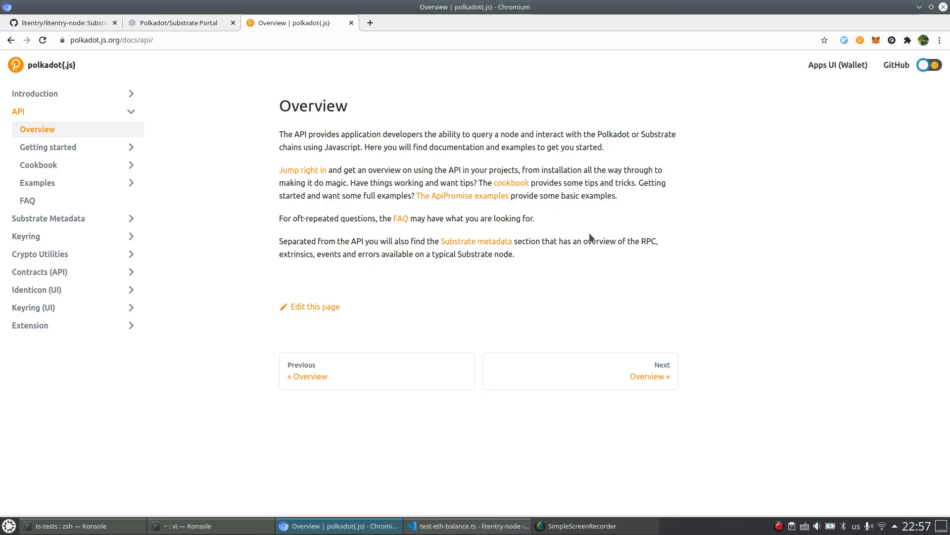